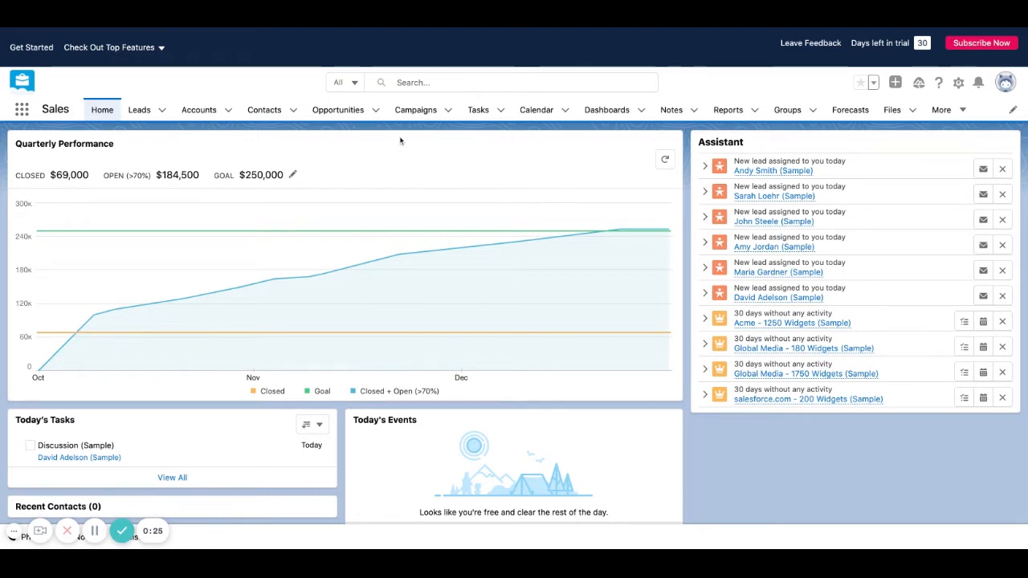
pyautogui.moveTo(427, 141)
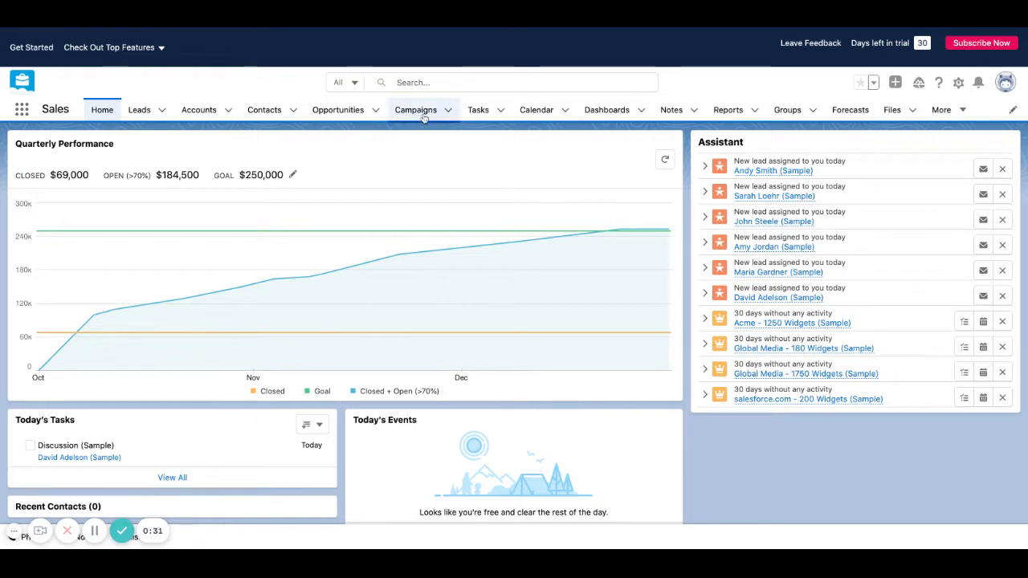
# Show the All Active Campaigns list view from the Campaigns tab.
pyautogui.click(414, 109)
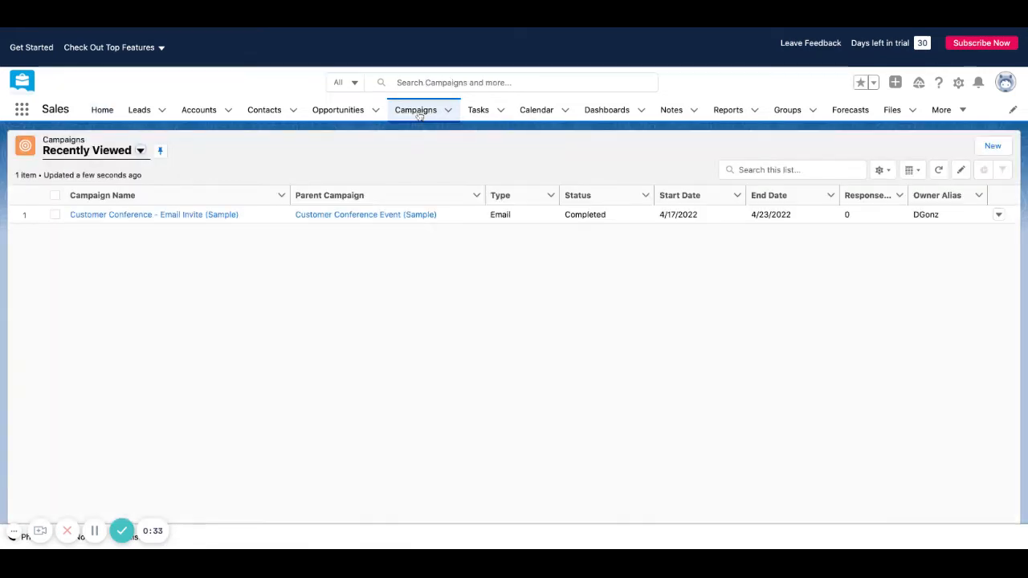
pyautogui.moveTo(886, 56)
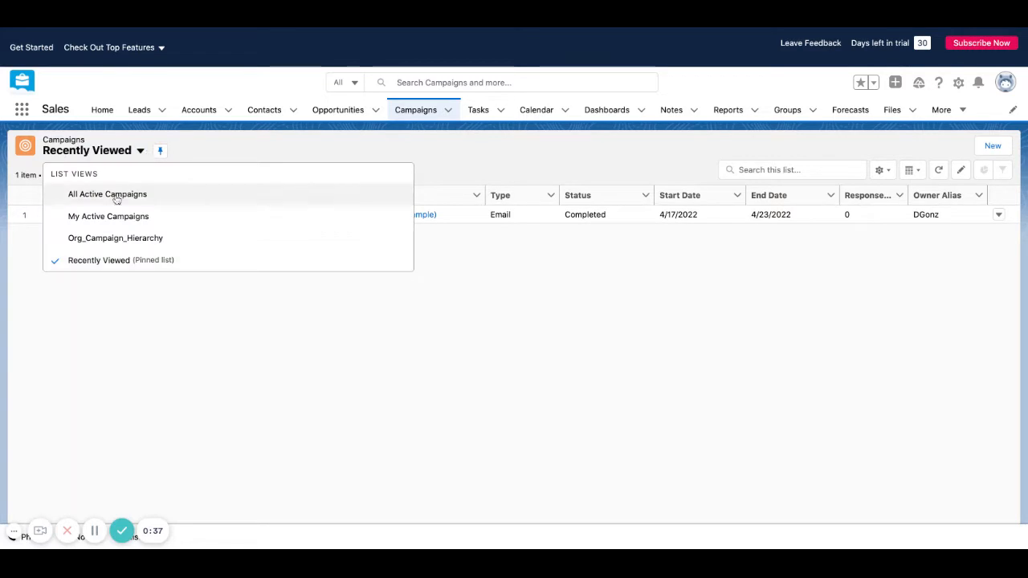
pyautogui.click(106, 193)
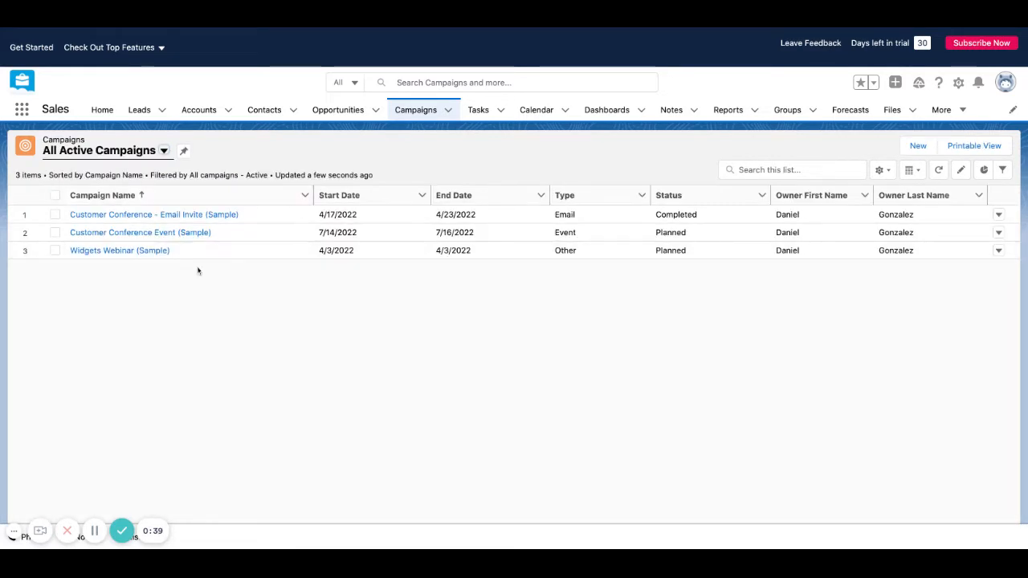
pyautogui.moveTo(170, 236)
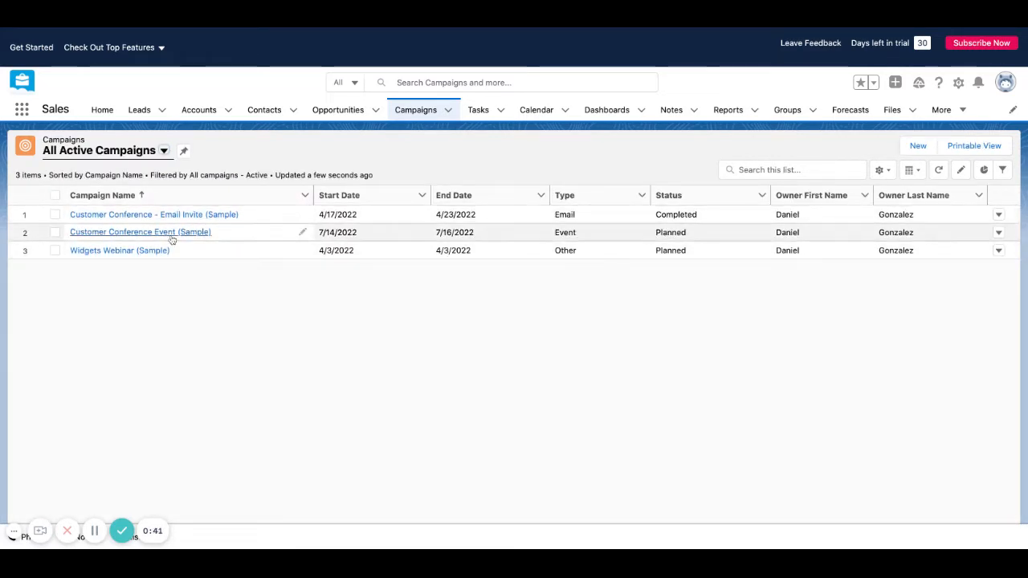
pyautogui.moveTo(119, 250)
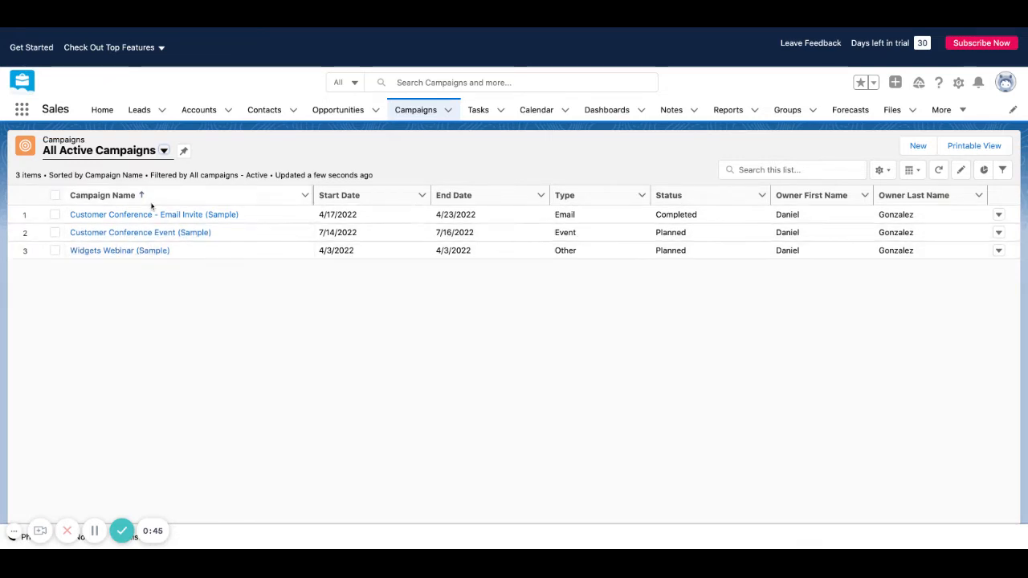
pyautogui.moveTo(312, 212)
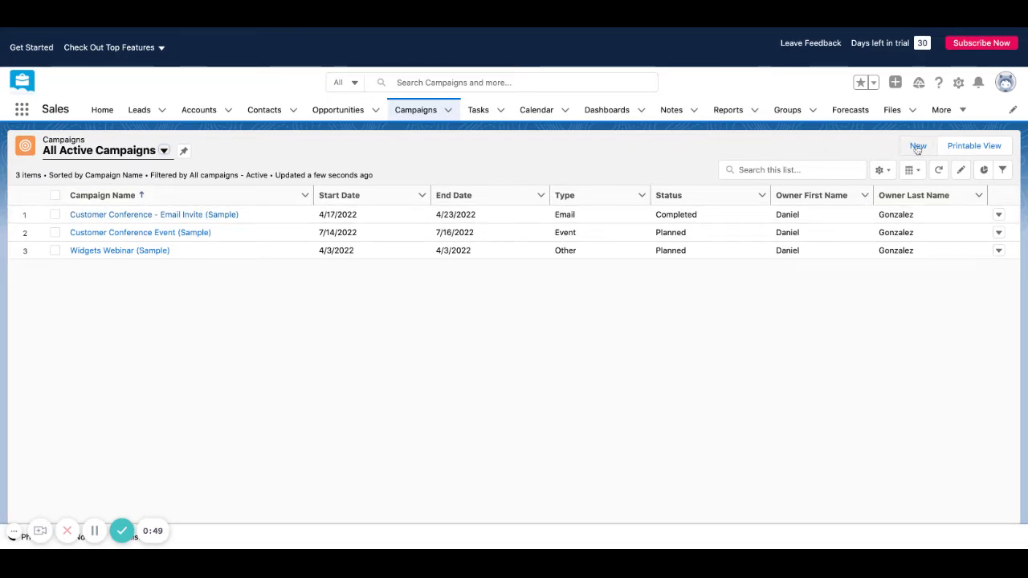
# Begin a new campaign named Test Email Campaign with Active ticked.
pyautogui.click(918, 145)
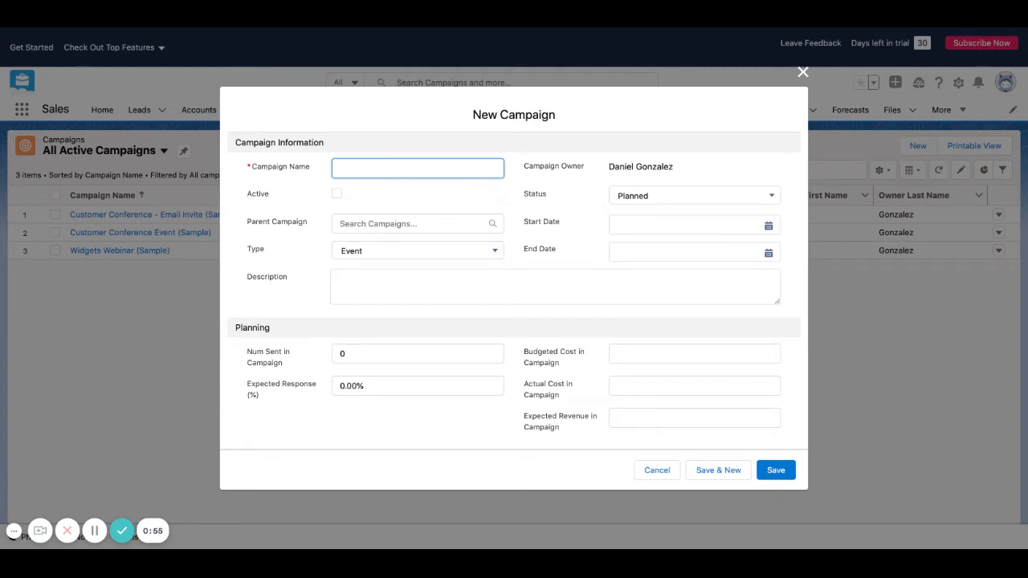
pyautogui.moveTo(411, 197)
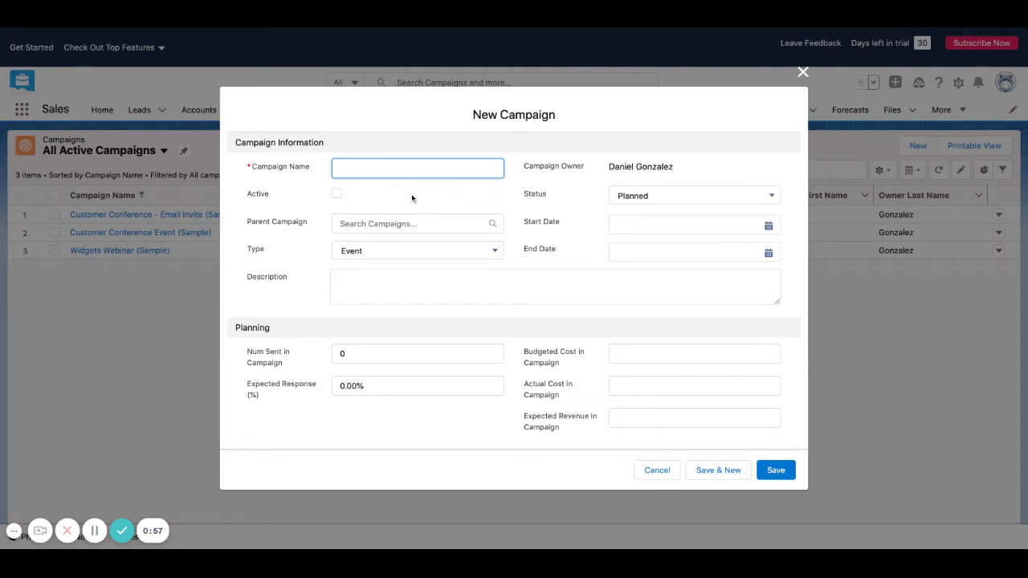
pyautogui.write('Test Email Campaign')
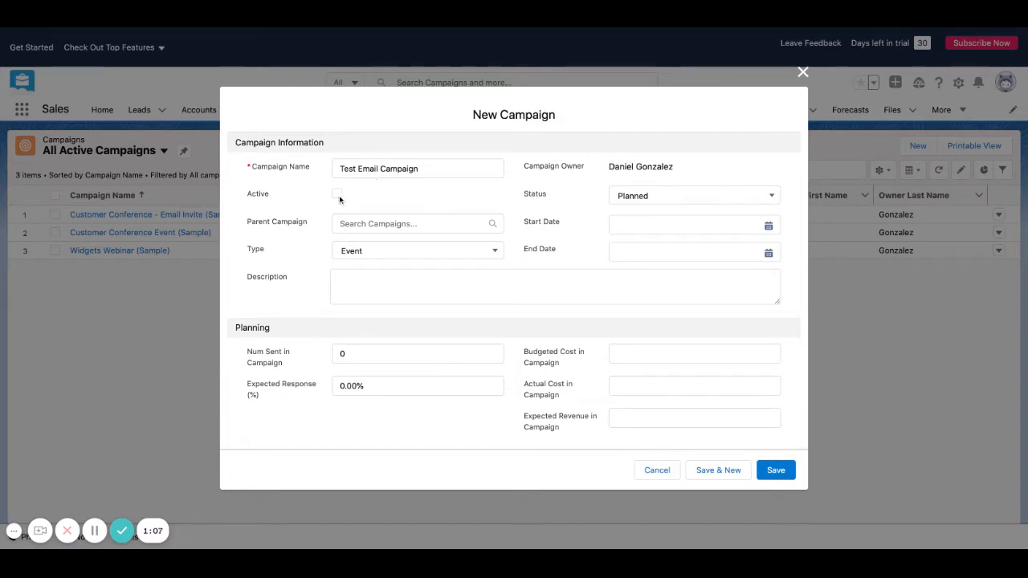
pyautogui.click(338, 192)
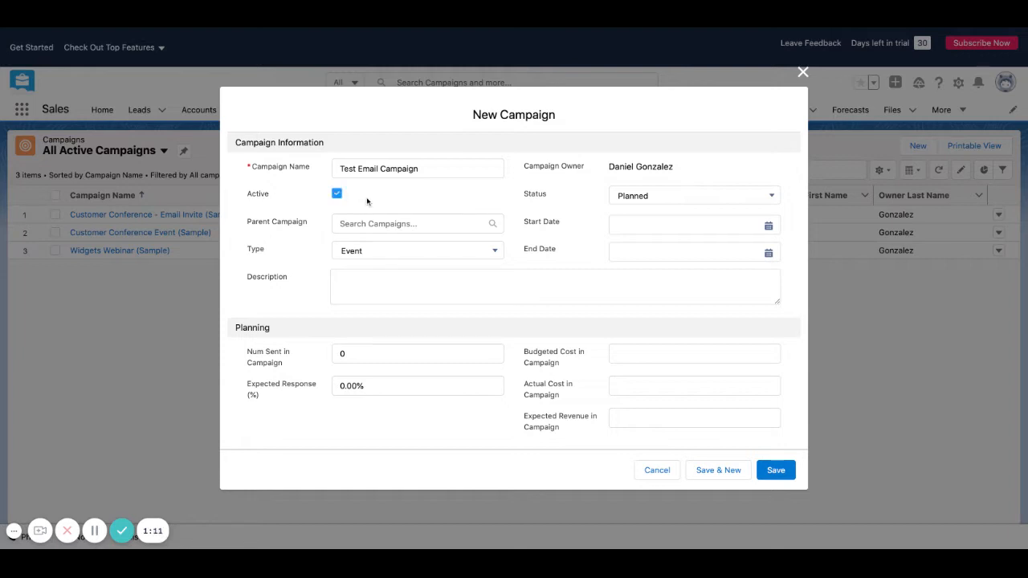
pyautogui.moveTo(306, 196)
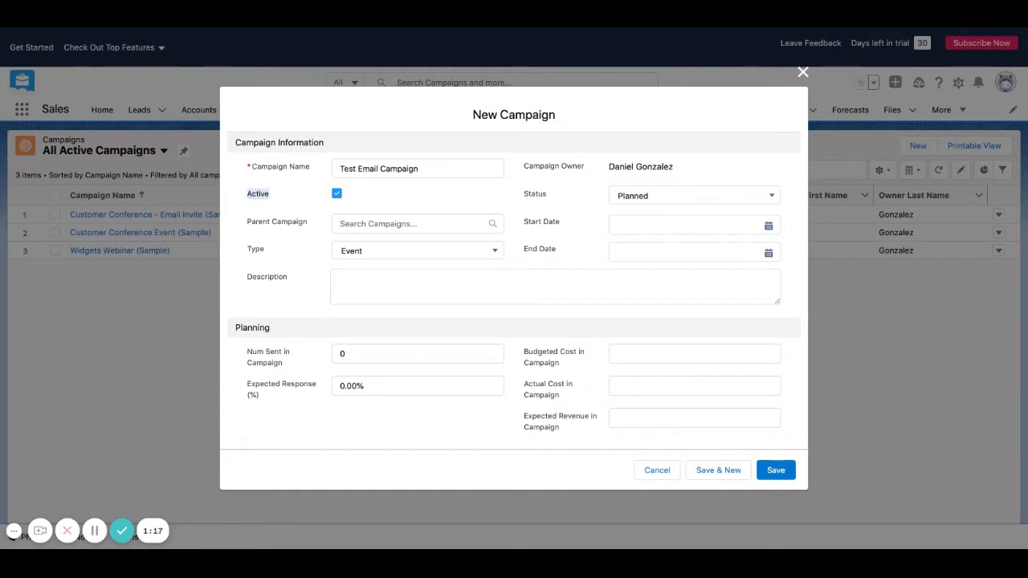
pyautogui.moveTo(328, 203)
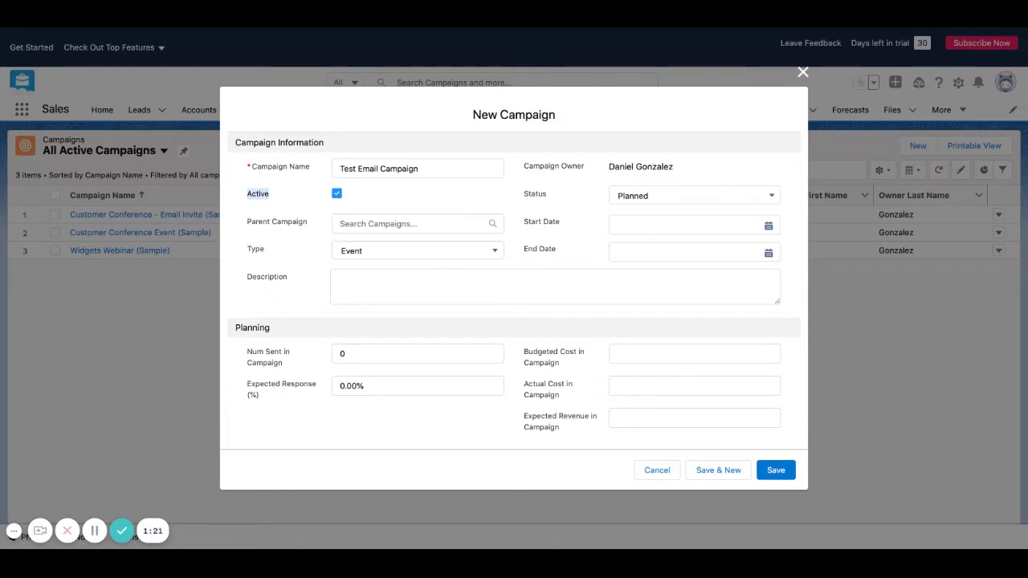
pyautogui.moveTo(321, 203)
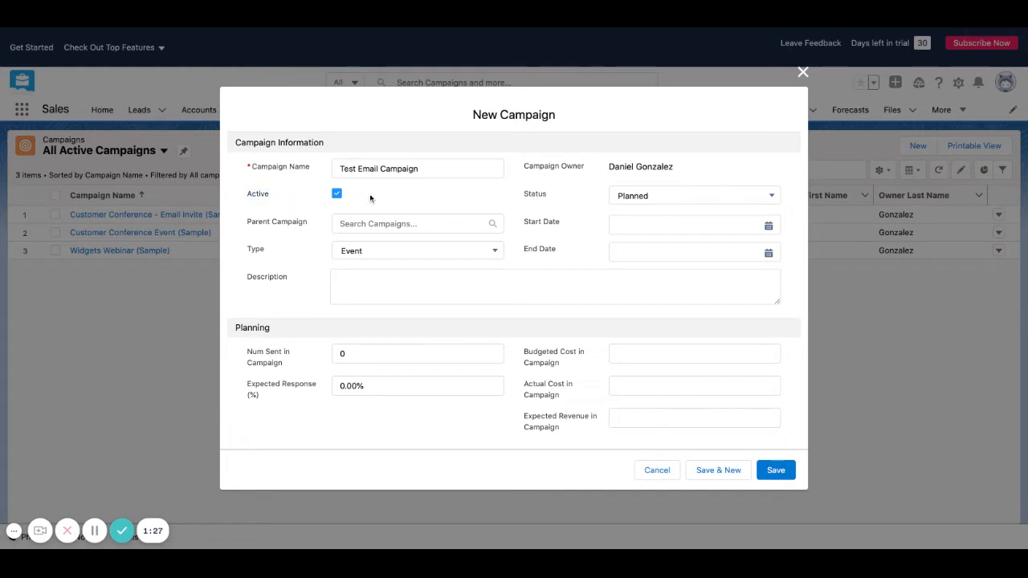
pyautogui.moveTo(417, 202)
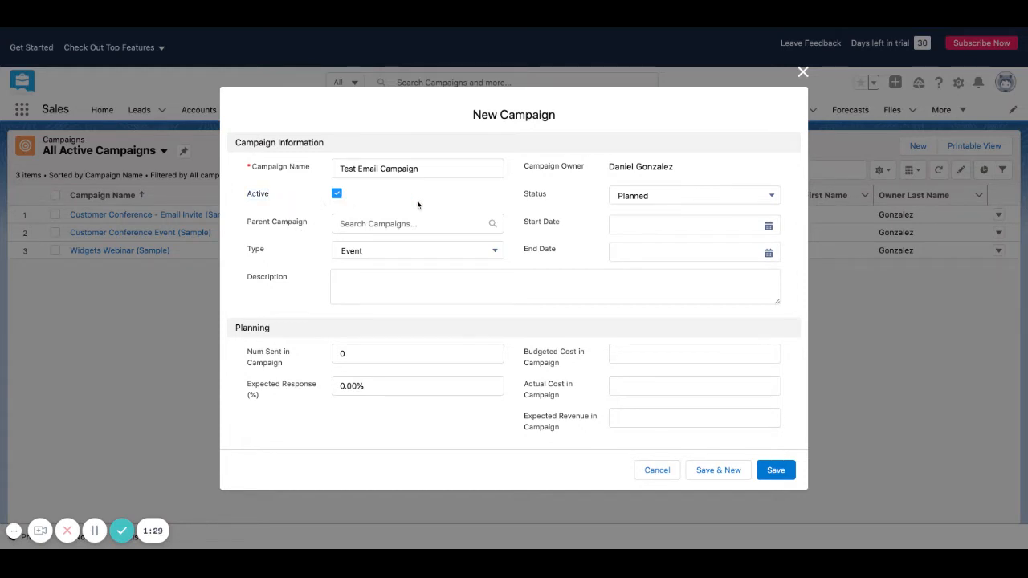
# Set status In Progress, start date 12/18/2021 and end date 12/31/2021.
pyautogui.click(694, 196)
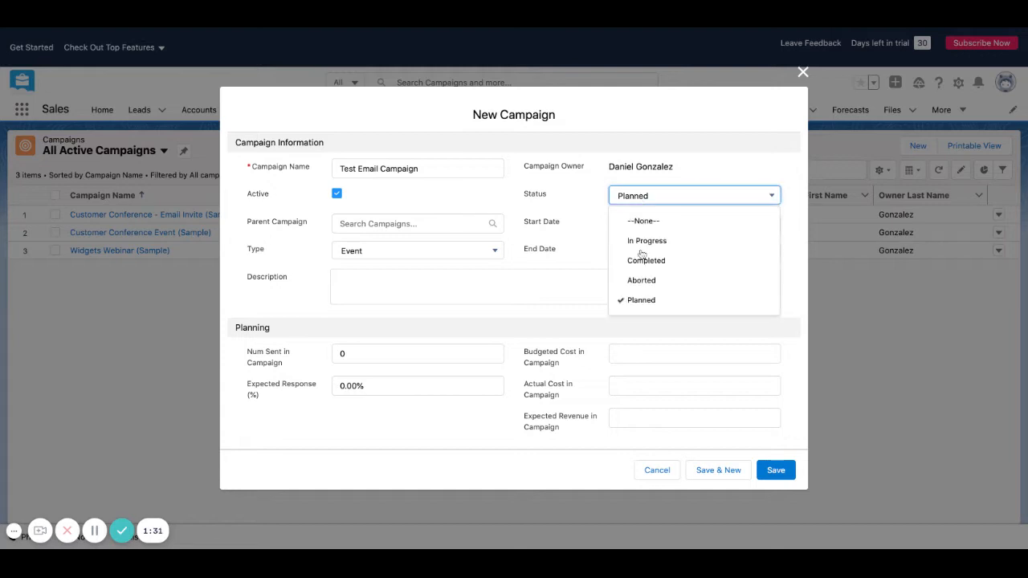
pyautogui.click(646, 241)
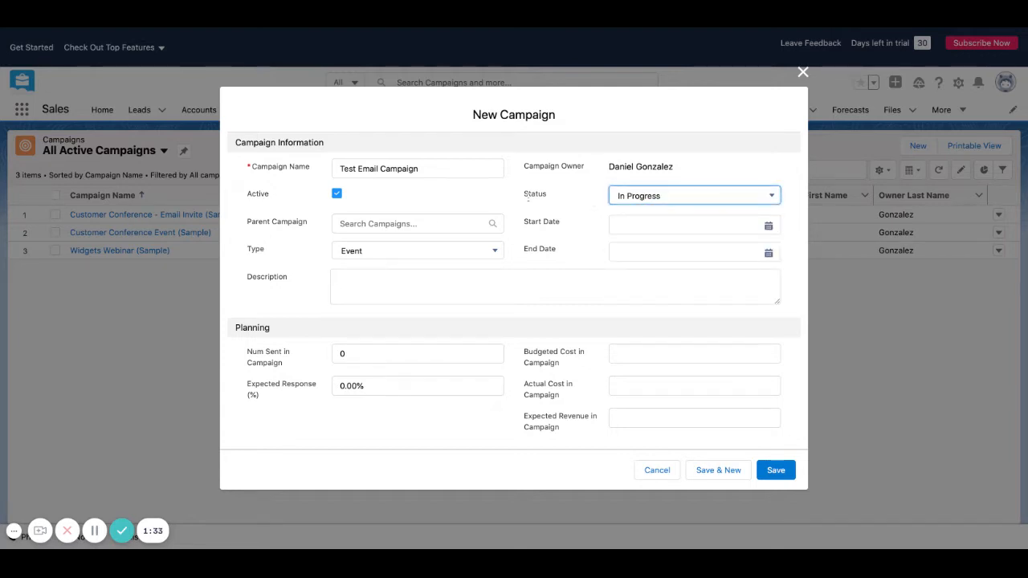
pyautogui.click(691, 224)
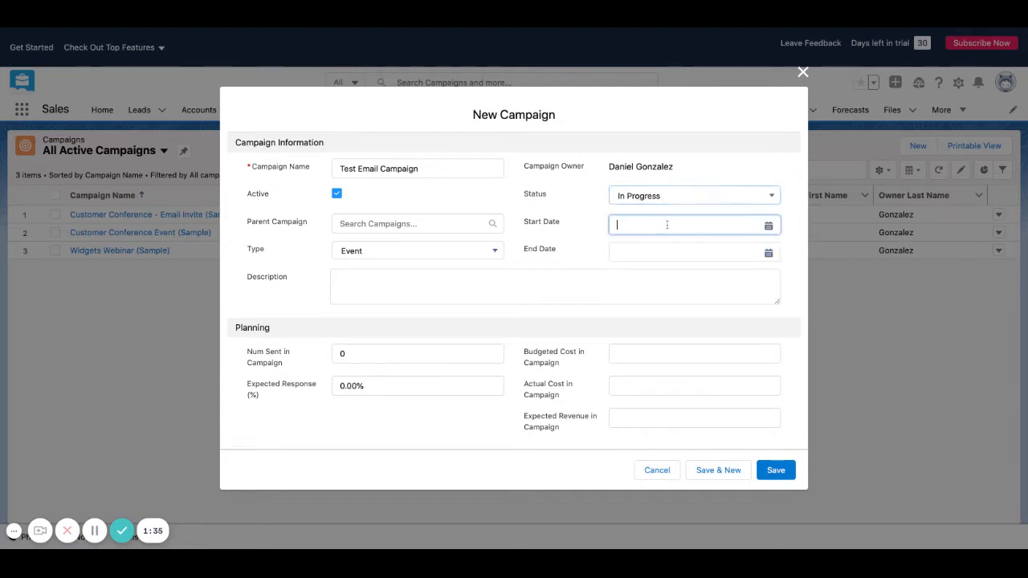
pyautogui.write('12/18/2021')
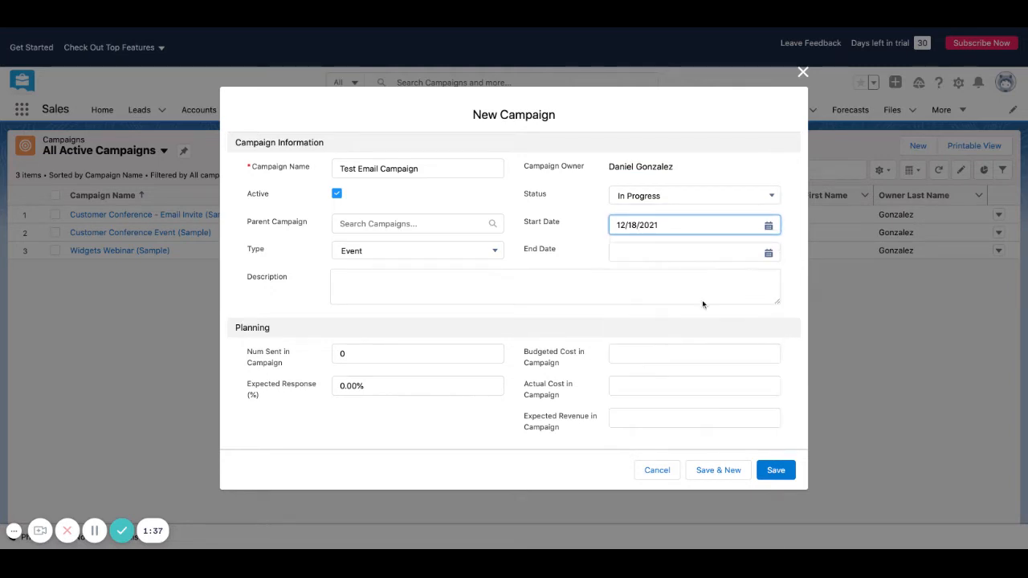
pyautogui.click(690, 225)
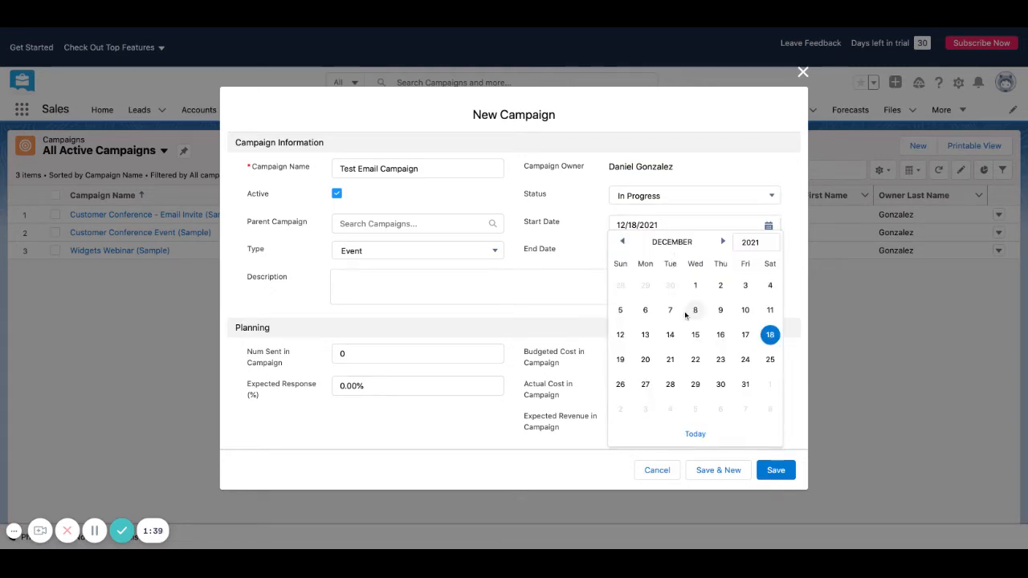
pyautogui.moveTo(745, 384)
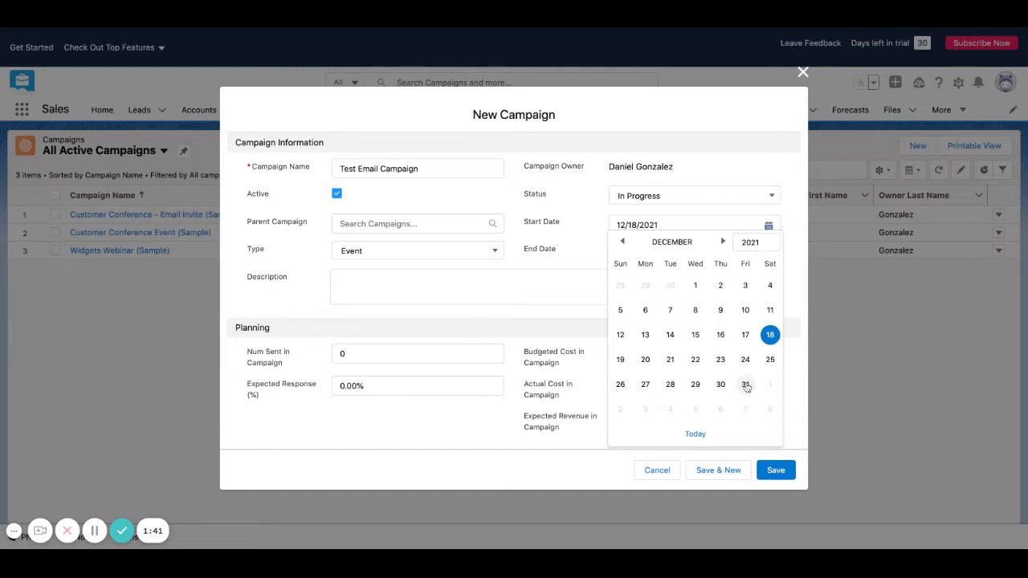
pyautogui.click(745, 383)
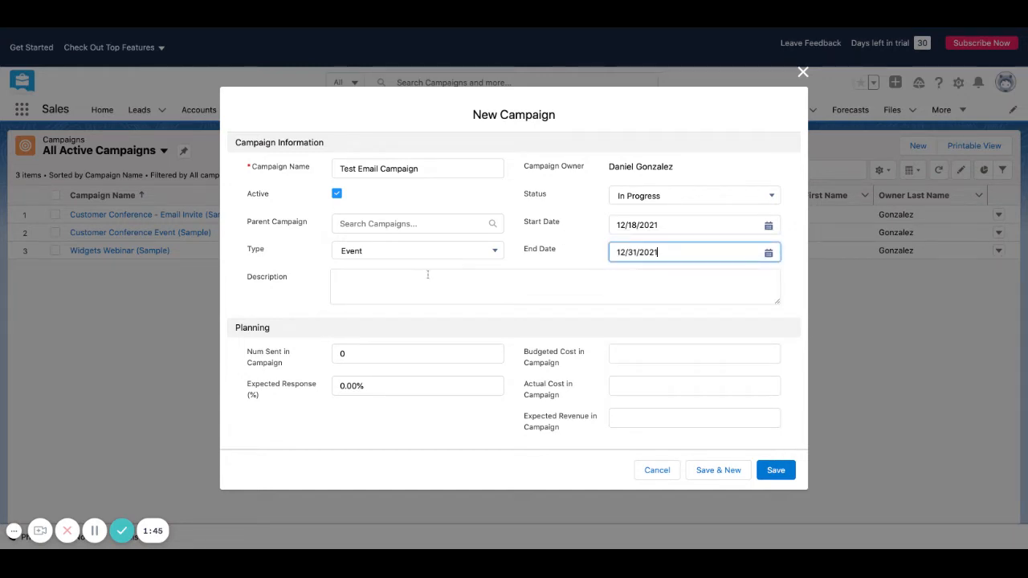
# Change the campaign Type picklist from Event to Email.
pyautogui.click(418, 251)
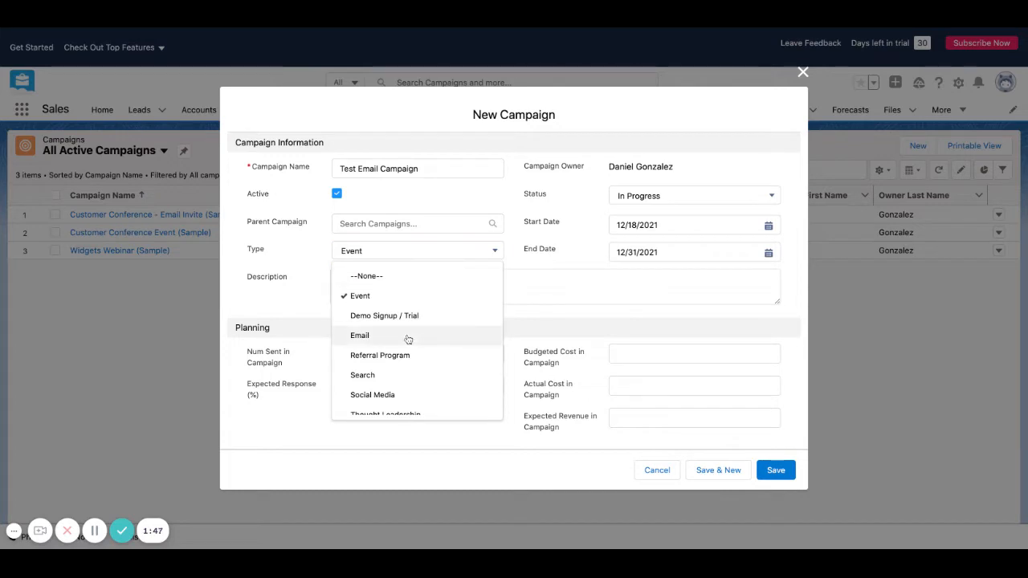
pyautogui.click(360, 336)
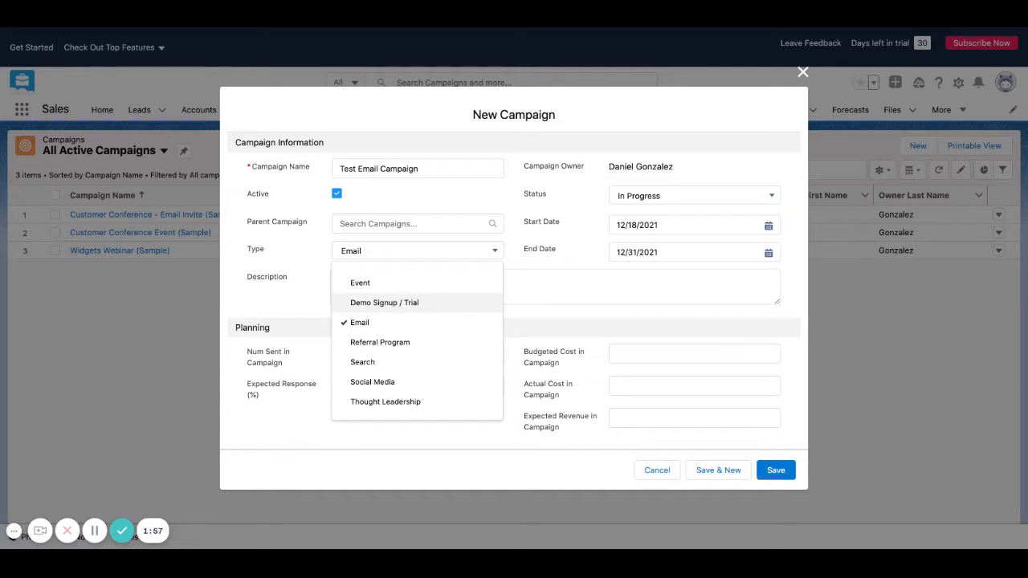
pyautogui.moveTo(491, 311)
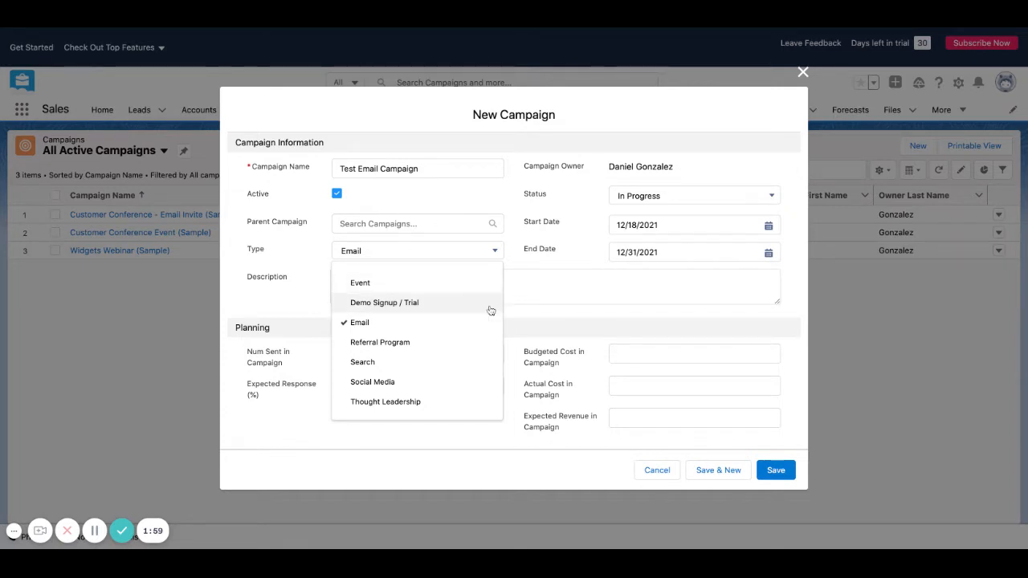
pyautogui.scroll(-3)
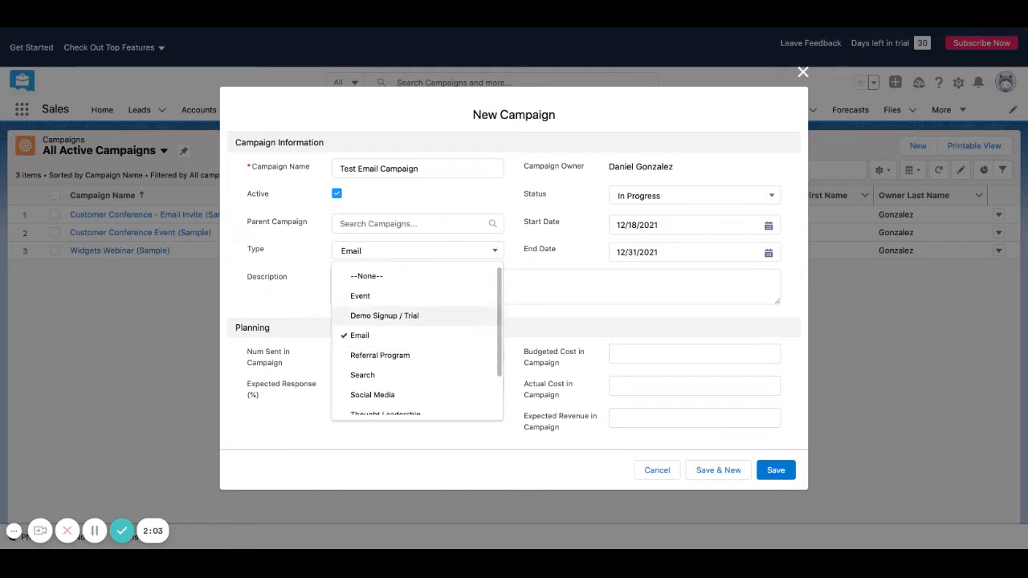
pyautogui.moveTo(507, 258)
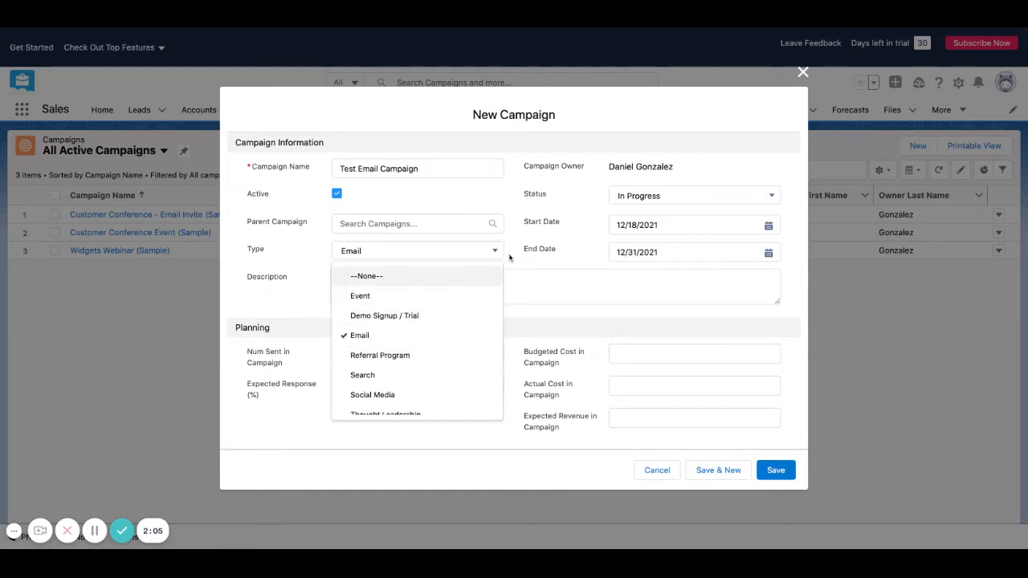
pyautogui.click(360, 336)
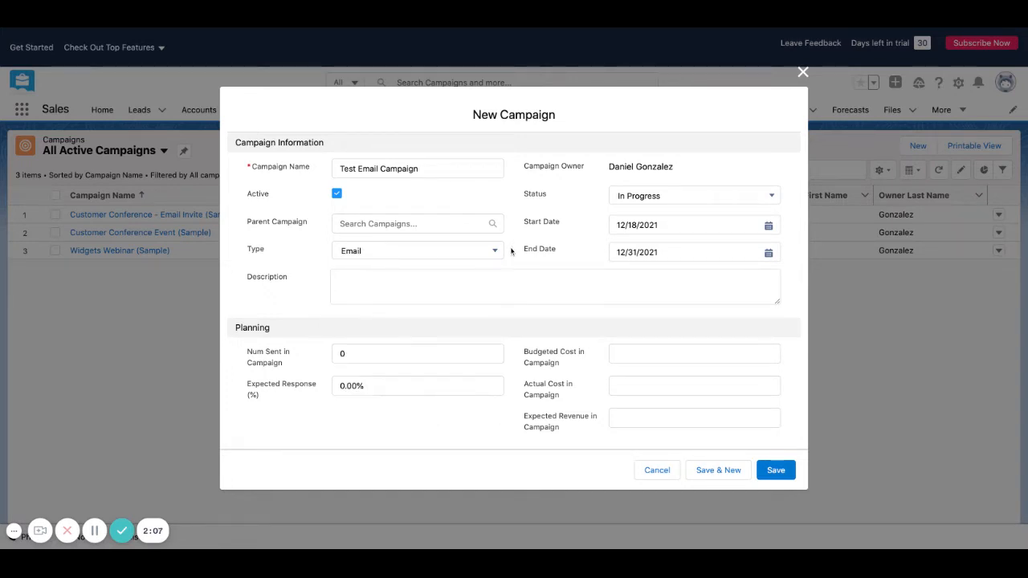
# Enter 'Test Email Description' in the campaign's Description field.
pyautogui.write('1')
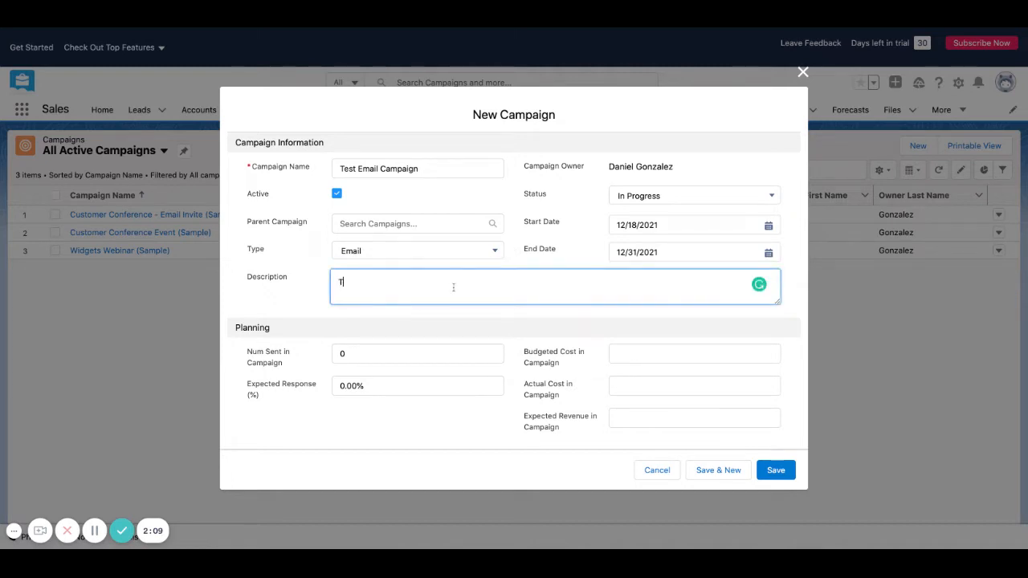
pyautogui.write('Test Email')
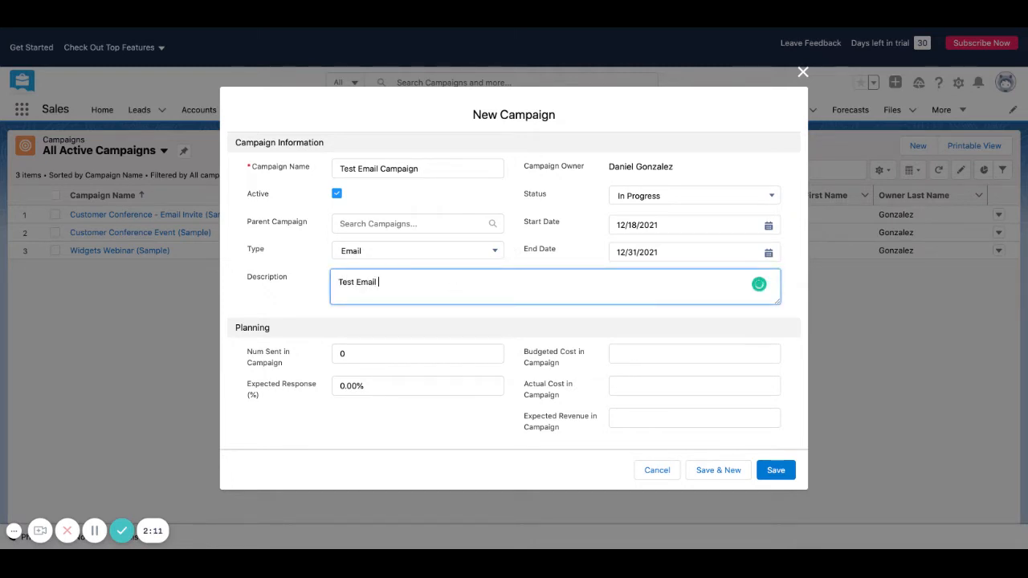
pyautogui.write('De')
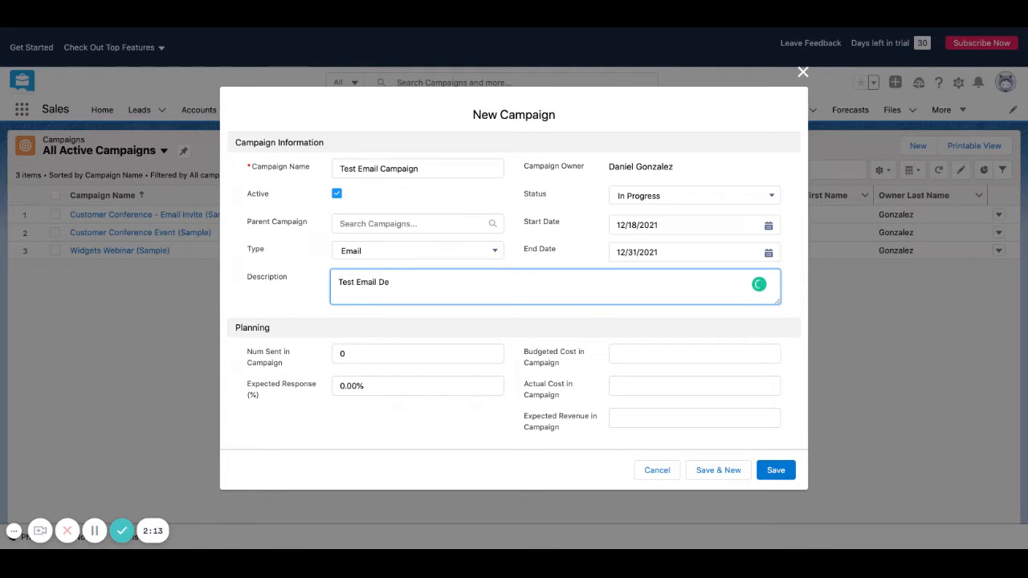
pyautogui.write('scr')
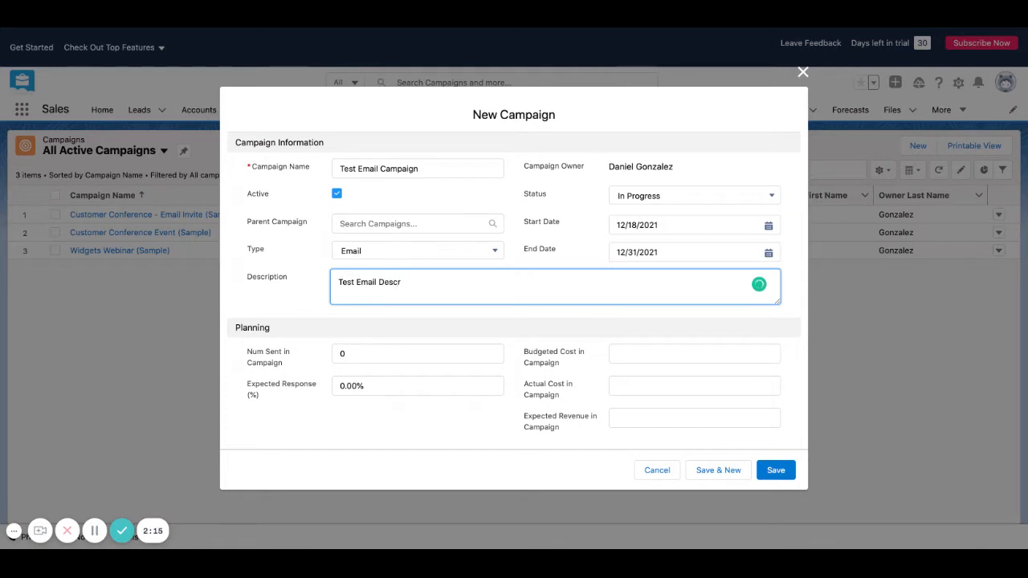
pyautogui.write('iption')
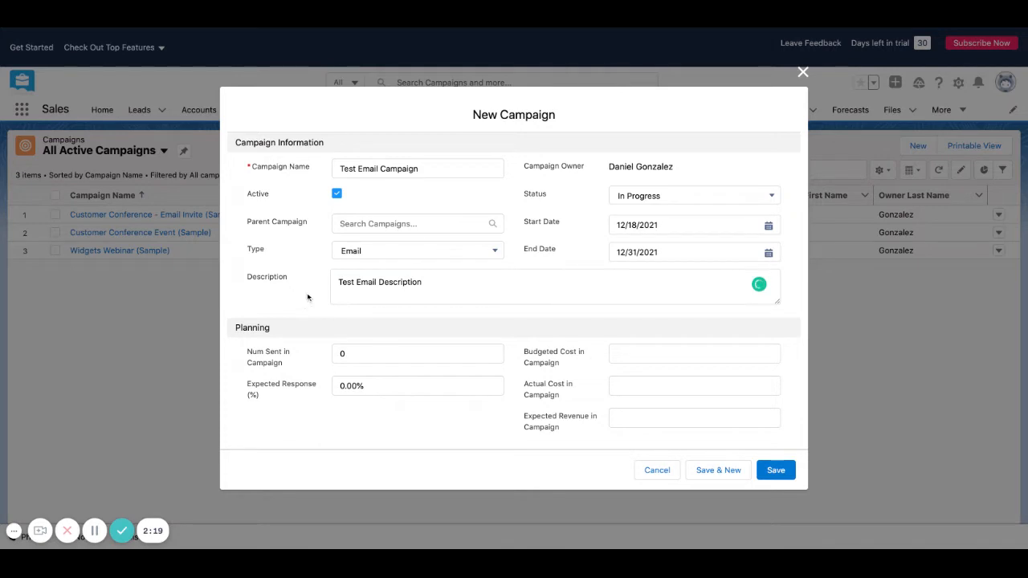
pyautogui.moveTo(538, 388)
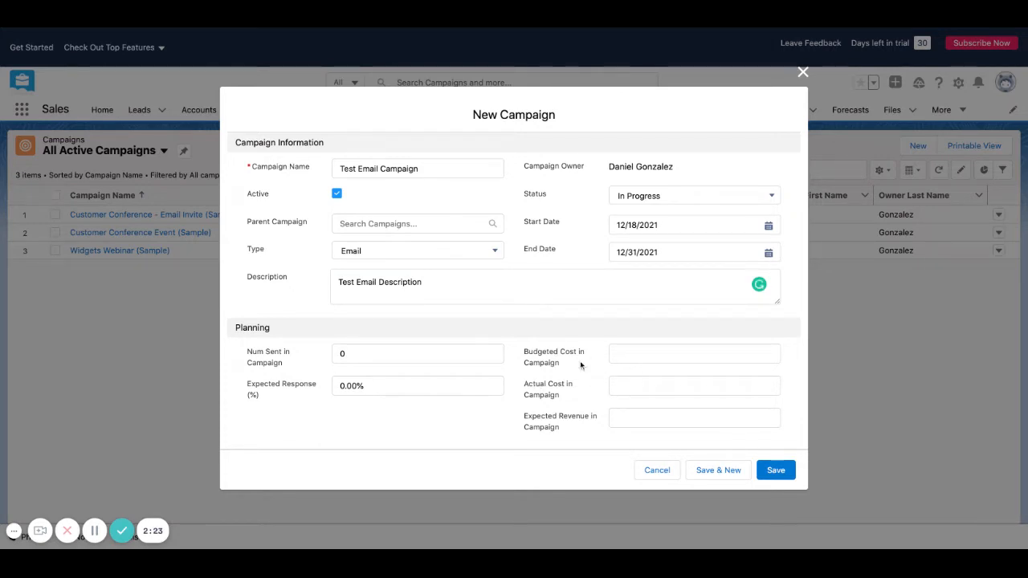
pyautogui.doubleClick(539, 352)
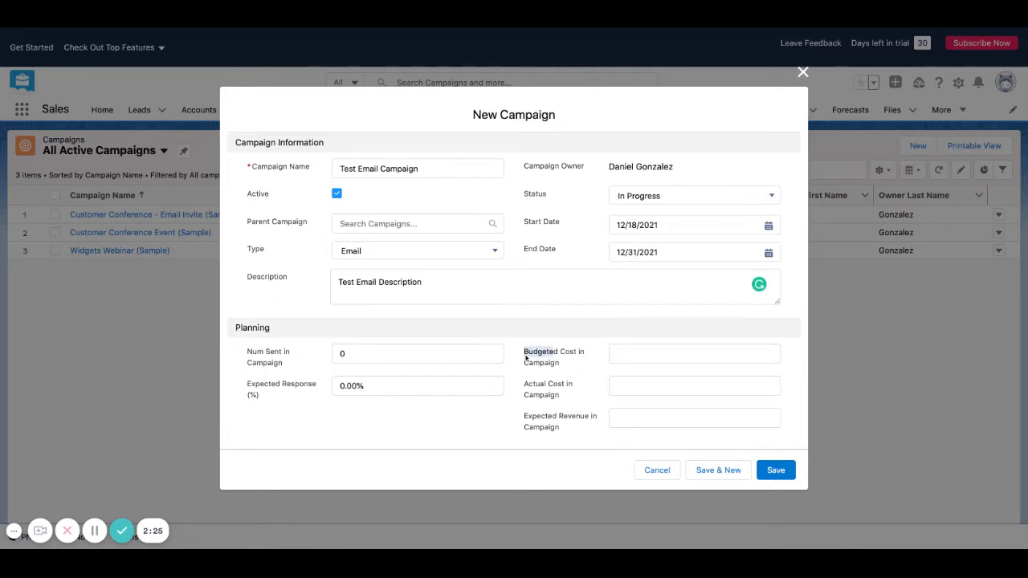
pyautogui.click(694, 353)
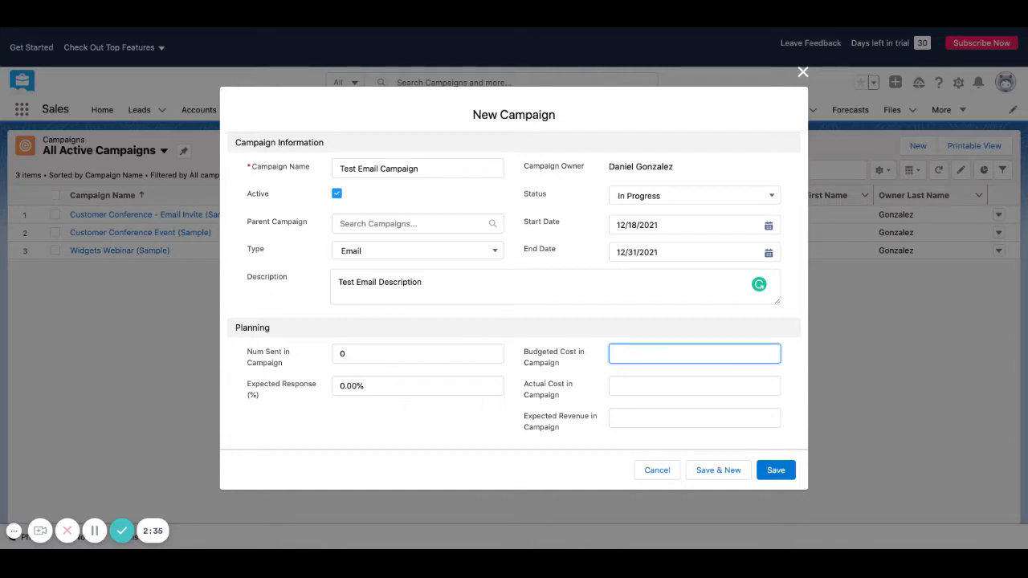
pyautogui.click(694, 353)
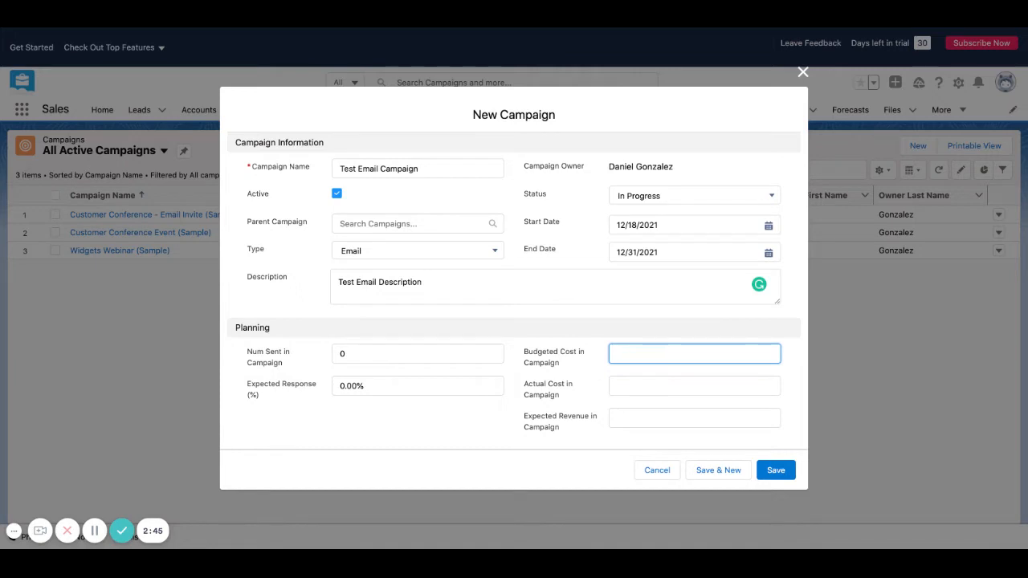
pyautogui.click(693, 353)
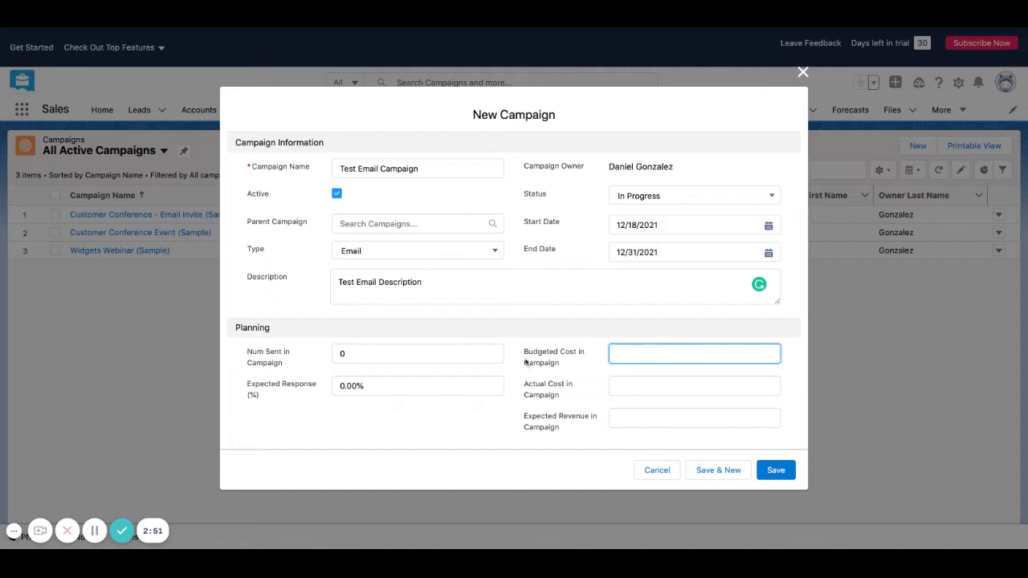
pyautogui.click(693, 353)
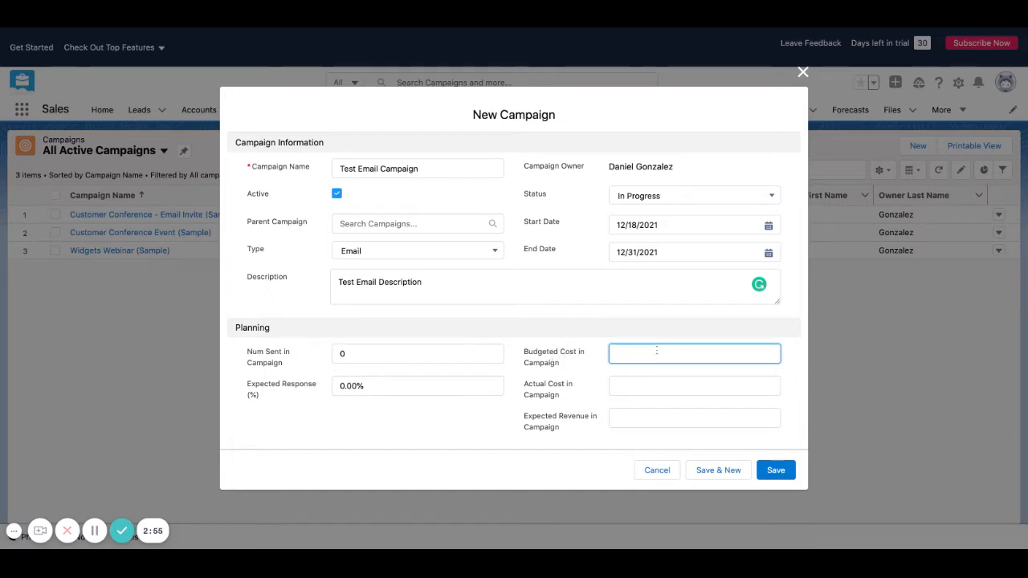
pyautogui.click(694, 386)
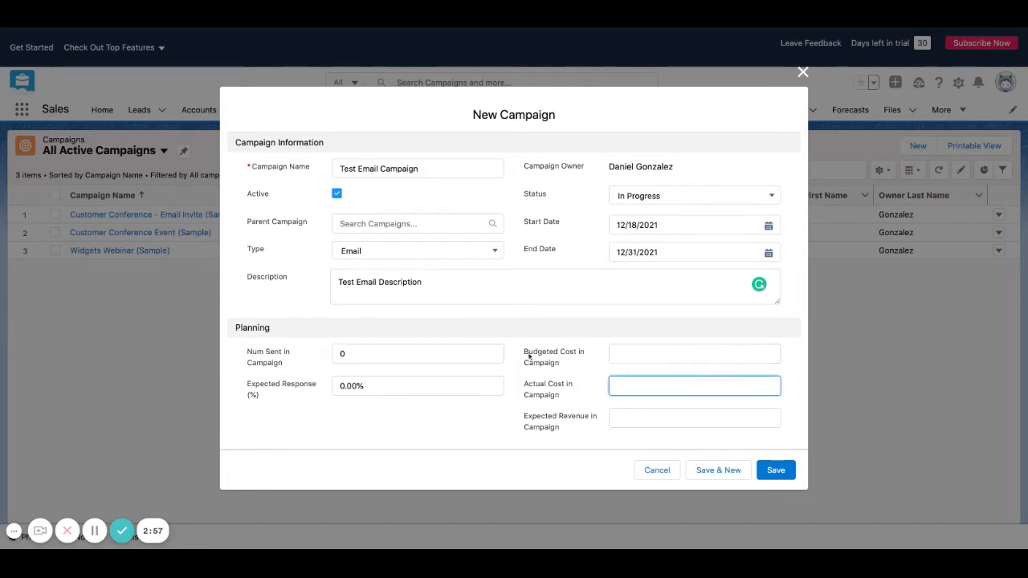
pyautogui.click(694, 353)
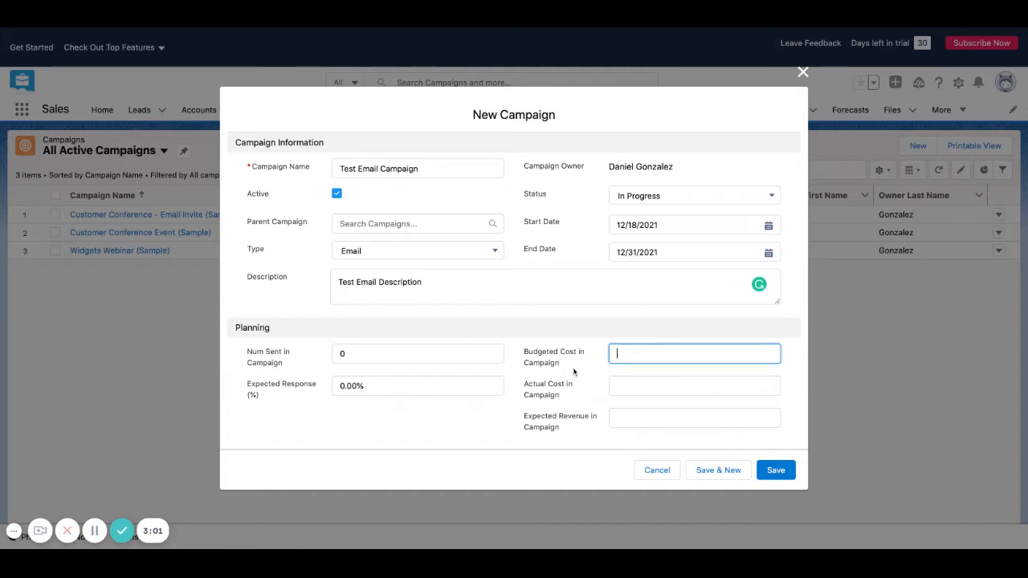
pyautogui.click(694, 385)
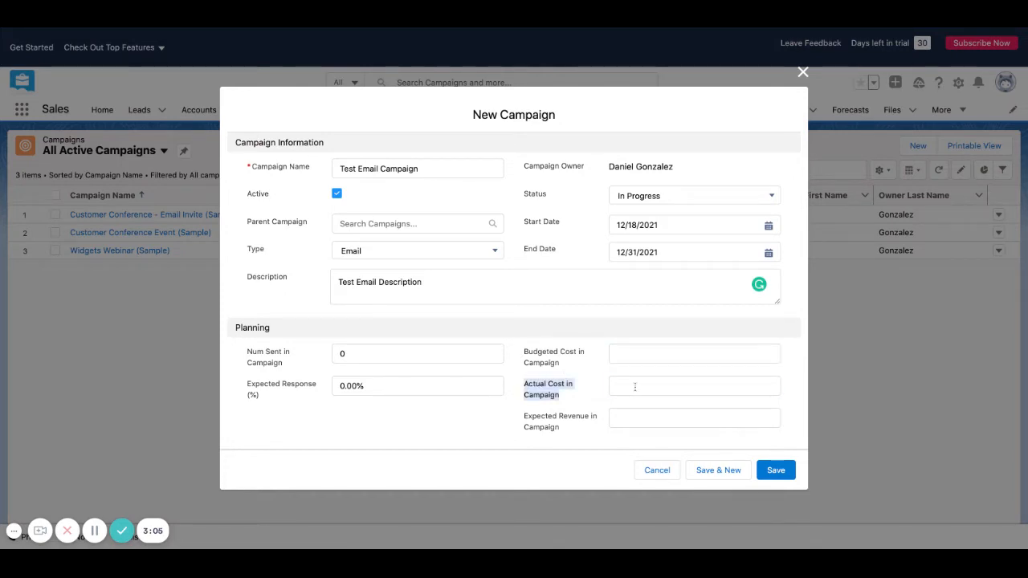
pyautogui.click(693, 385)
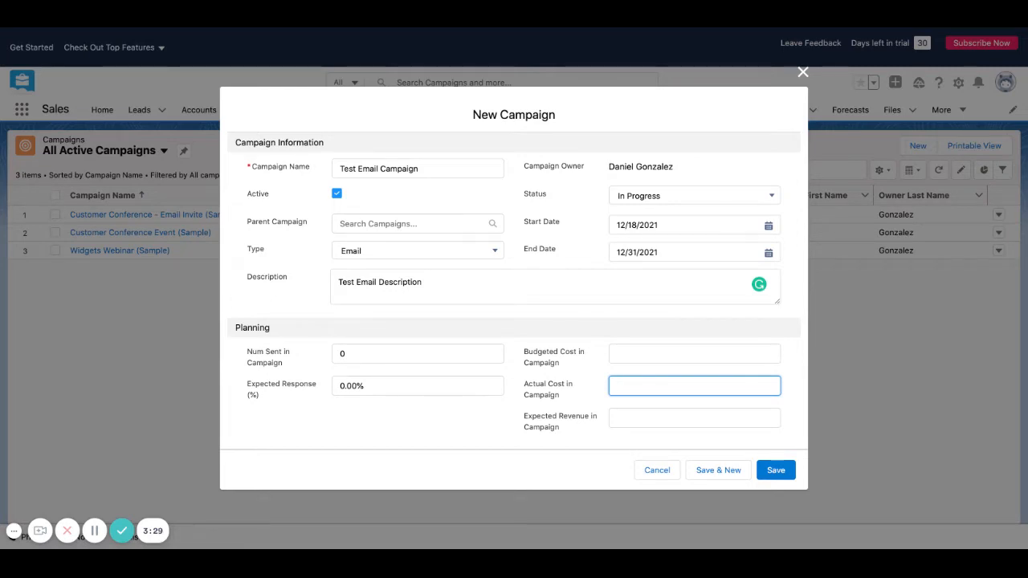
pyautogui.click(694, 418)
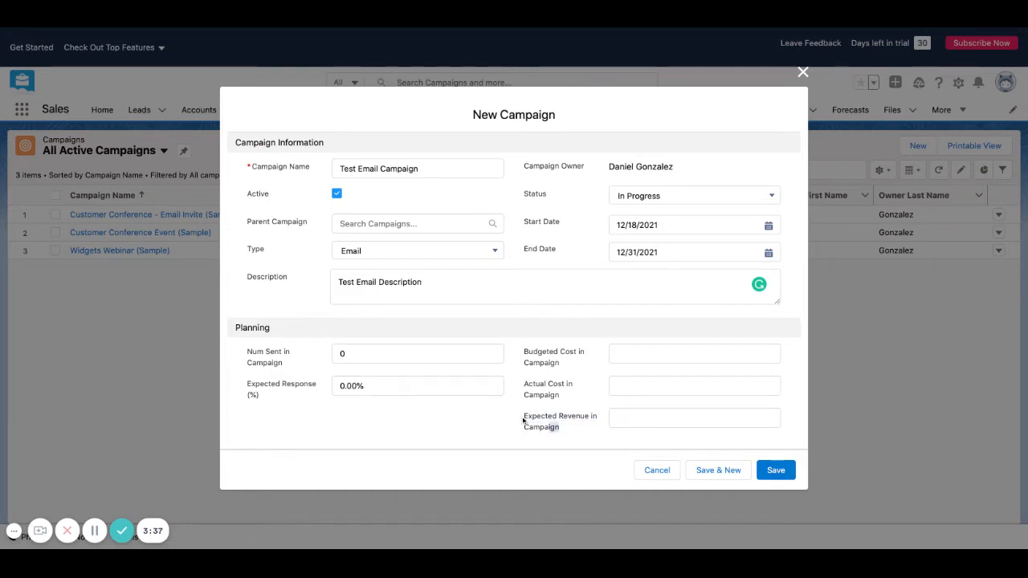
pyautogui.click(693, 418)
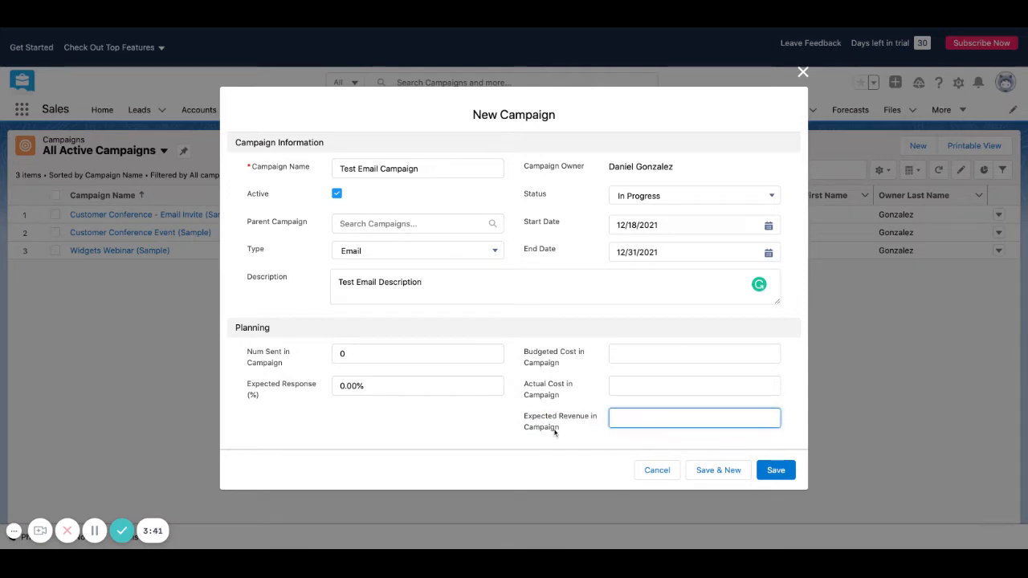
pyautogui.click(694, 417)
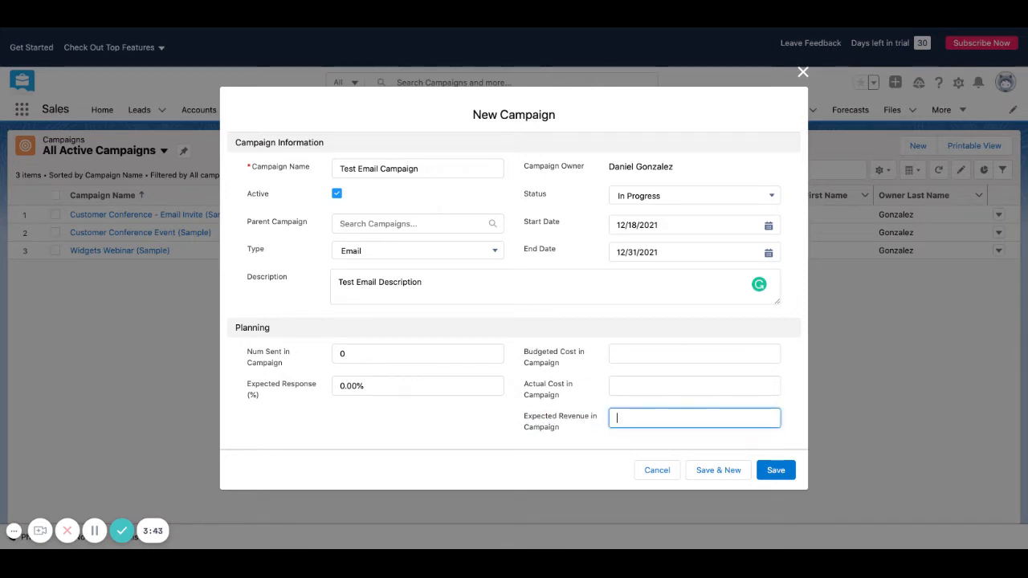
pyautogui.click(775, 469)
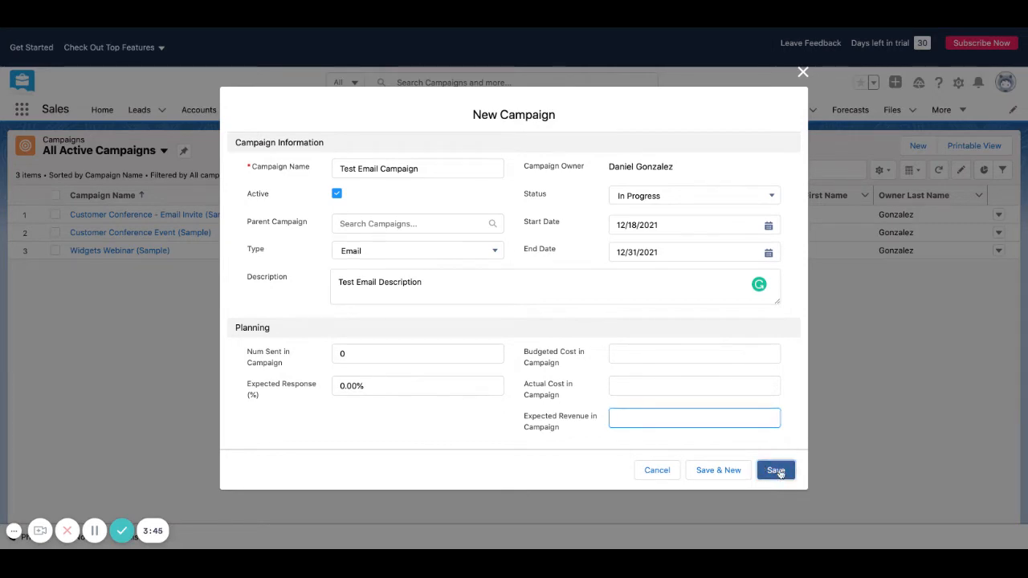
# Save the campaign so its Test Email Campaign record page appears.
pyautogui.click(774, 469)
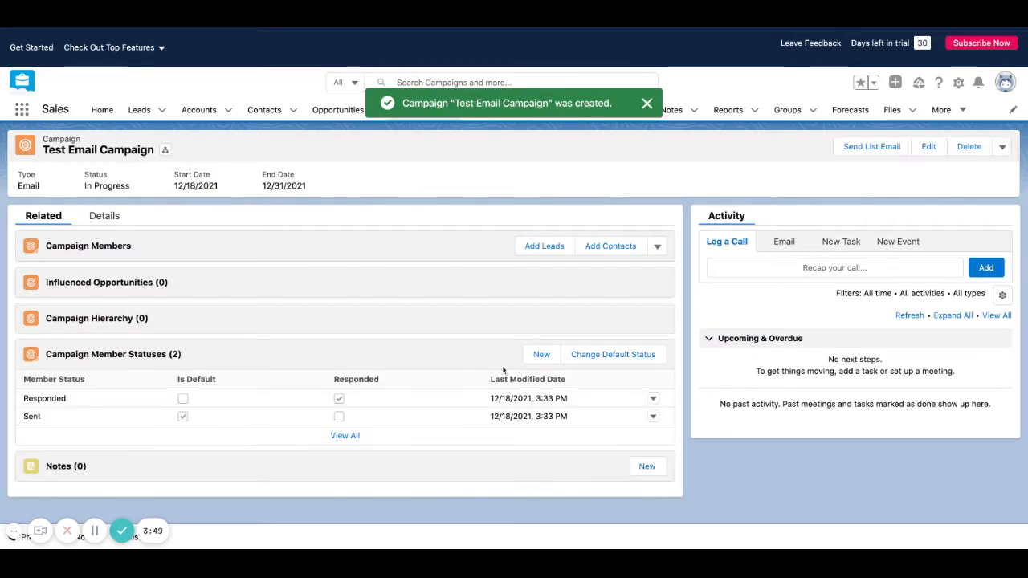
pyautogui.moveTo(360, 303)
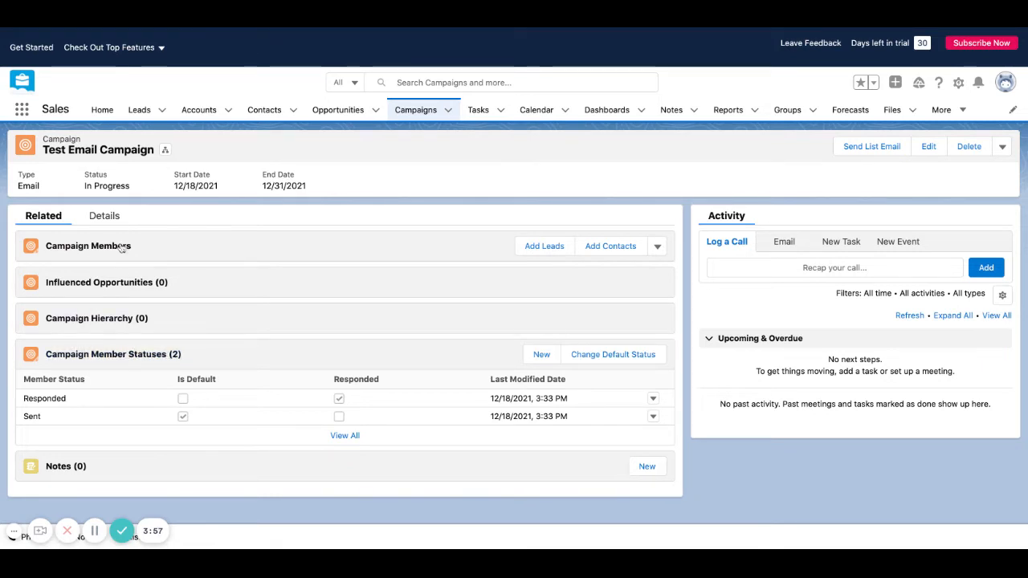
pyautogui.moveTo(115, 466)
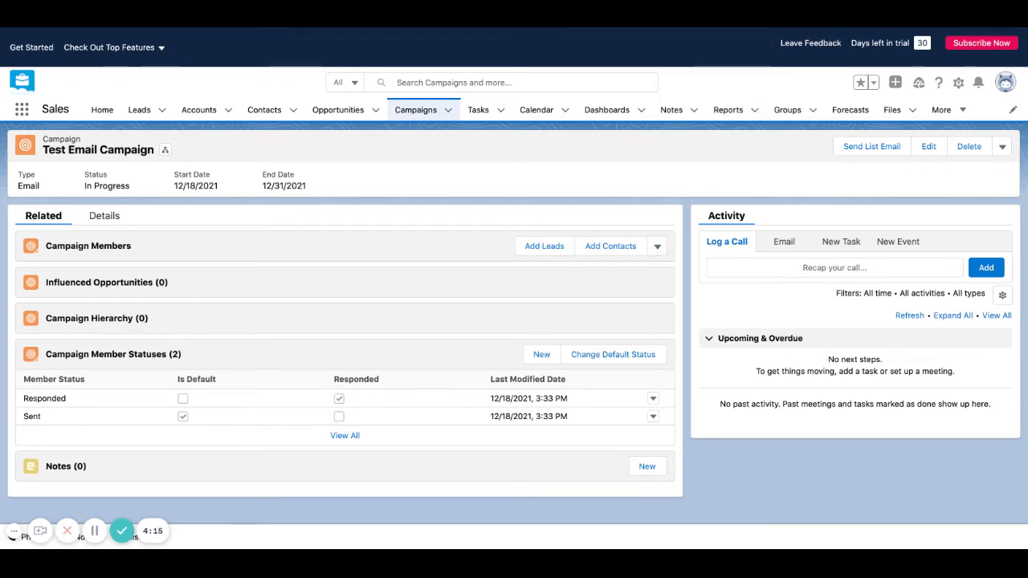
pyautogui.moveTo(441, 254)
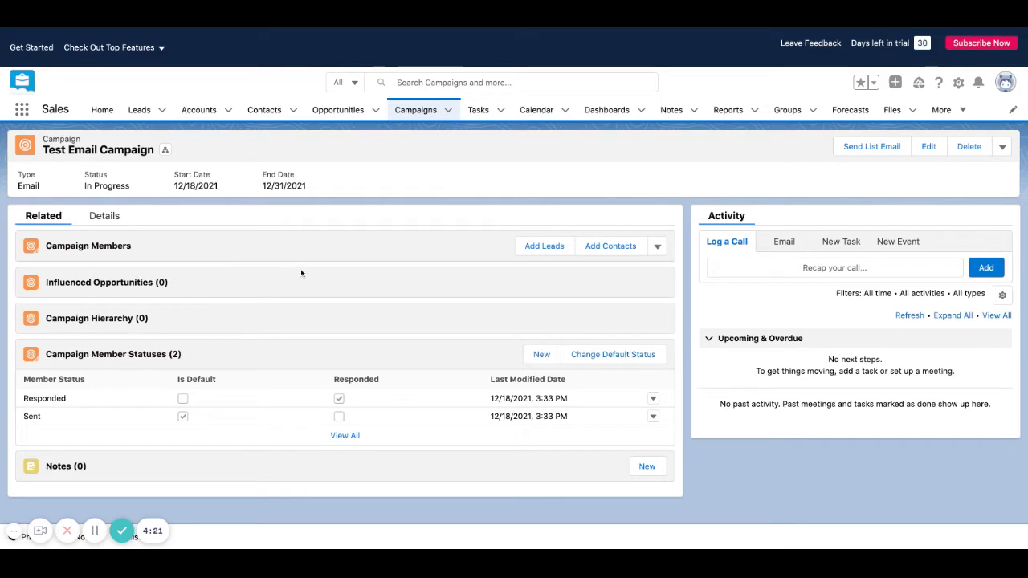
pyautogui.moveTo(666, 260)
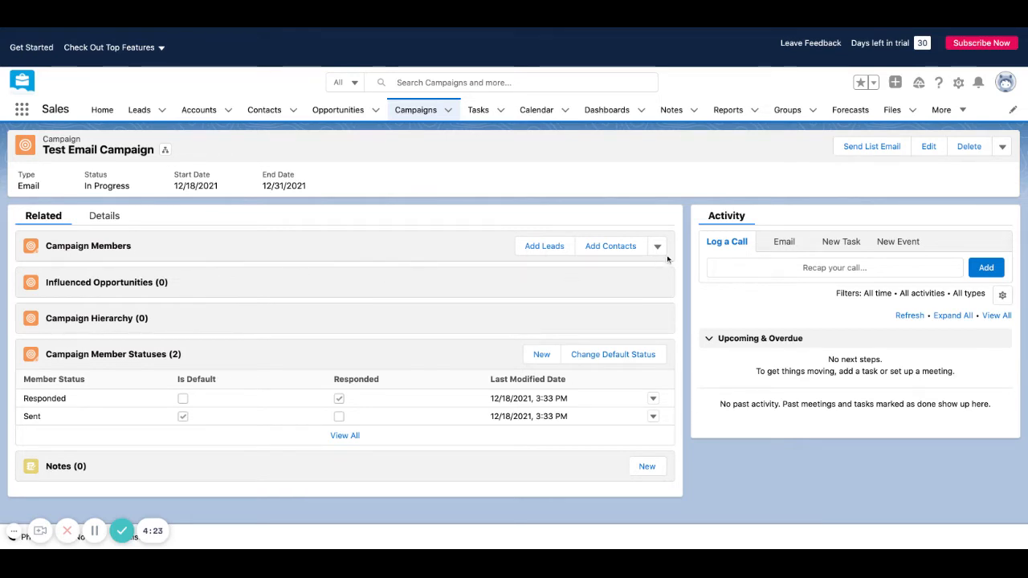
pyautogui.moveTo(501, 251)
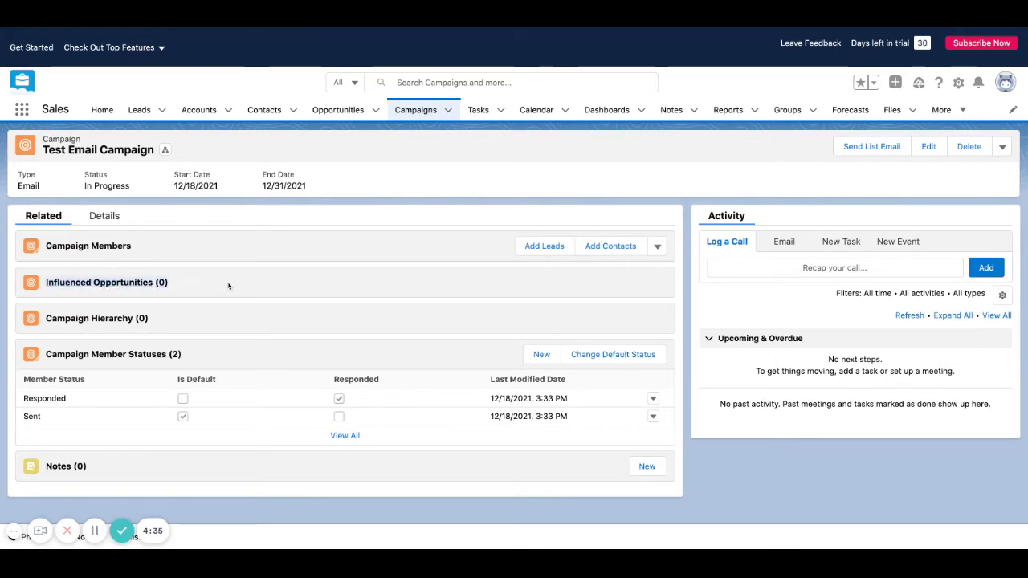
pyautogui.moveTo(100, 282)
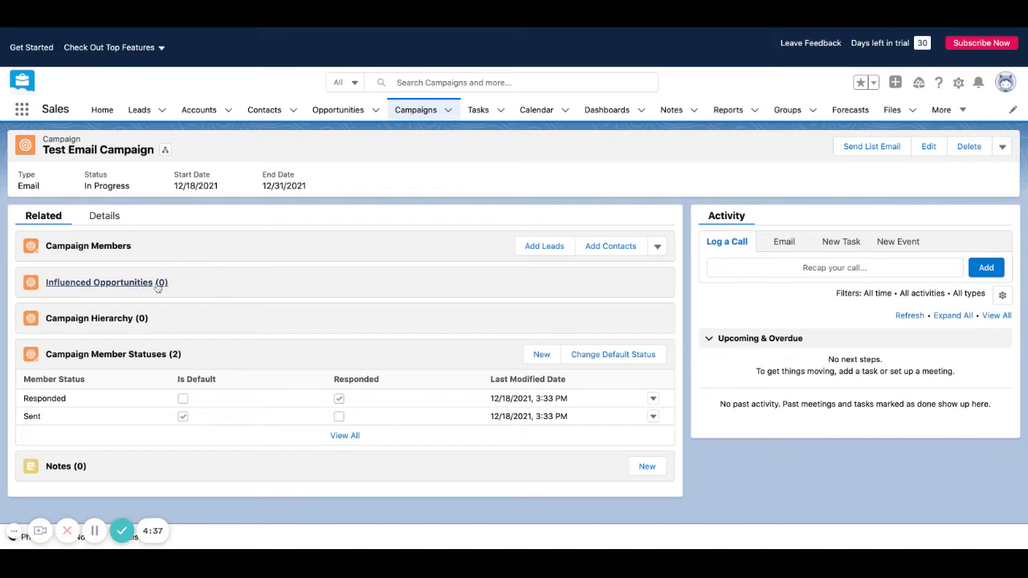
pyautogui.moveTo(217, 285)
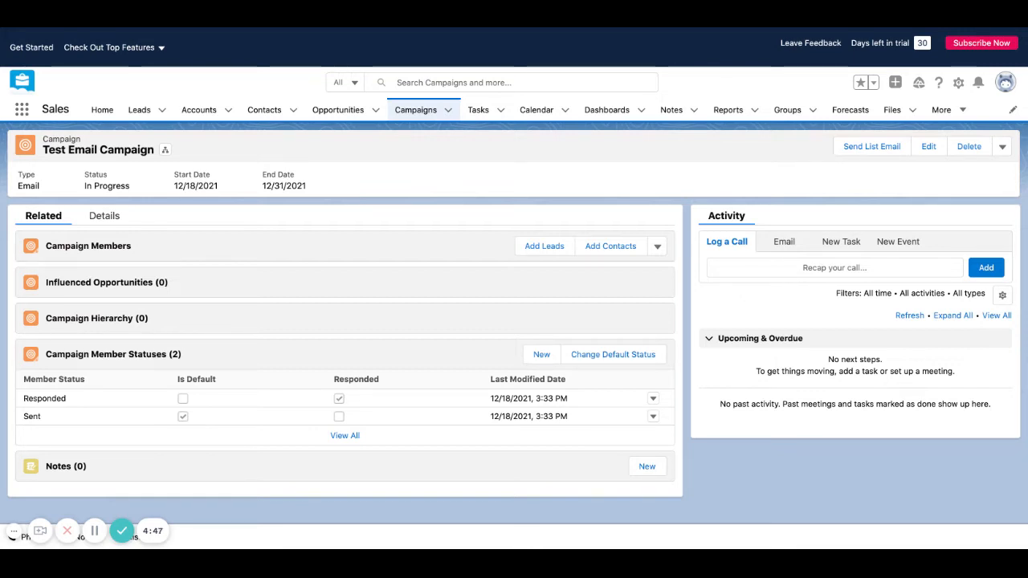
pyautogui.moveTo(228, 286)
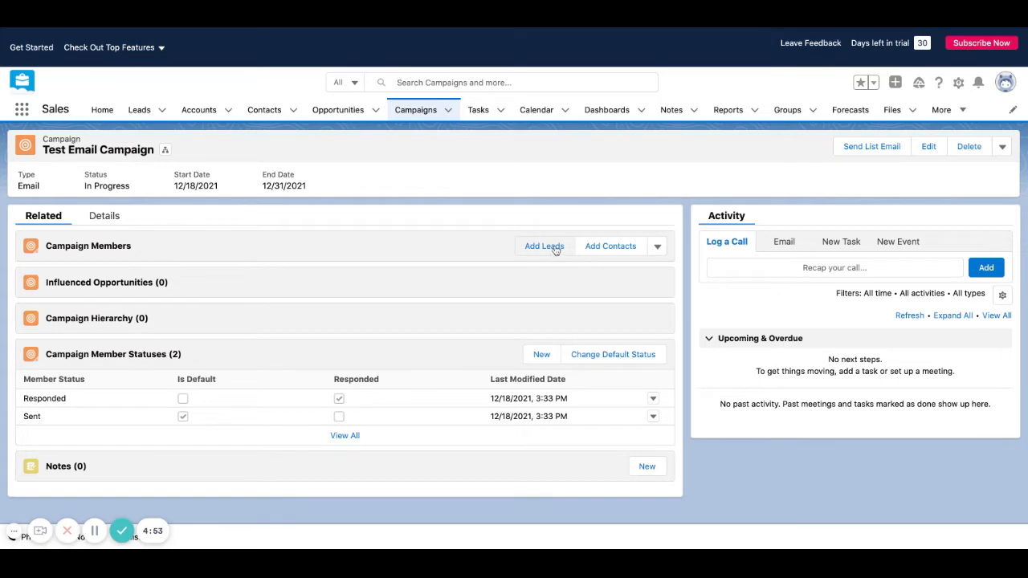
pyautogui.moveTo(437, 273)
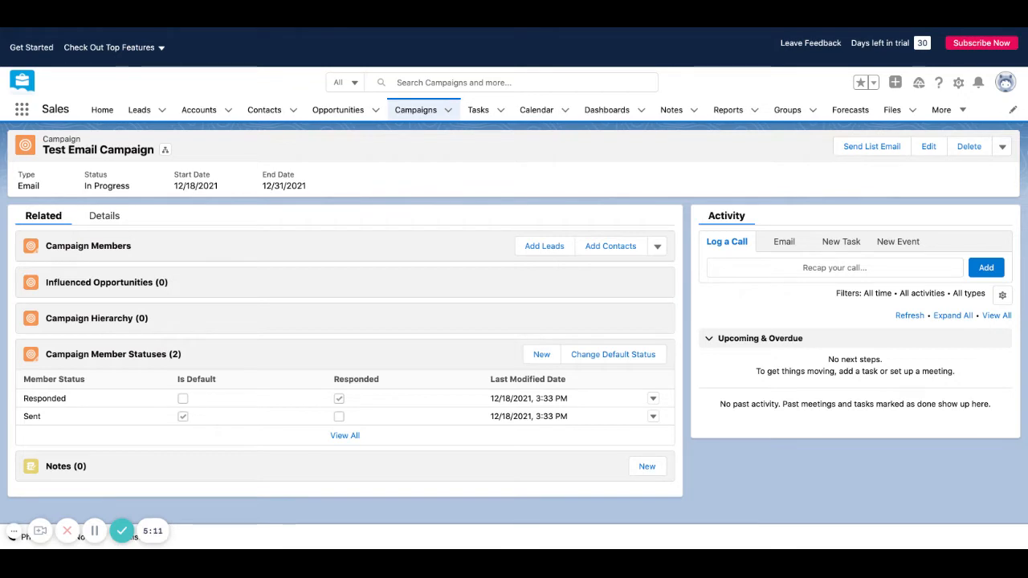
pyautogui.moveTo(351, 297)
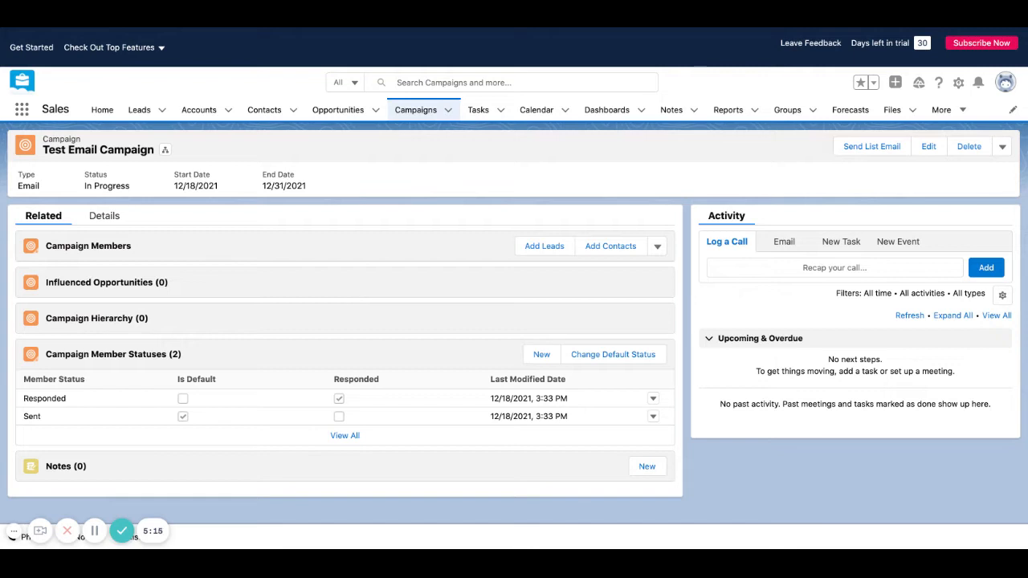
pyautogui.moveTo(543, 246)
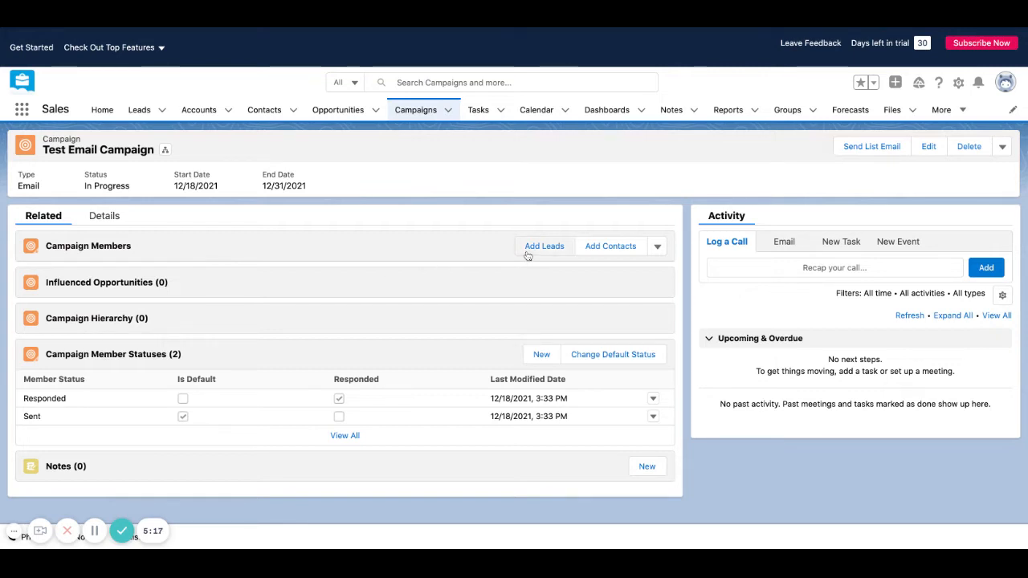
pyautogui.moveTo(533, 248)
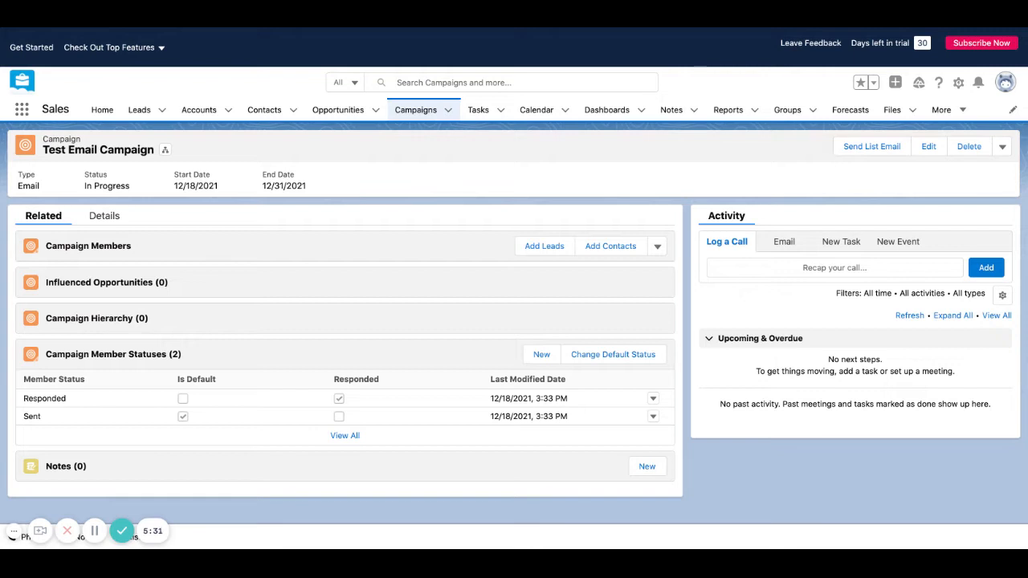
pyautogui.moveTo(455, 250)
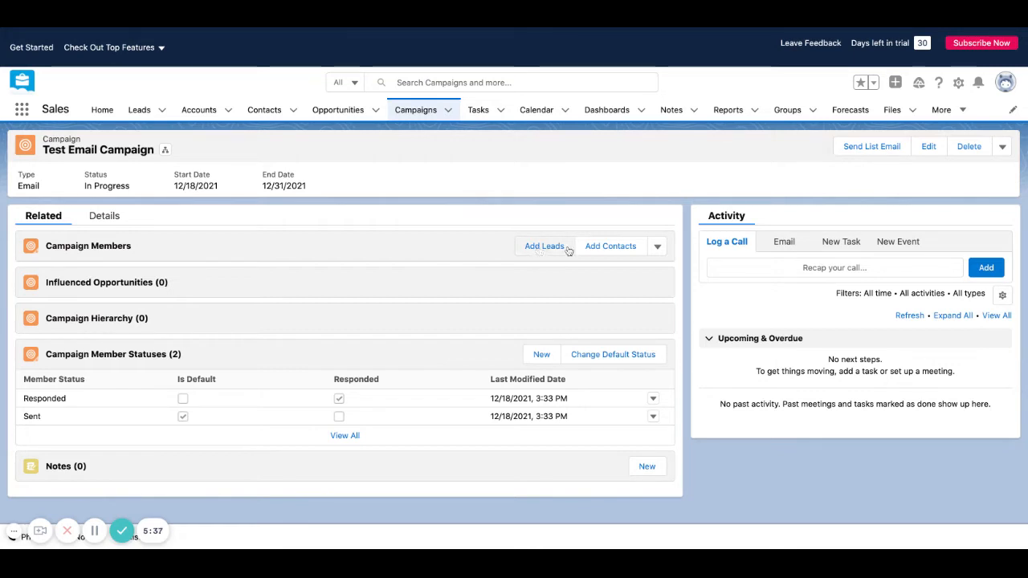
pyautogui.moveTo(532, 246)
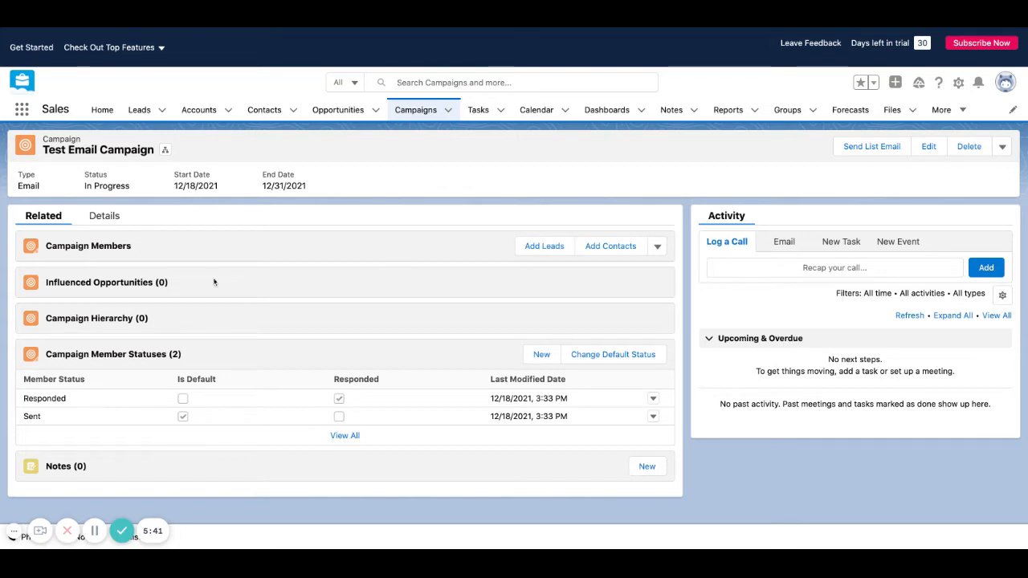
pyautogui.moveTo(106, 283)
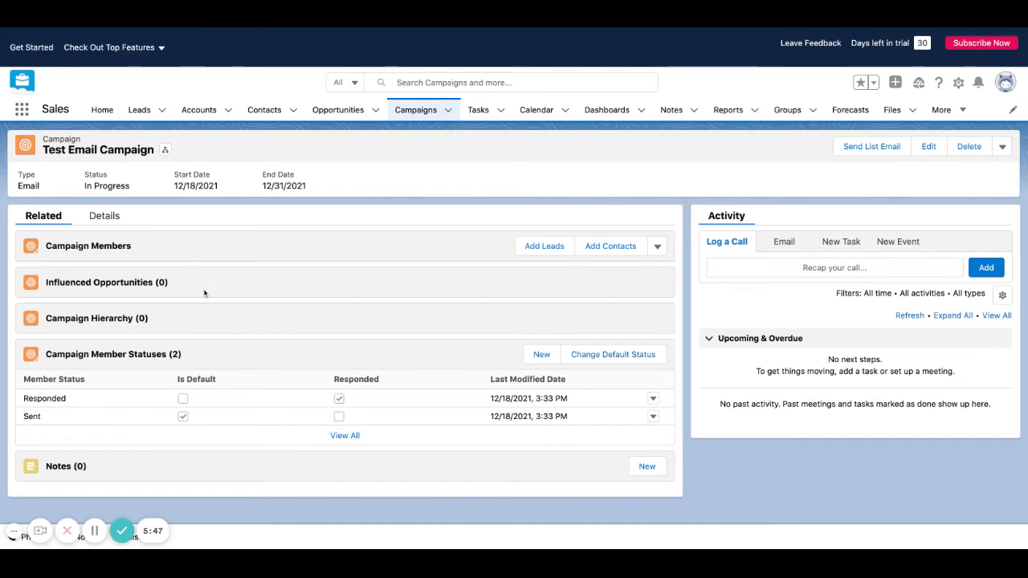
pyautogui.moveTo(180, 286)
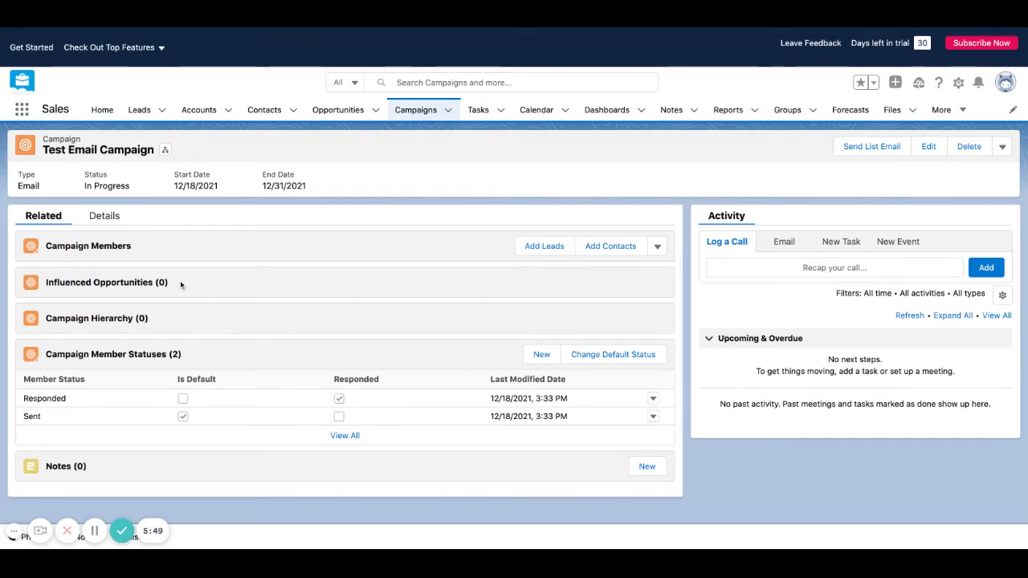
pyautogui.moveTo(459, 282)
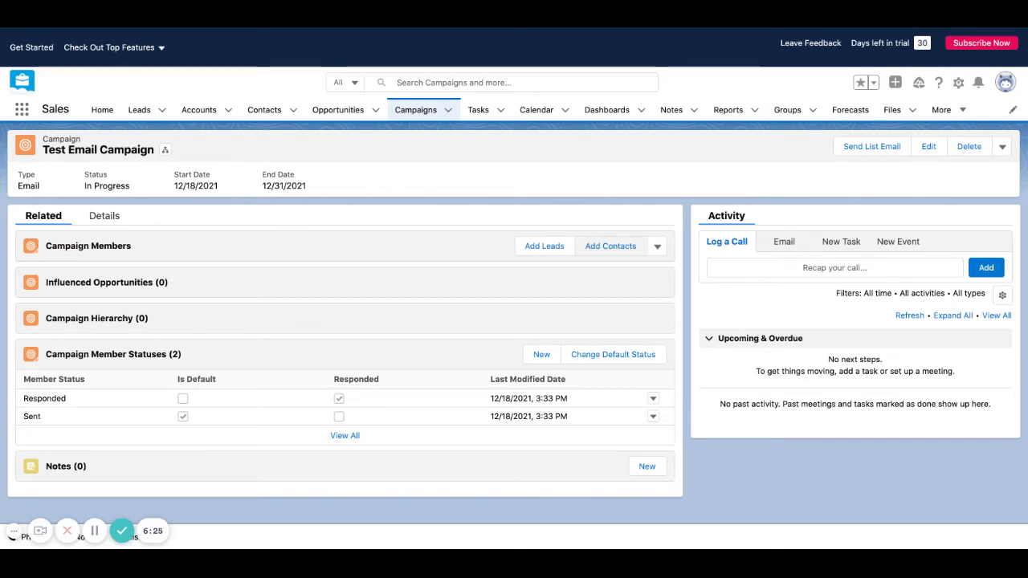
pyautogui.moveTo(295, 286)
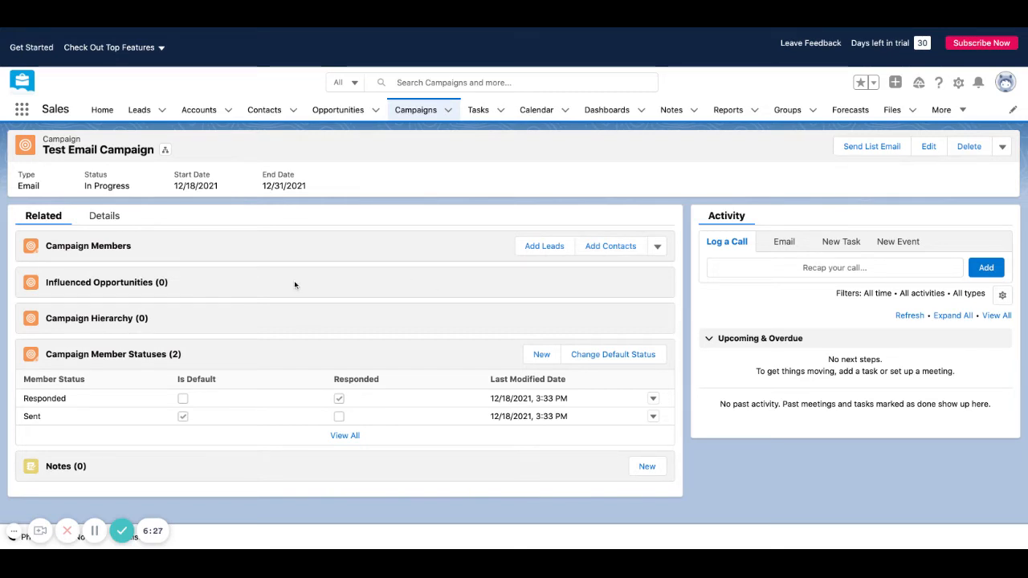
pyautogui.moveTo(342, 289)
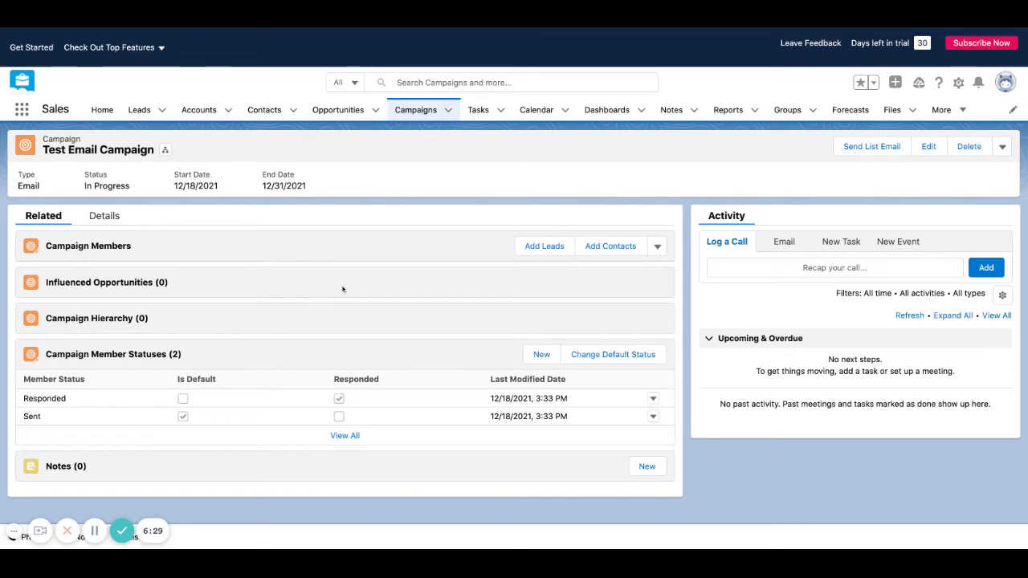
pyautogui.moveTo(488, 306)
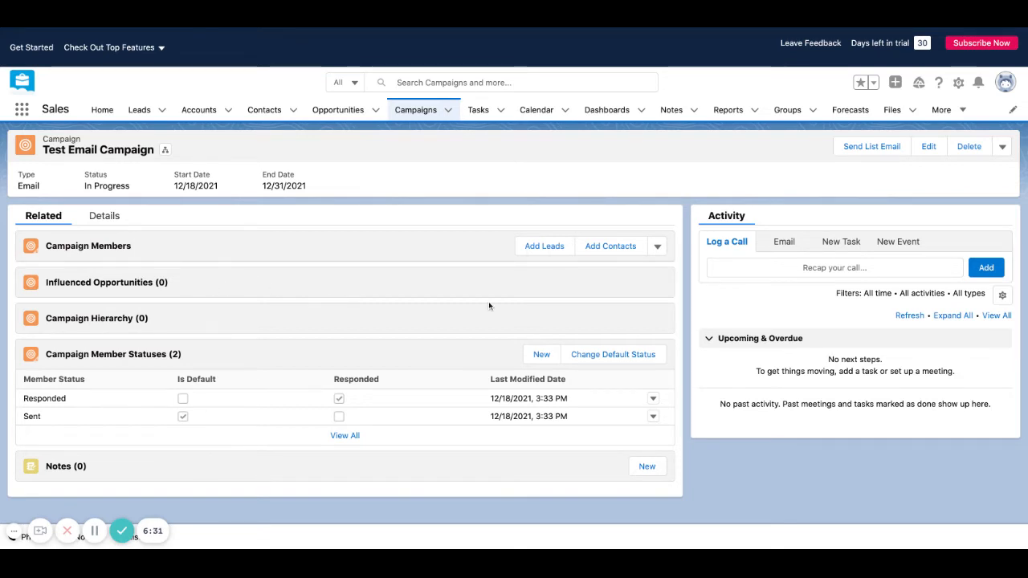
pyautogui.moveTo(414, 289)
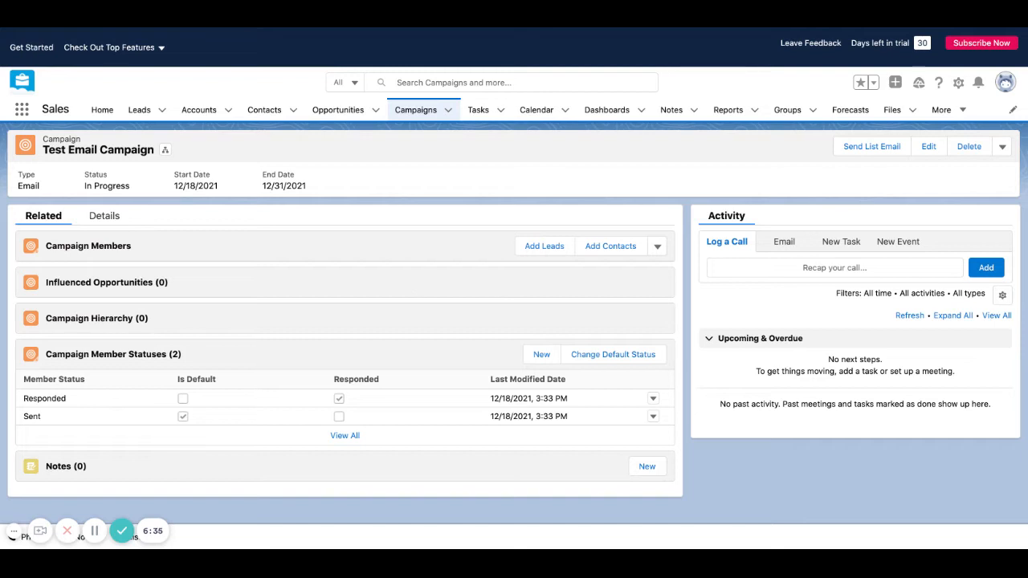
pyautogui.moveTo(100, 283)
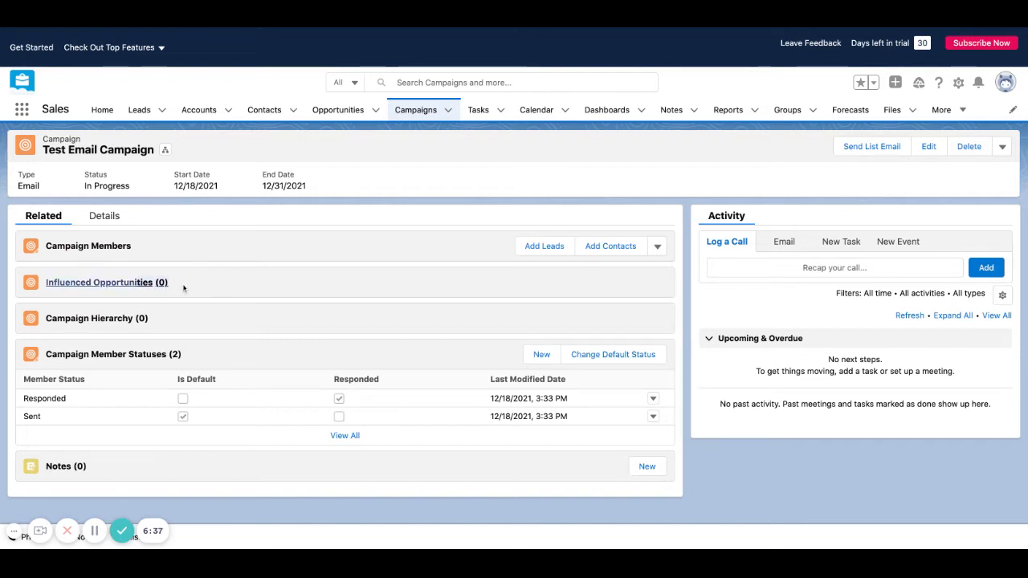
pyautogui.moveTo(244, 273)
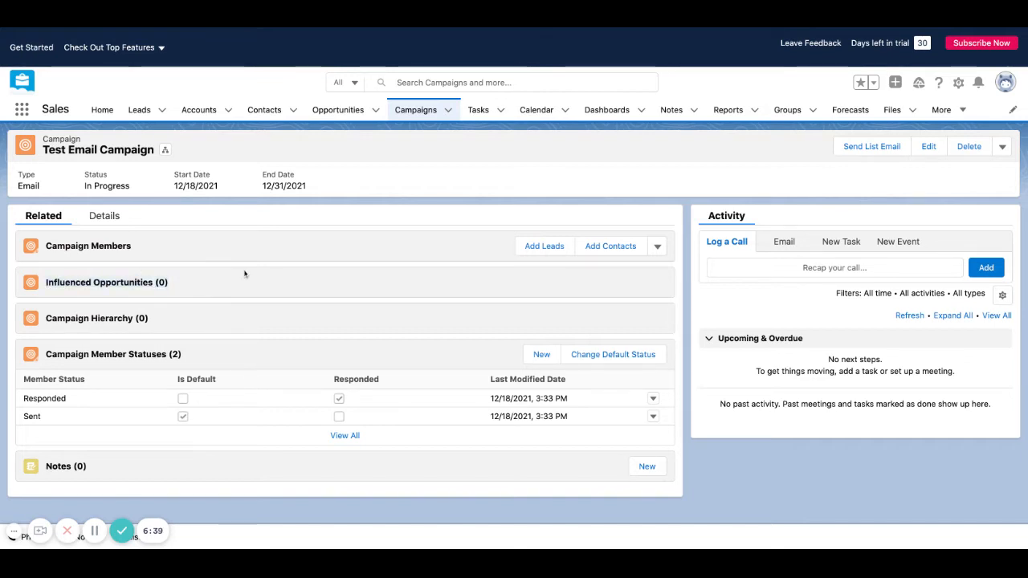
pyautogui.moveTo(504, 255)
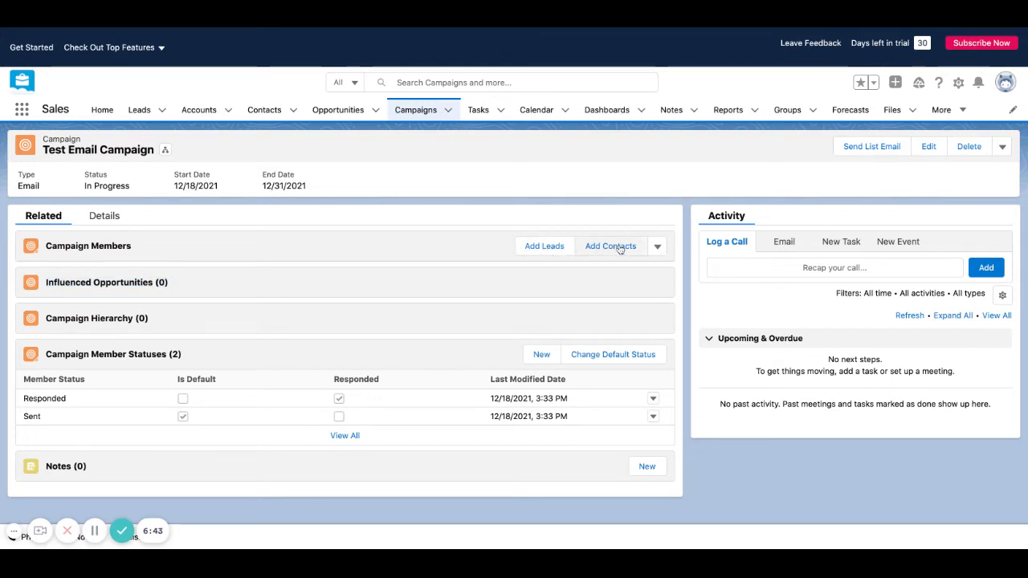
pyautogui.moveTo(542, 246)
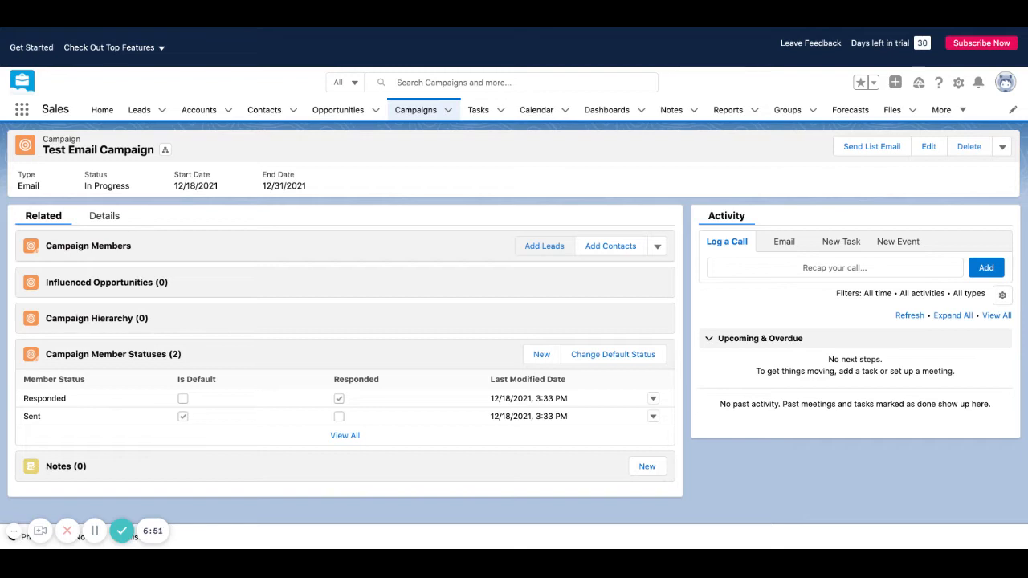
pyautogui.moveTo(538, 250)
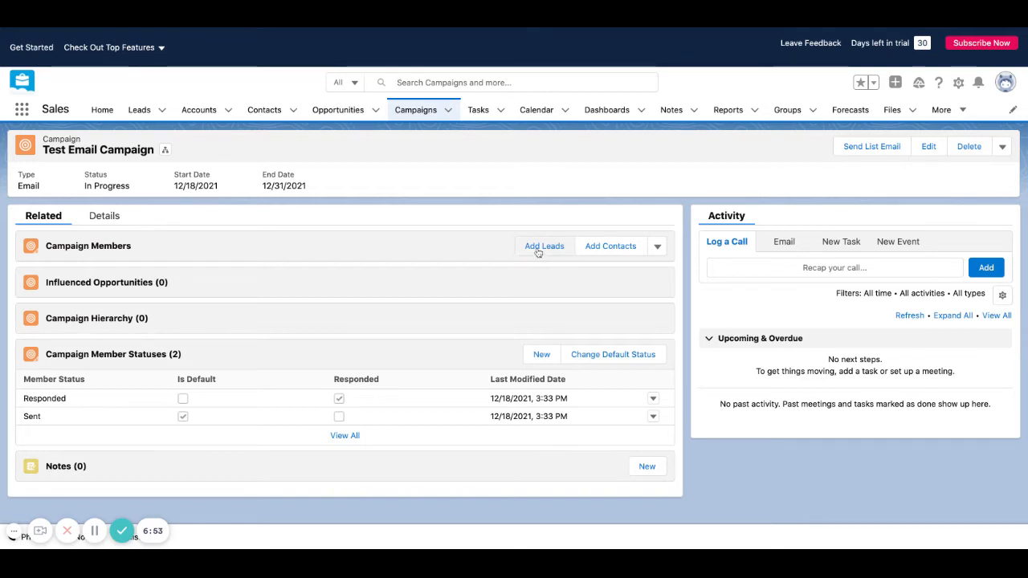
pyautogui.moveTo(533, 270)
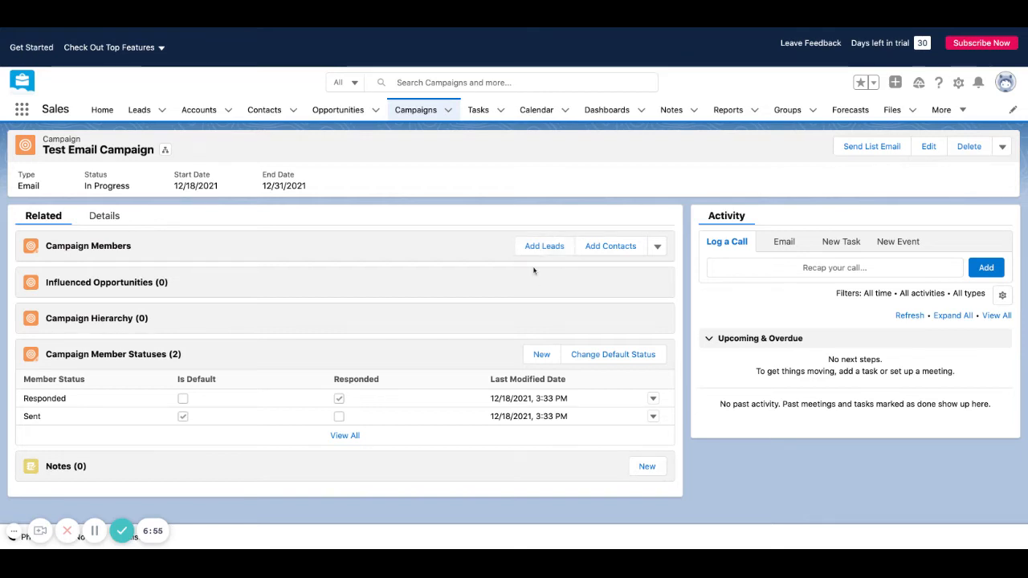
pyautogui.moveTo(610, 276)
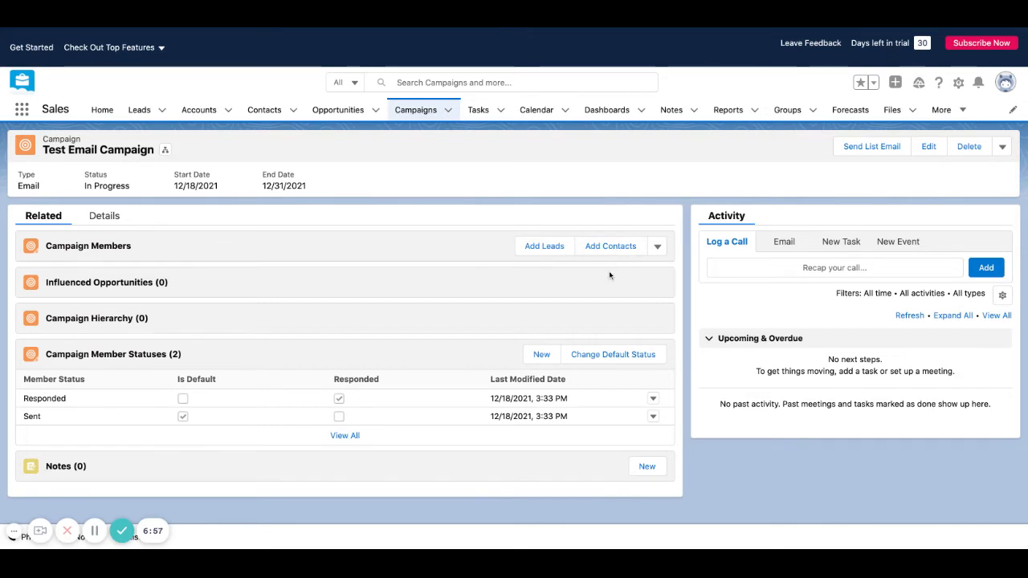
pyautogui.moveTo(194, 276)
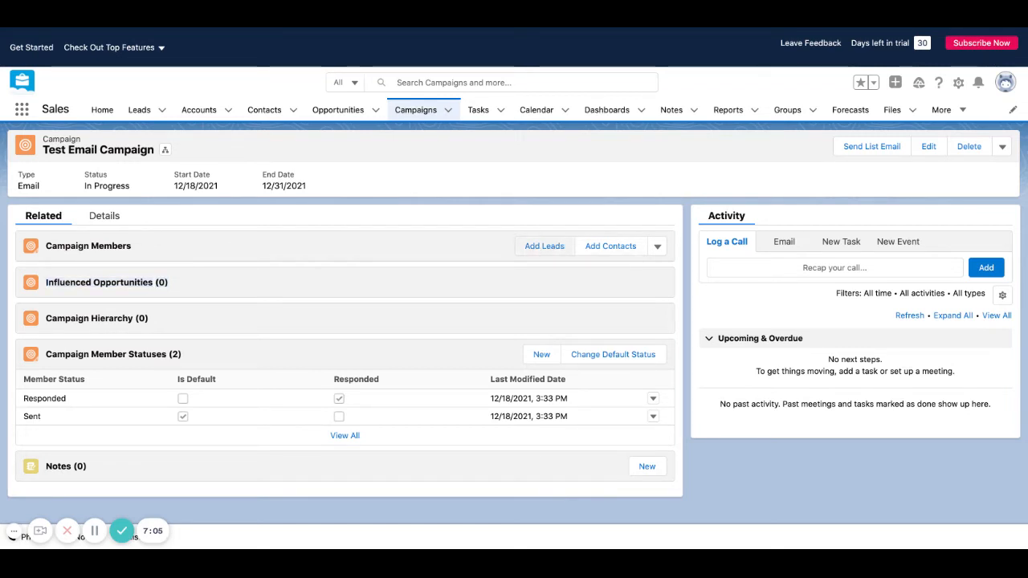
pyautogui.click(543, 246)
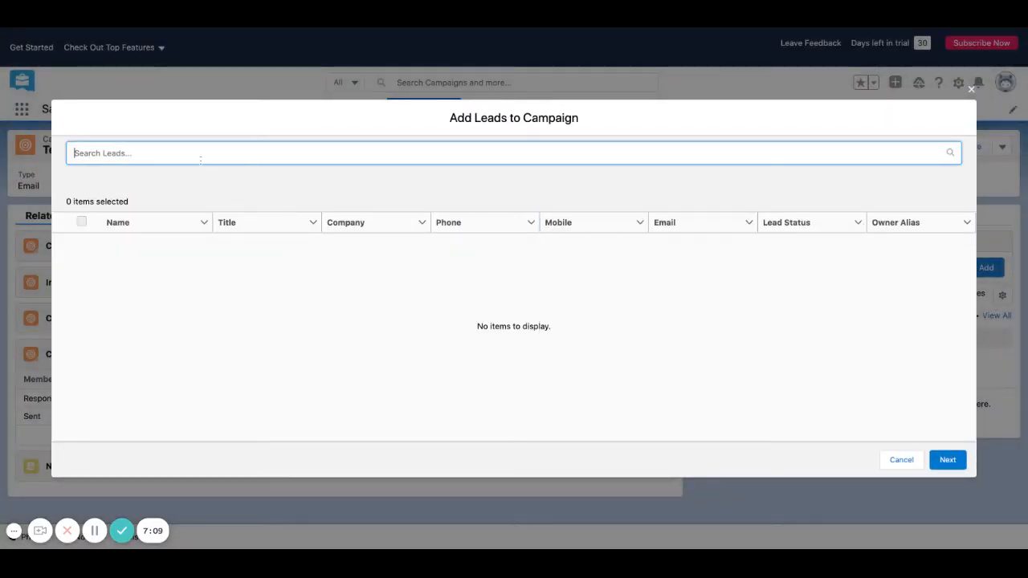
pyautogui.write('Test')
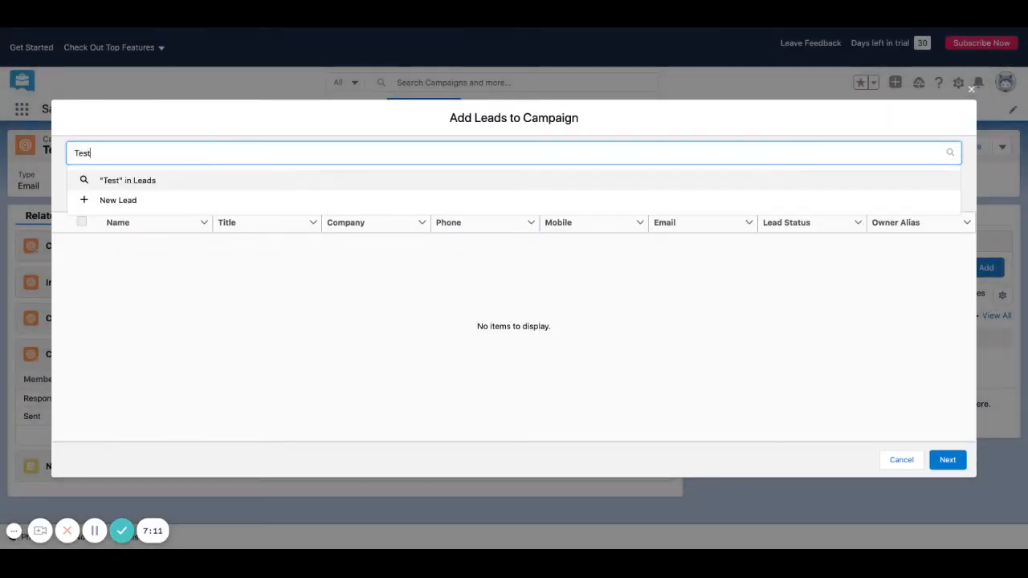
pyautogui.write('Sample')
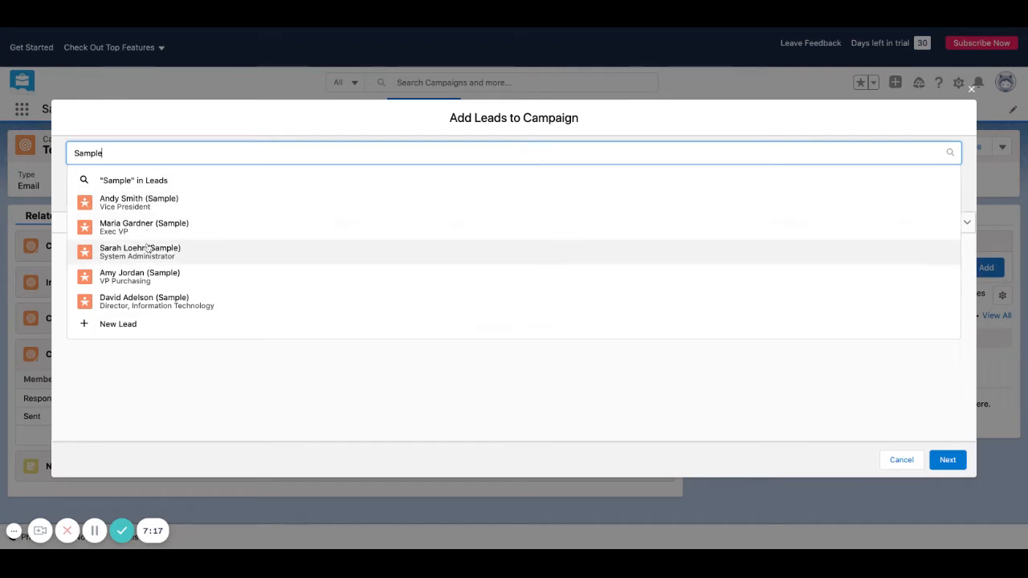
pyautogui.moveTo(153, 302)
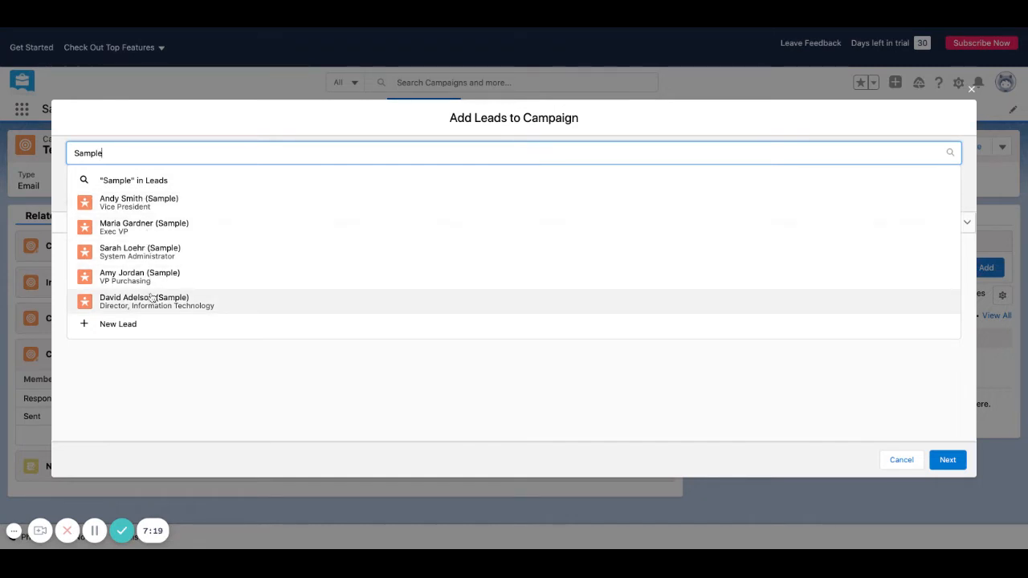
pyautogui.click(144, 302)
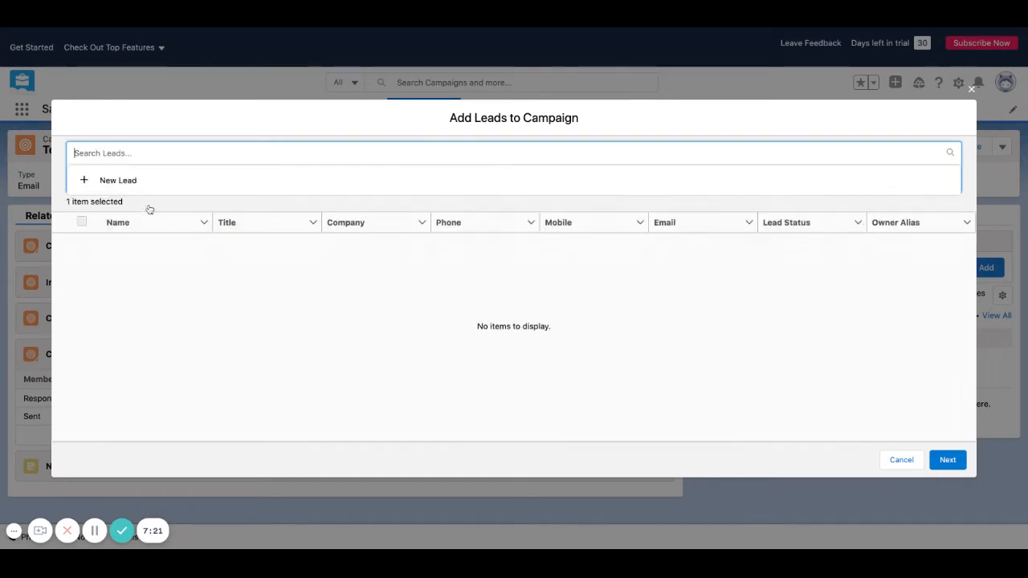
pyautogui.write('Sampl')
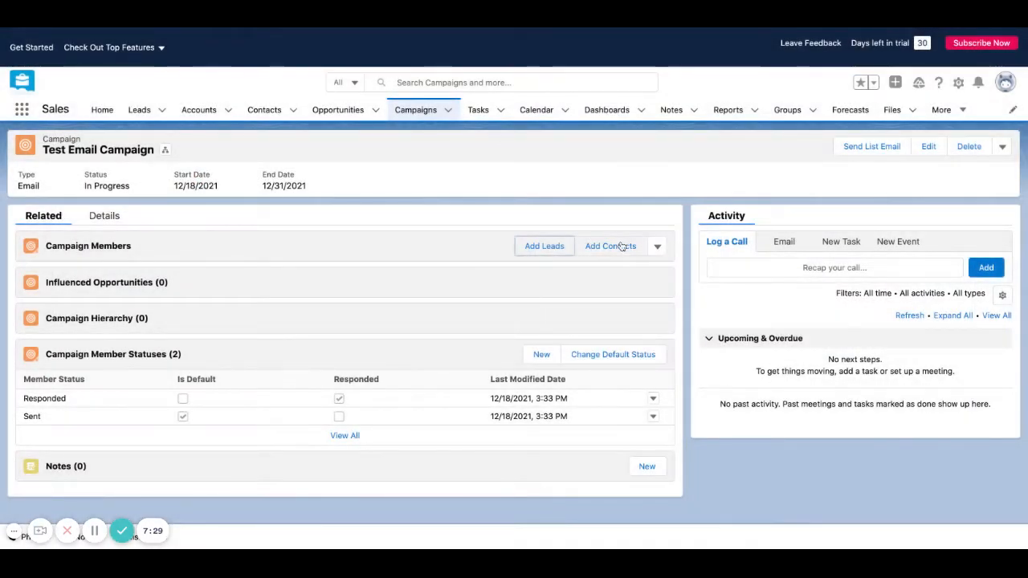
# Add contact Jon Amos (Sample) as a campaign member with status Sent.
pyautogui.click(610, 246)
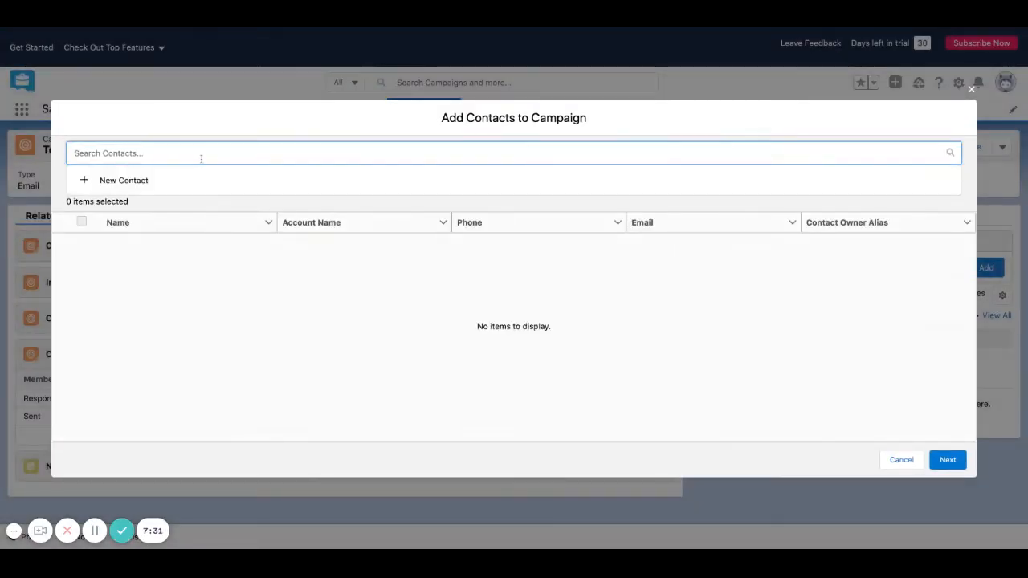
pyautogui.write('Sample')
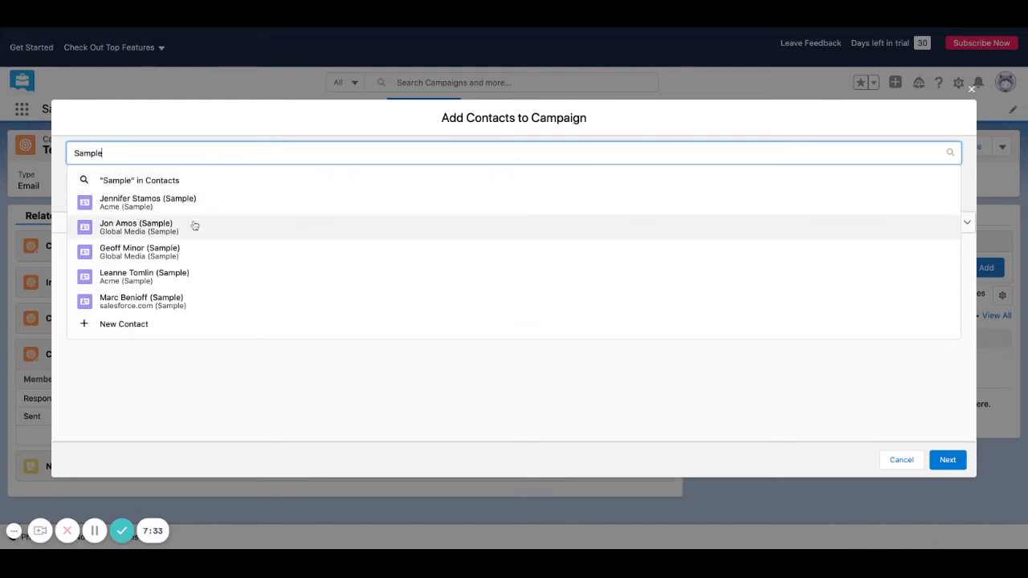
pyautogui.click(135, 226)
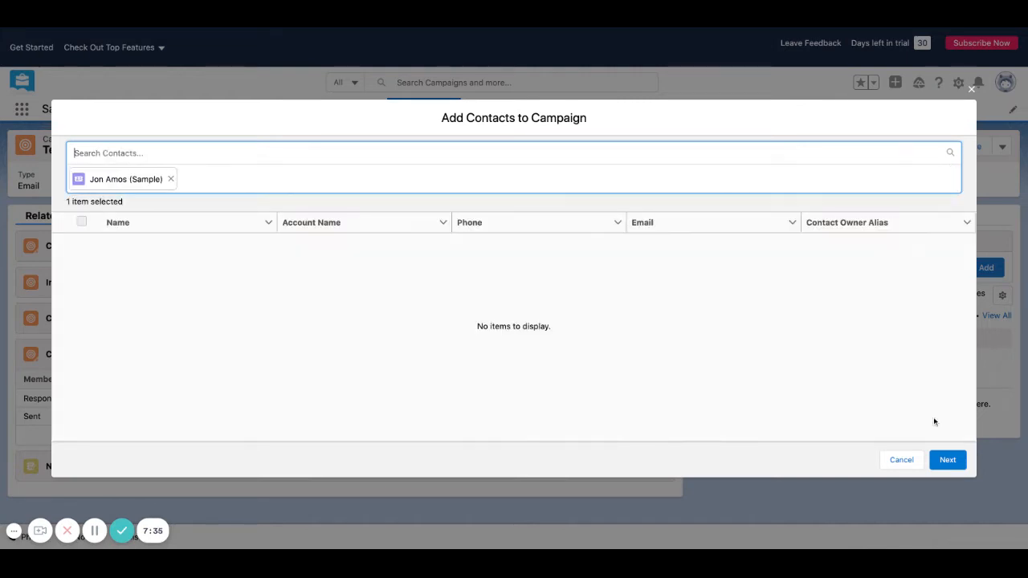
pyautogui.click(948, 459)
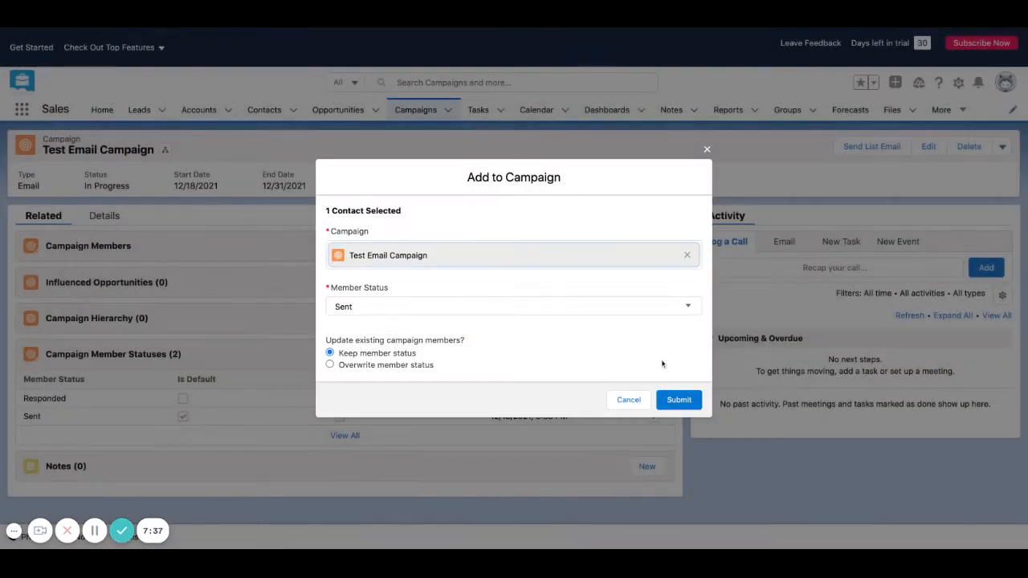
pyautogui.click(514, 305)
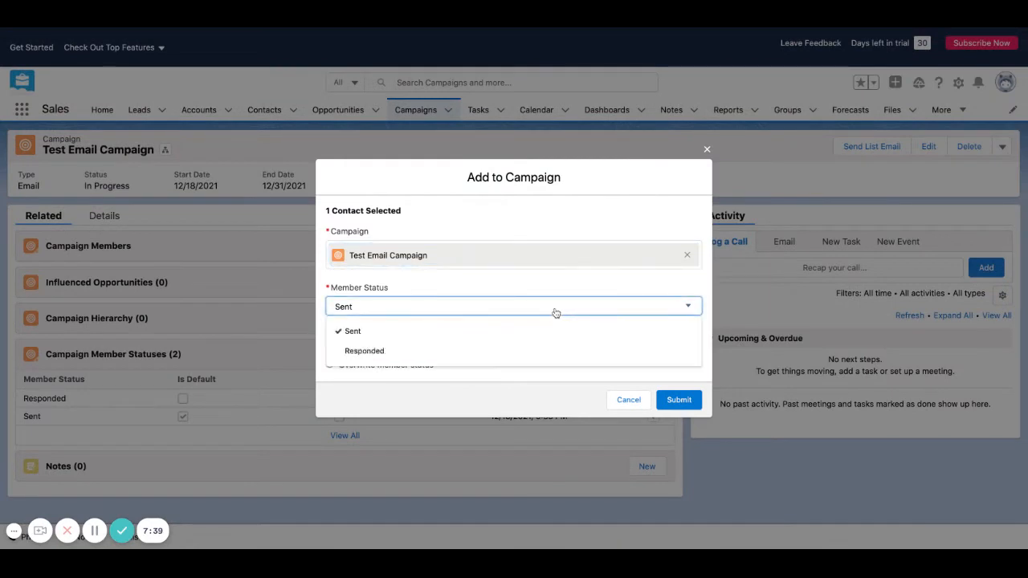
pyautogui.click(363, 350)
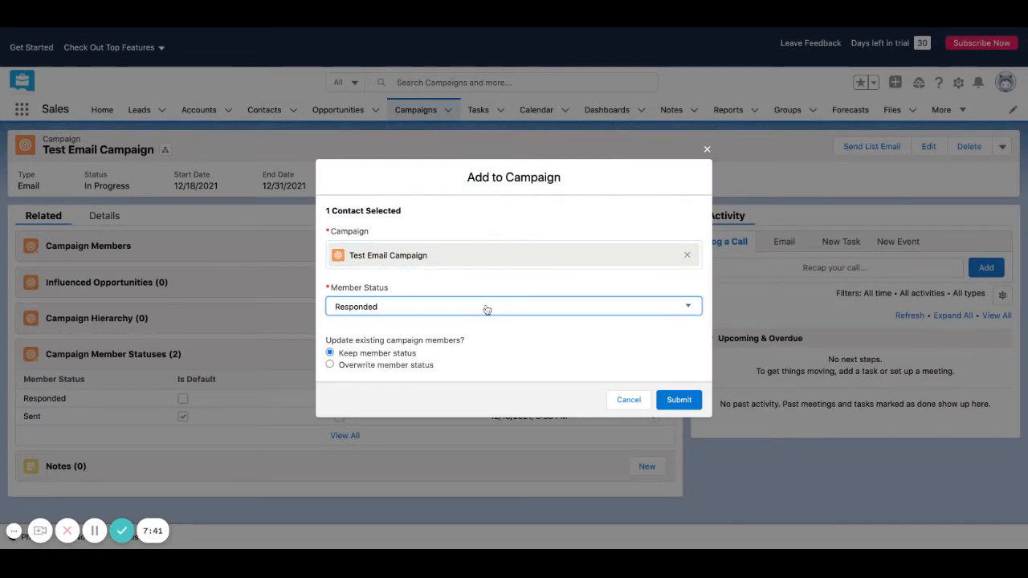
pyautogui.click(514, 306)
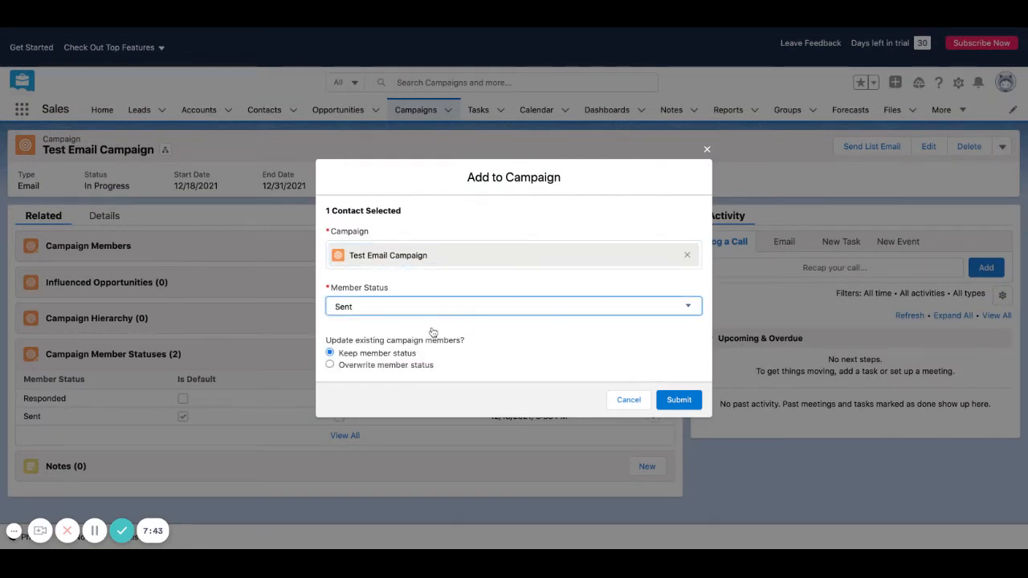
pyautogui.click(678, 400)
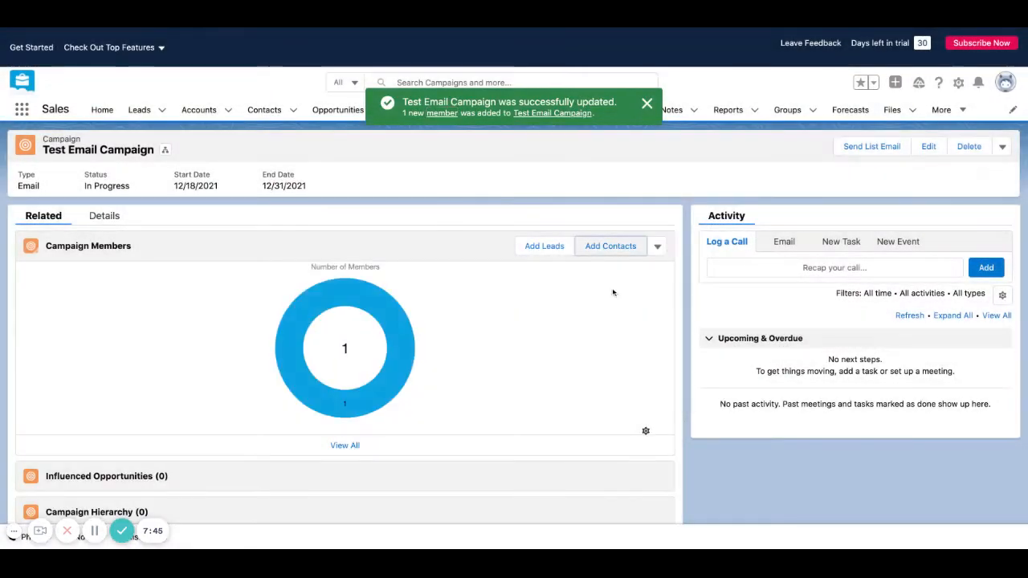
# Add the chosen lead as a second campaign member and dismiss the success message.
pyautogui.click(543, 246)
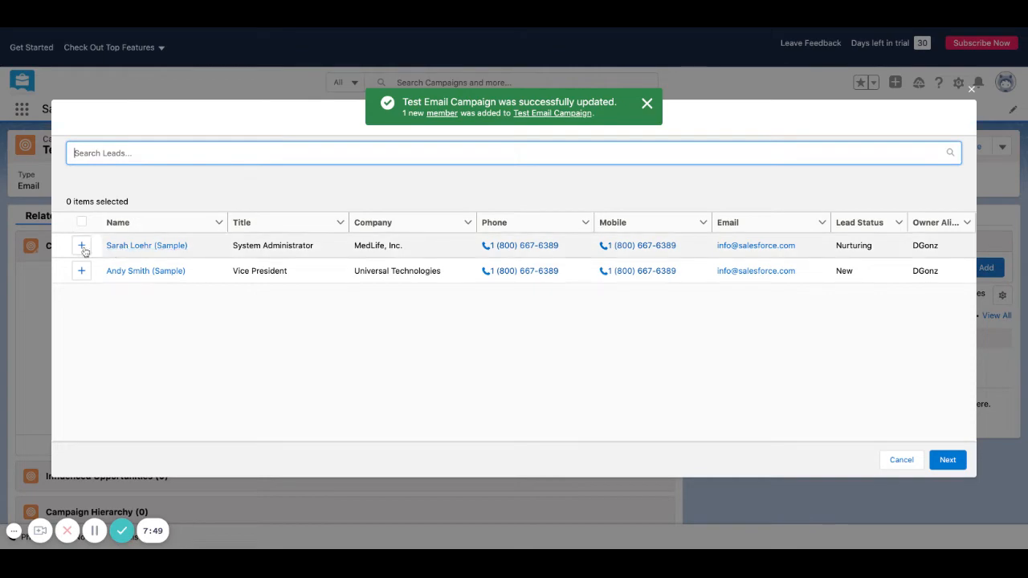
pyautogui.click(947, 459)
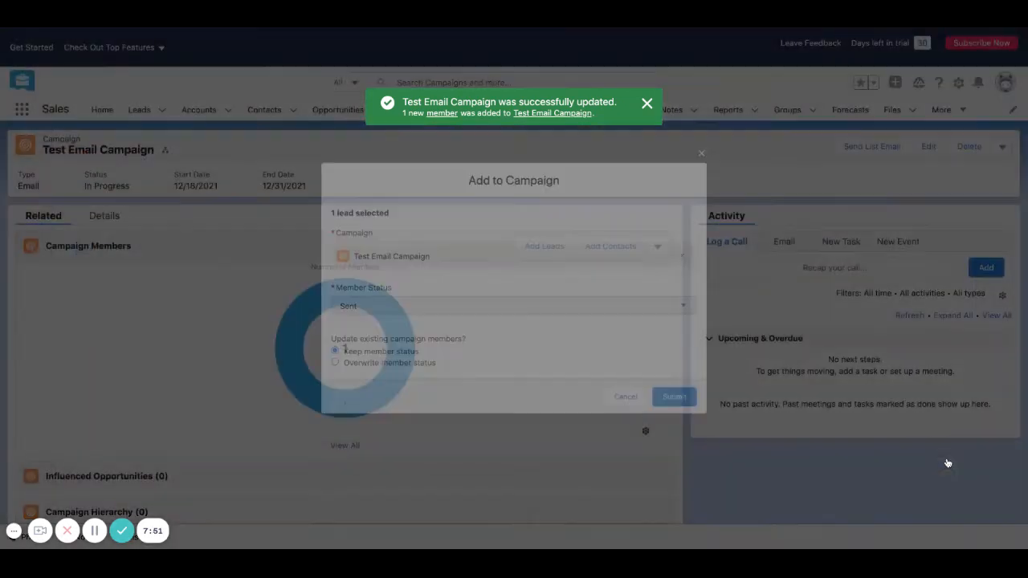
pyautogui.click(675, 395)
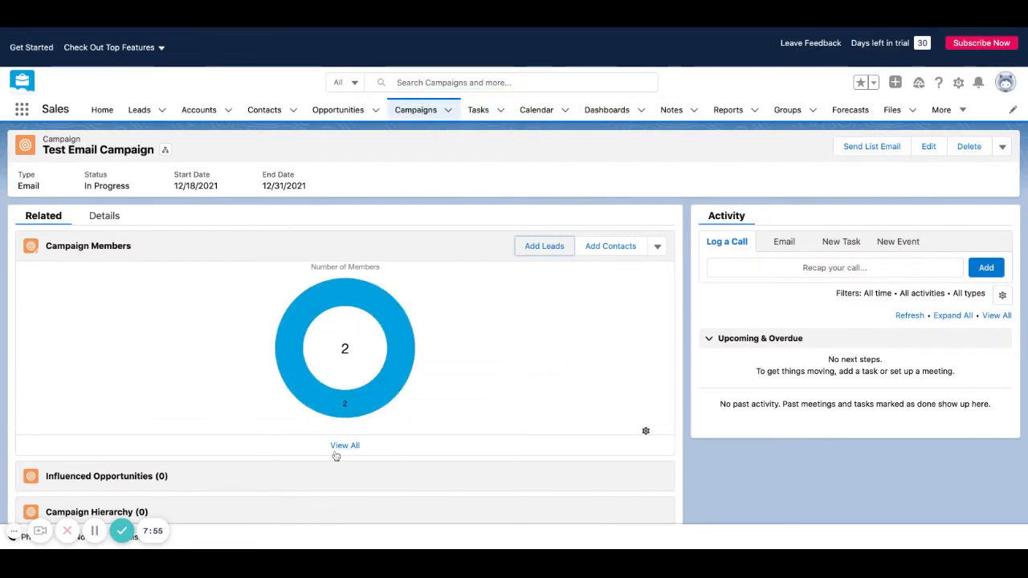
pyautogui.scroll(-3)
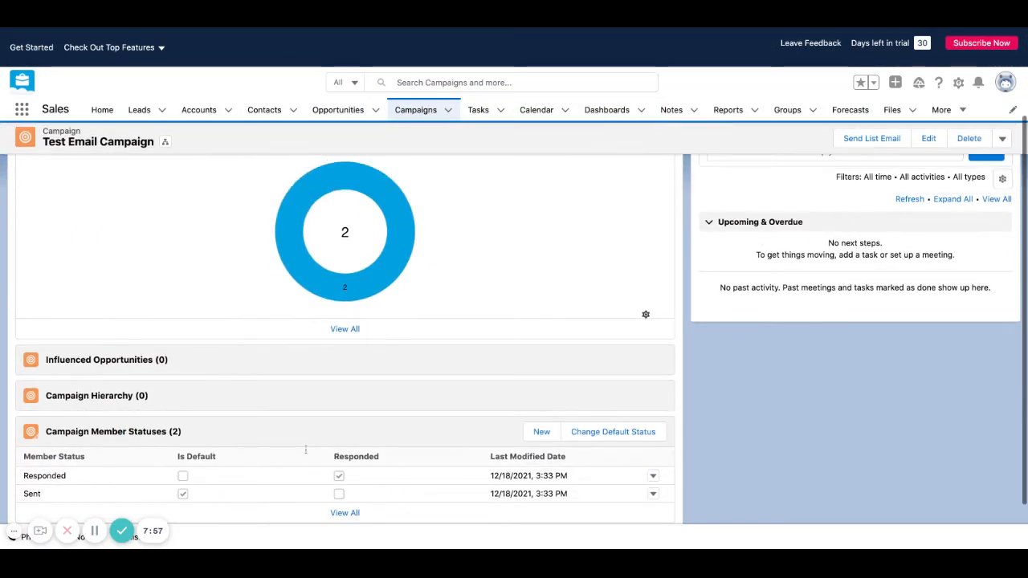
pyautogui.moveTo(239, 446)
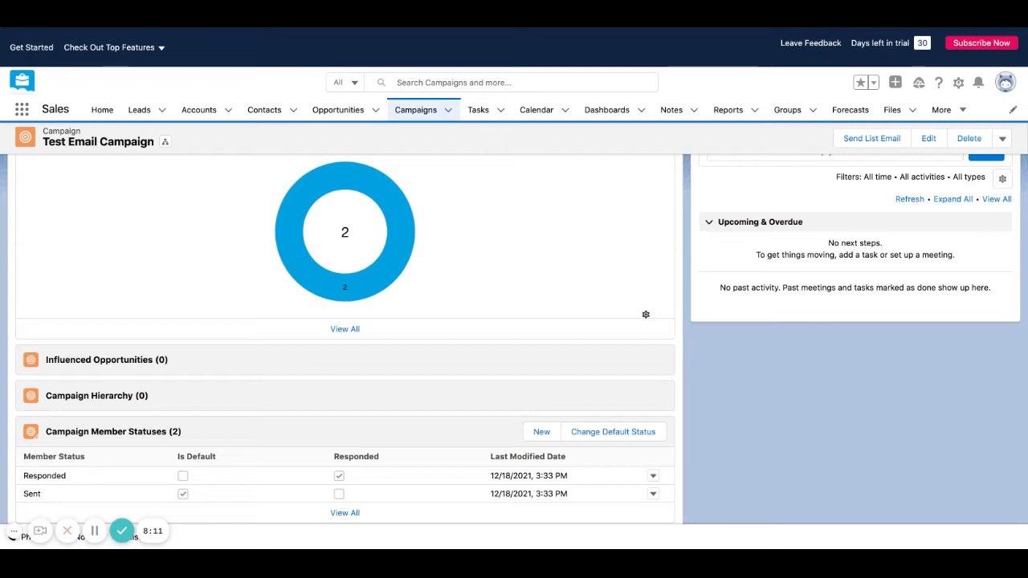
pyautogui.moveTo(225, 453)
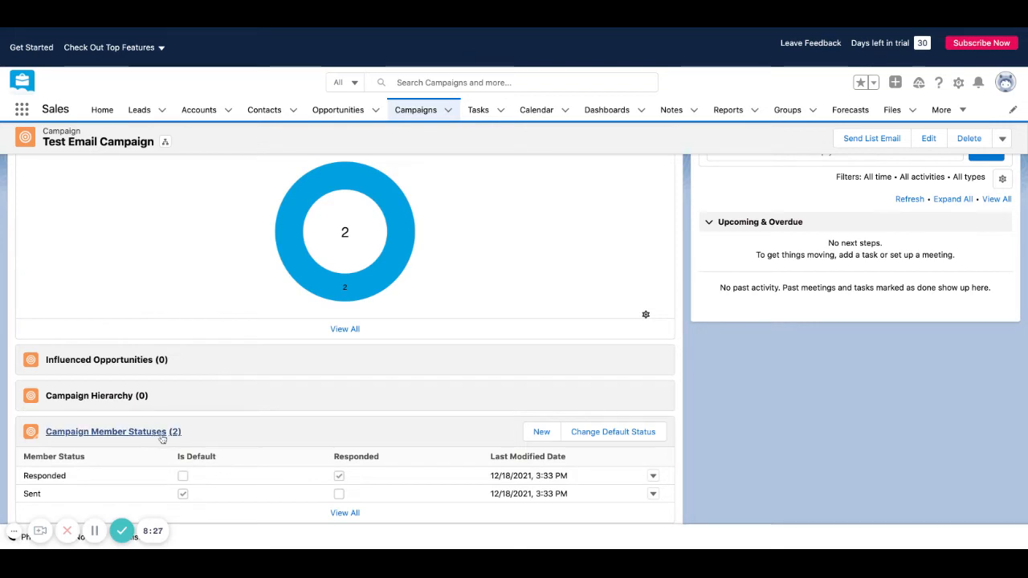
pyautogui.moveTo(257, 440)
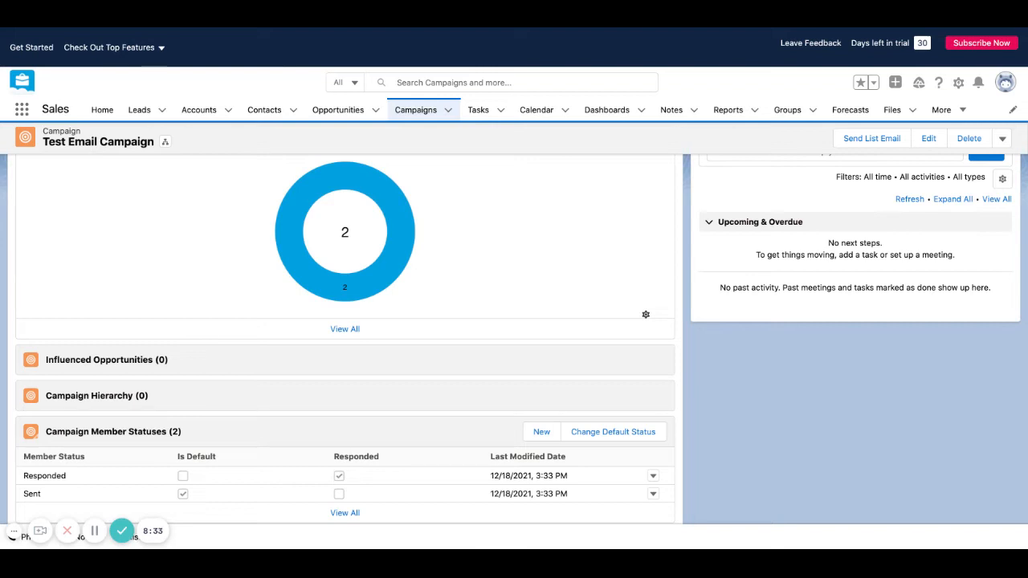
pyautogui.moveTo(190, 440)
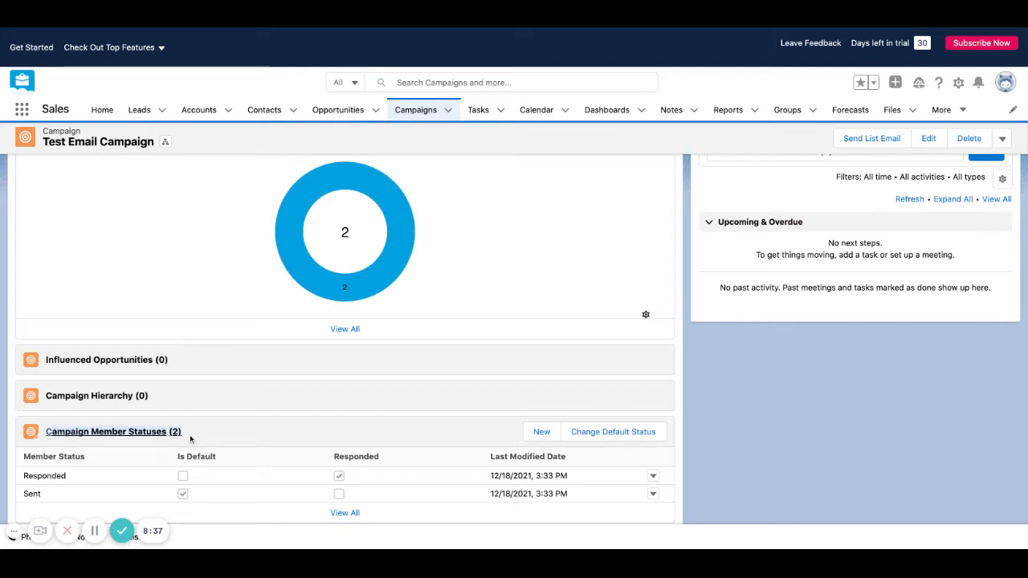
pyautogui.moveTo(112, 431)
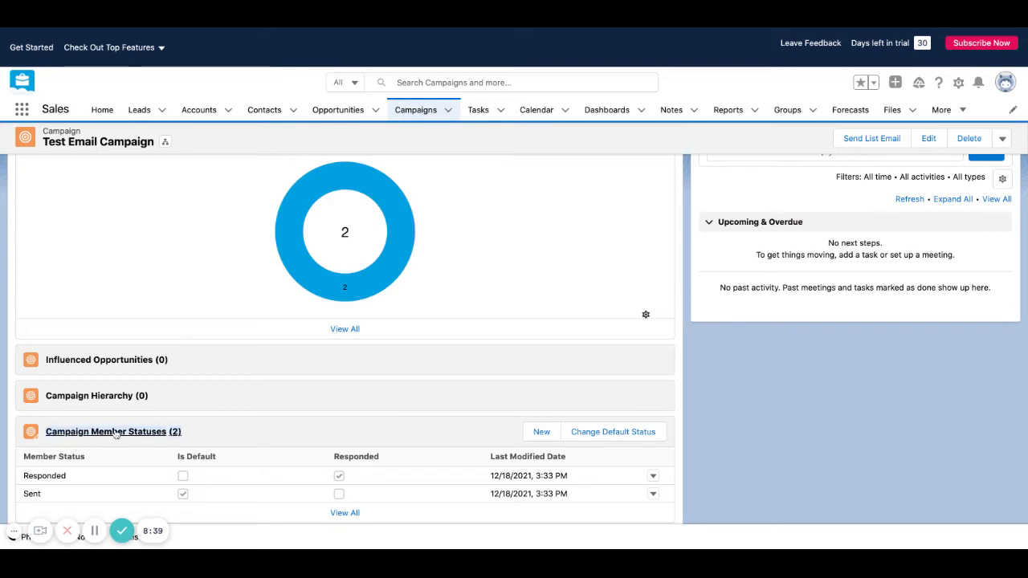
pyautogui.moveTo(185, 437)
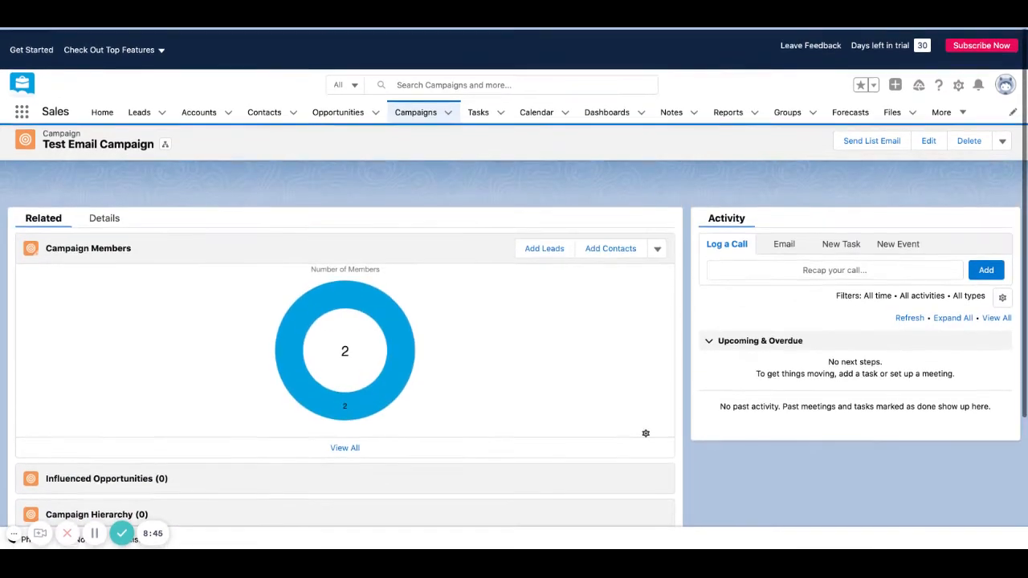
# Launch Send List Email from the campaign member actions menu.
pyautogui.click(656, 246)
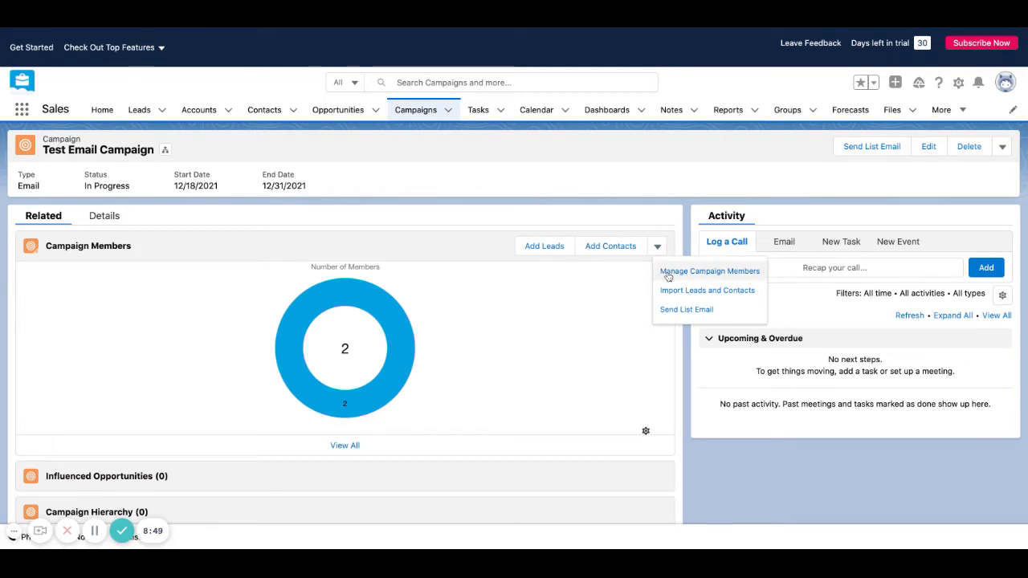
pyautogui.moveTo(683, 292)
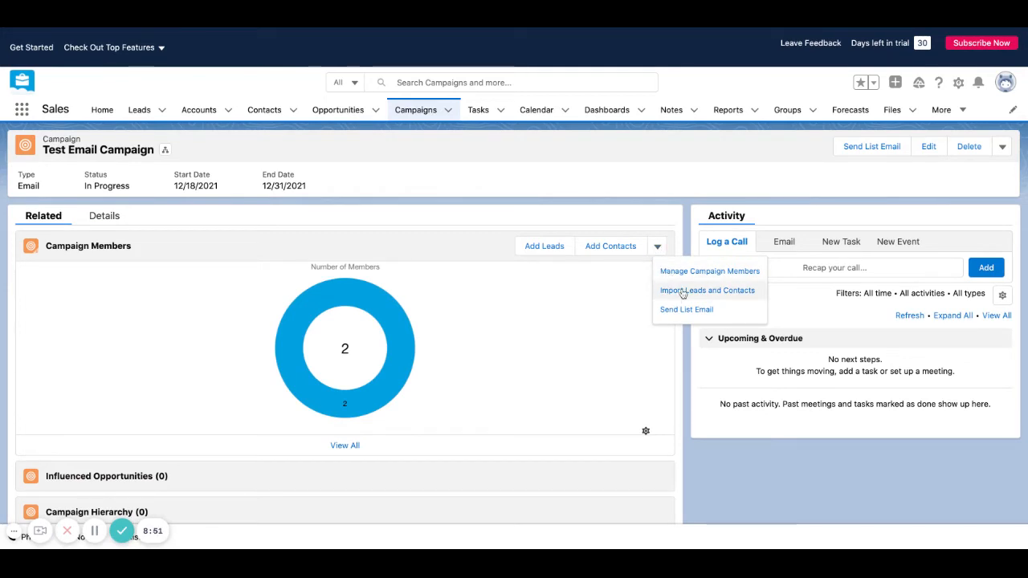
pyautogui.moveTo(678, 313)
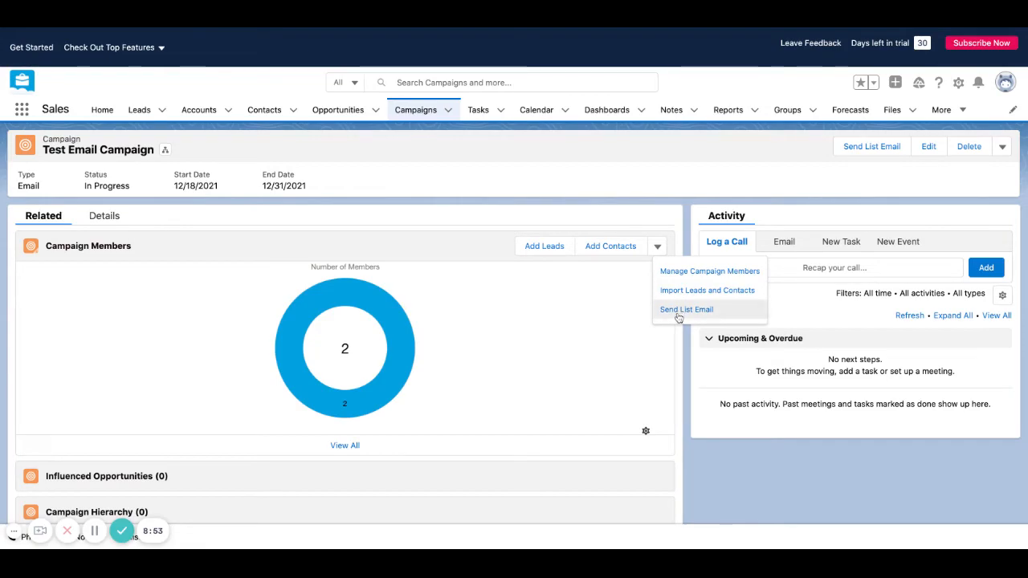
pyautogui.click(686, 308)
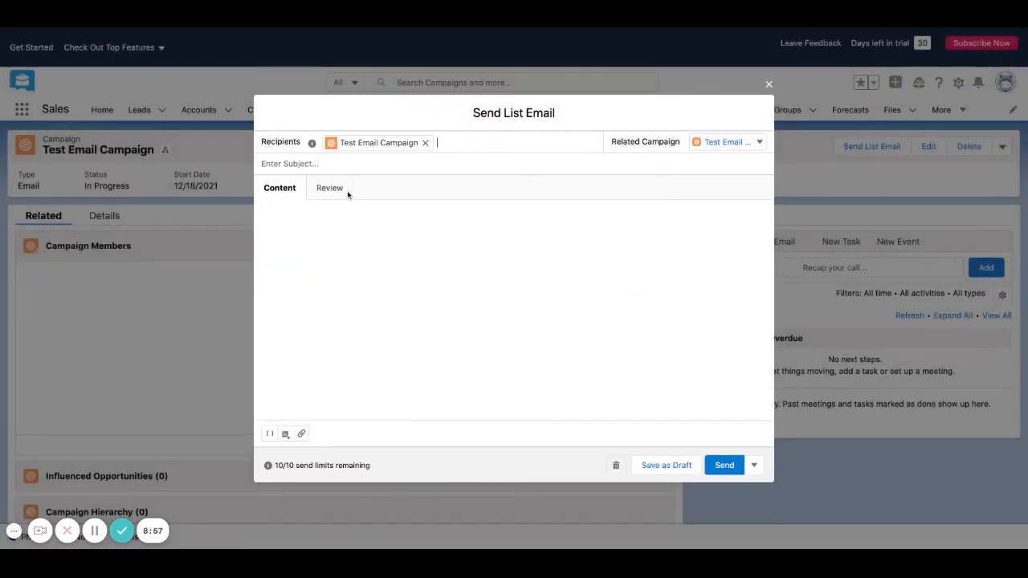
# Discard the list email composer without sending, returning to the campaign record.
pyautogui.click(514, 164)
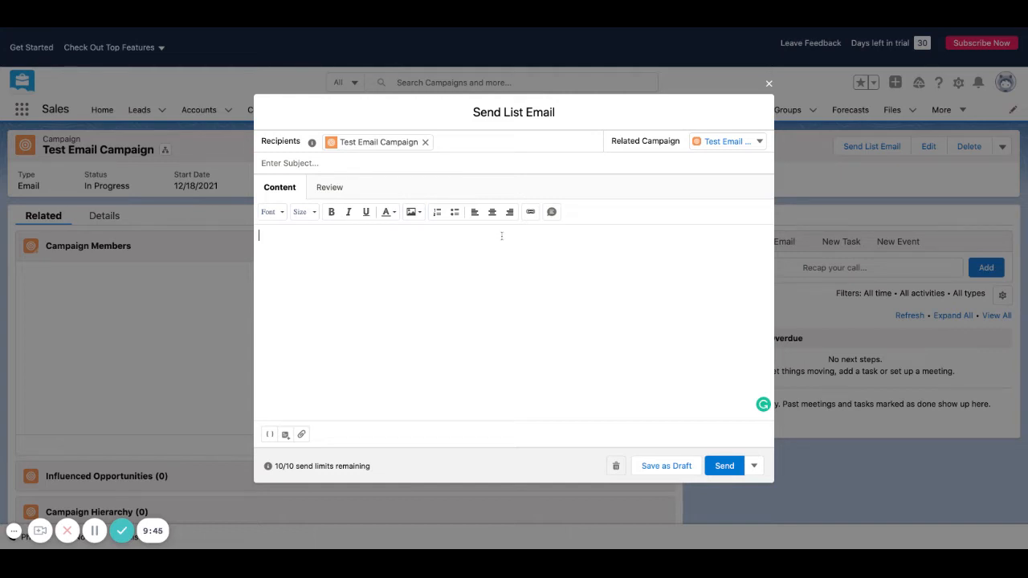
pyautogui.click(768, 83)
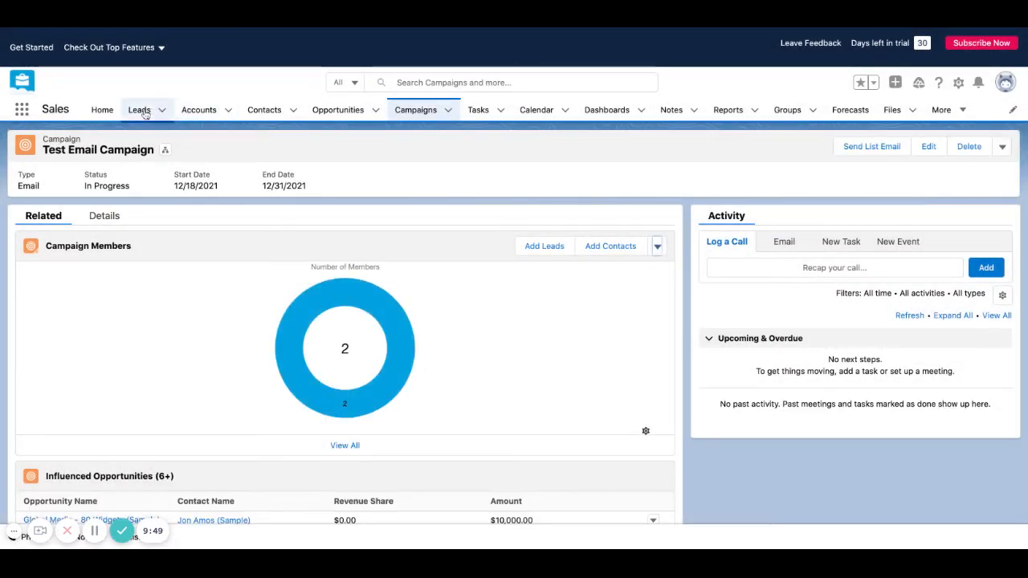
# Switch Leads to the All Open Leads view and try selecting individual leads.
pyautogui.click(138, 110)
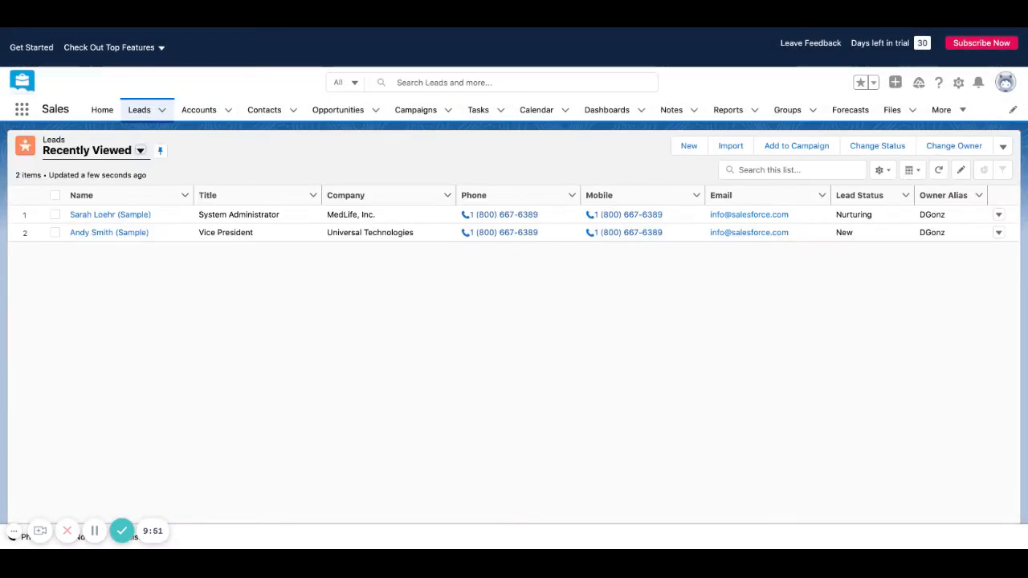
pyautogui.click(141, 151)
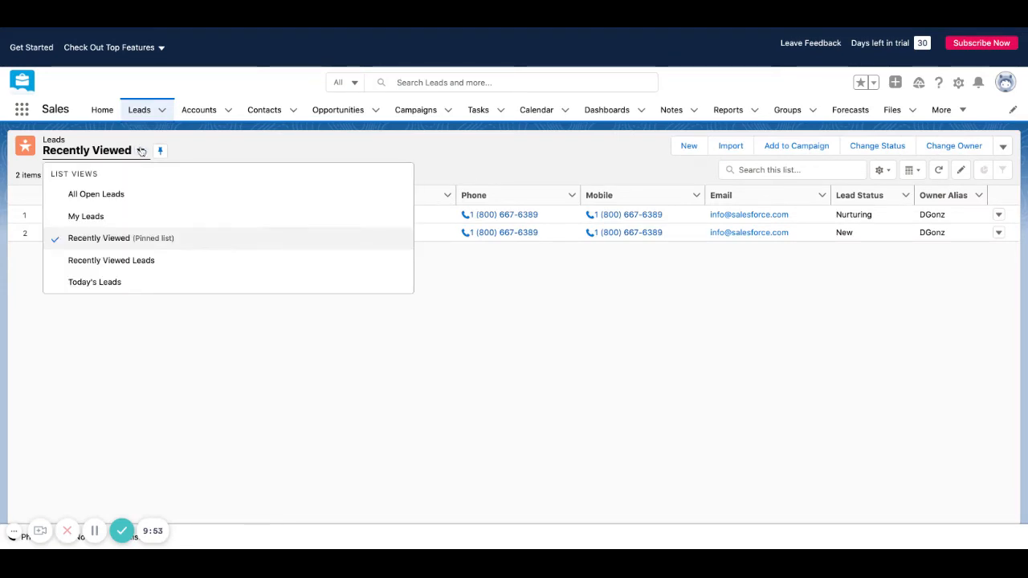
pyautogui.click(141, 151)
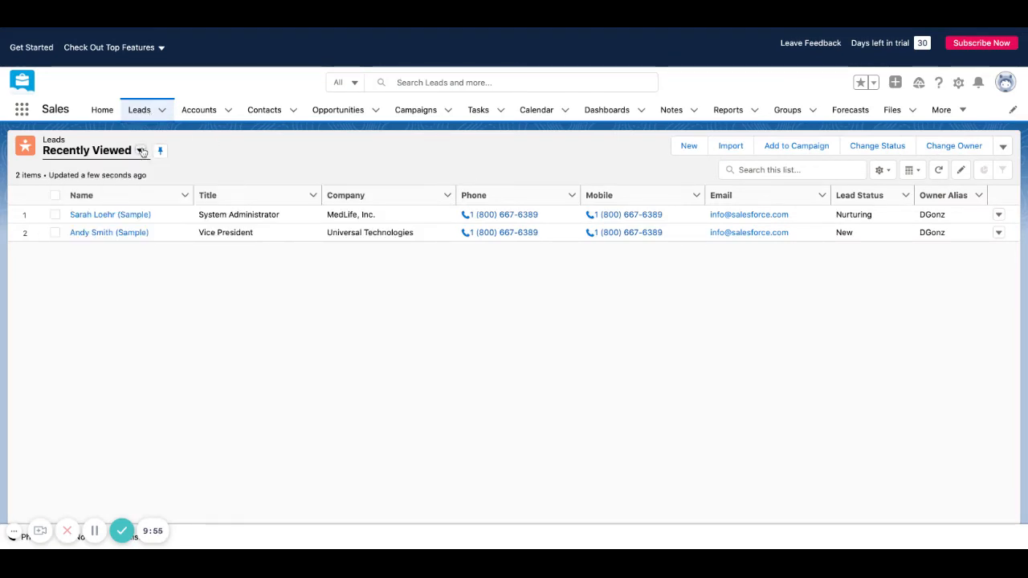
pyautogui.click(141, 151)
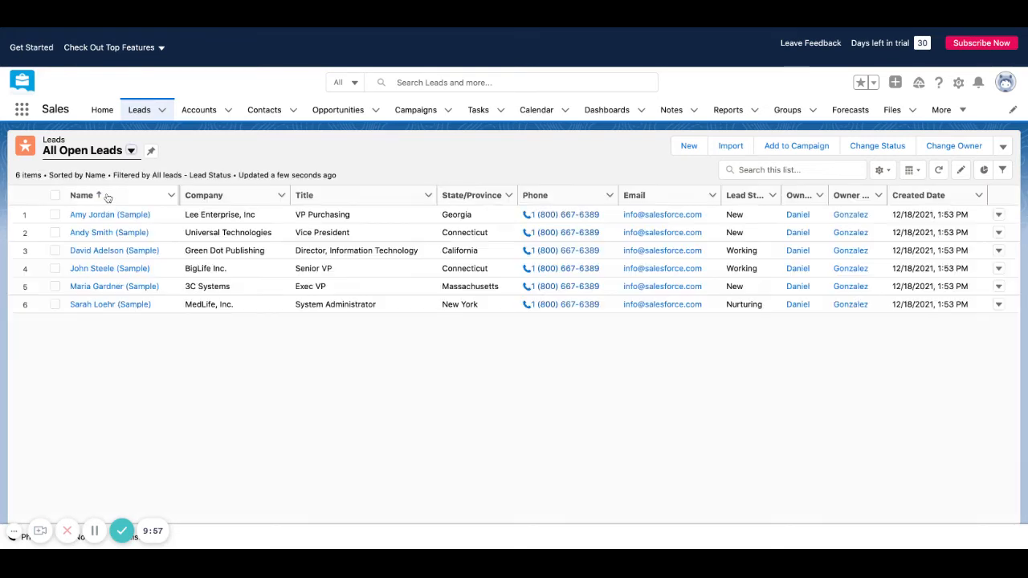
pyautogui.click(55, 231)
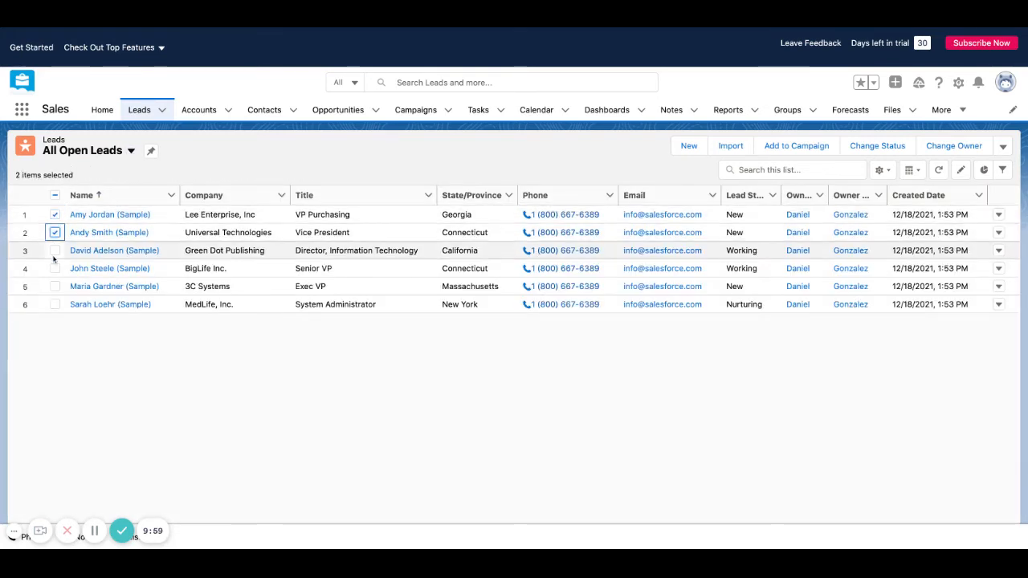
pyautogui.click(54, 268)
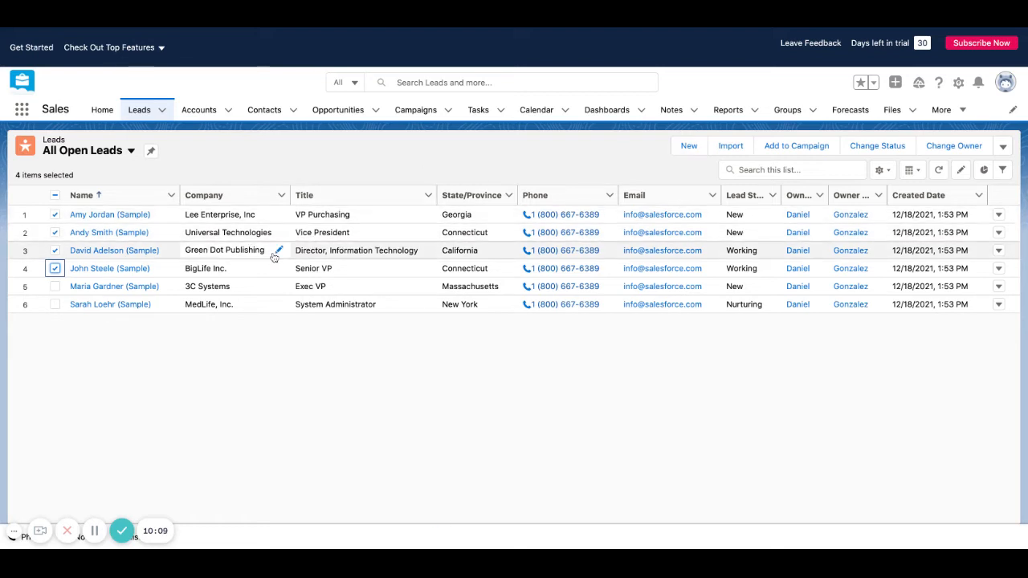
pyautogui.click(55, 196)
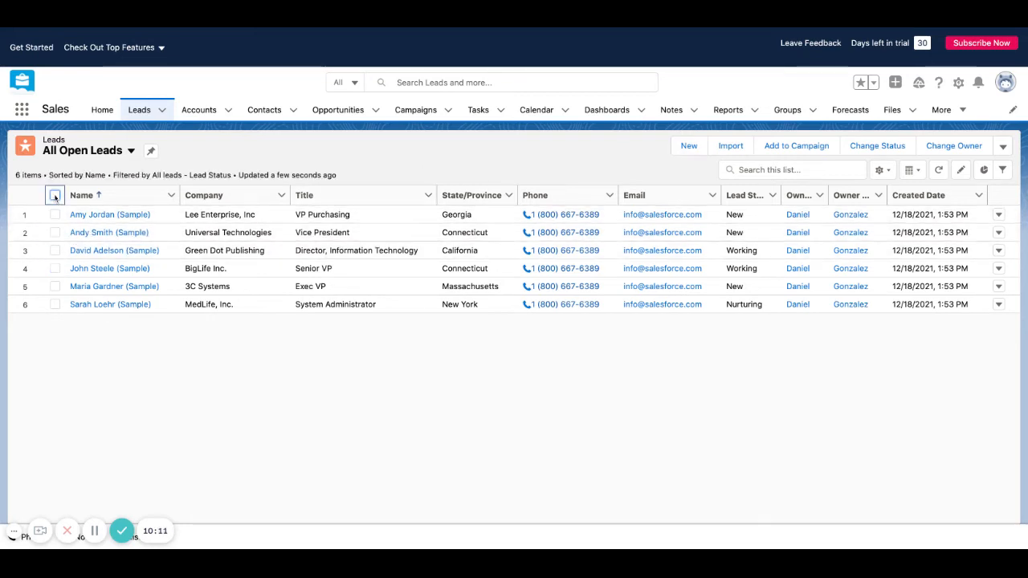
pyautogui.click(55, 196)
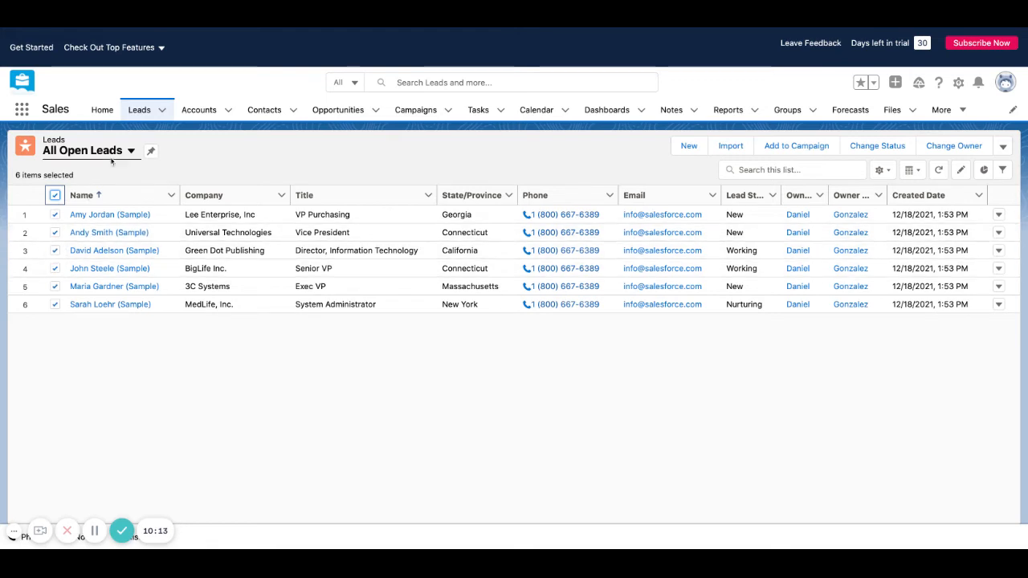
# Return to All Open Leads and select all six leads with the header checkbox.
pyautogui.click(132, 151)
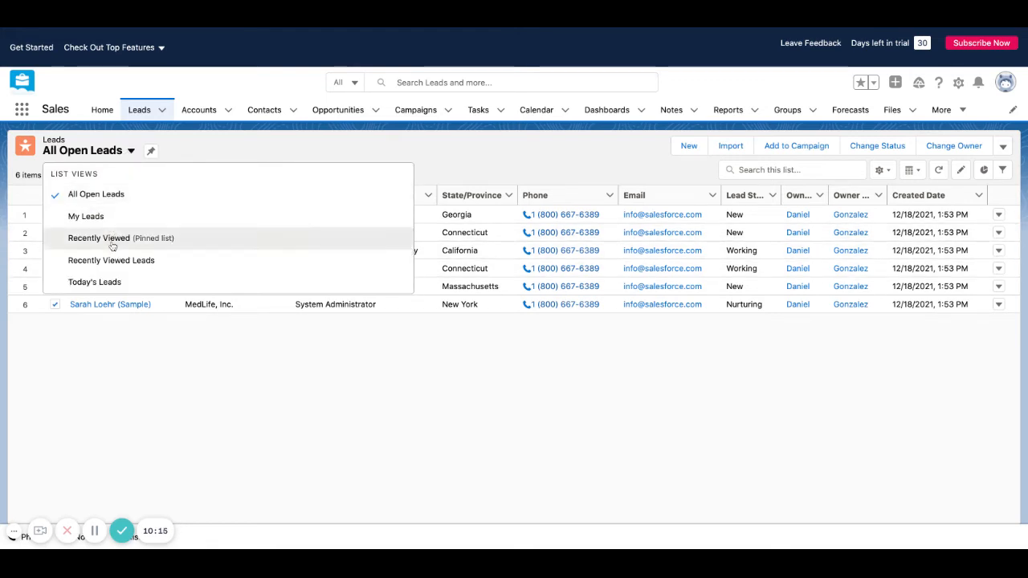
pyautogui.click(100, 238)
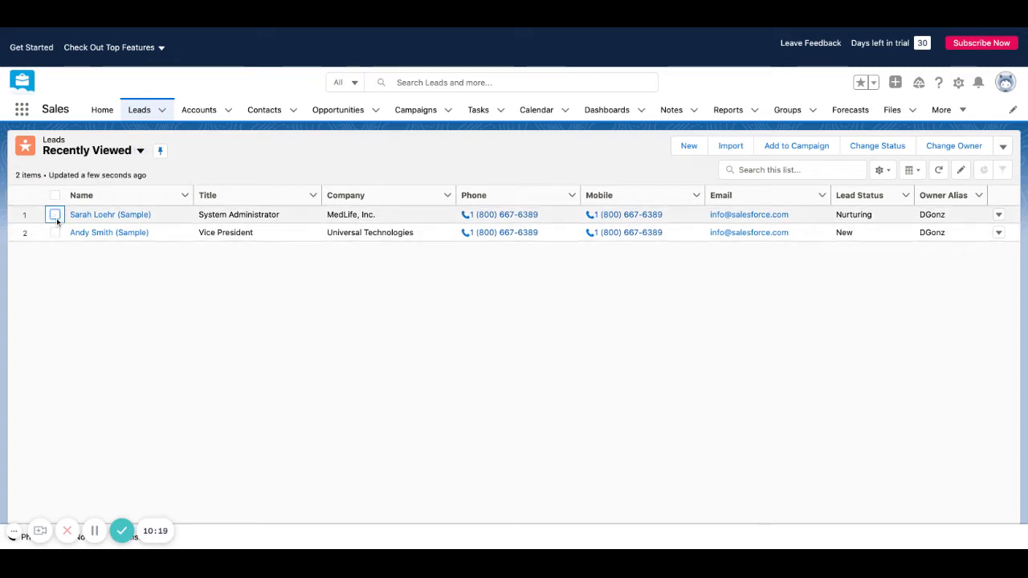
pyautogui.click(54, 215)
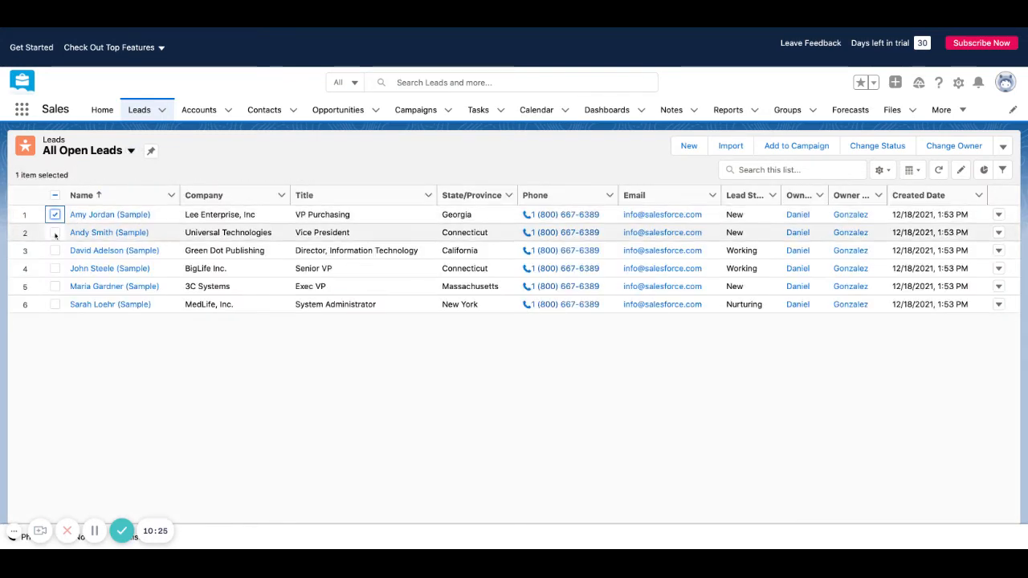
pyautogui.click(55, 231)
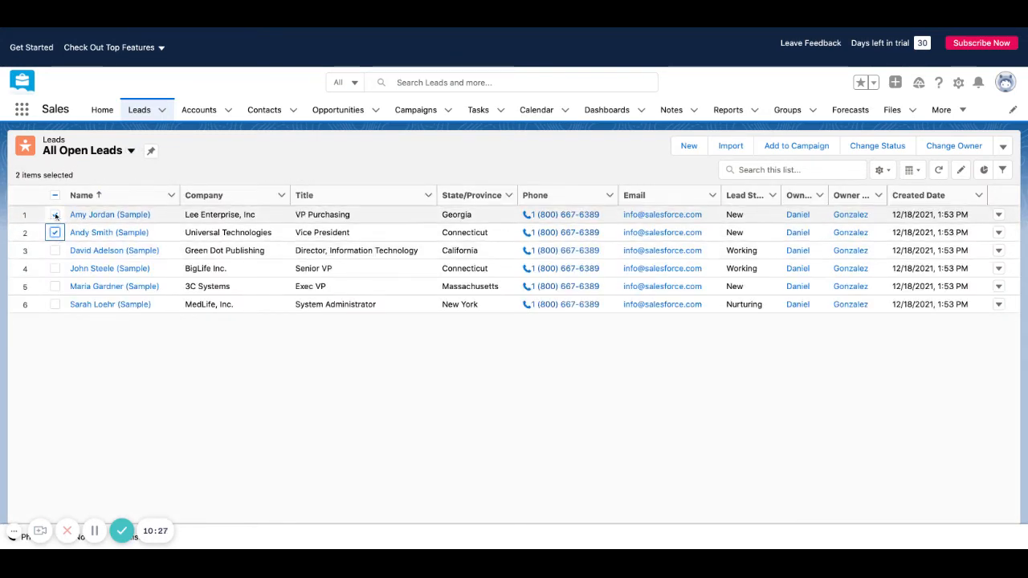
pyautogui.click(55, 196)
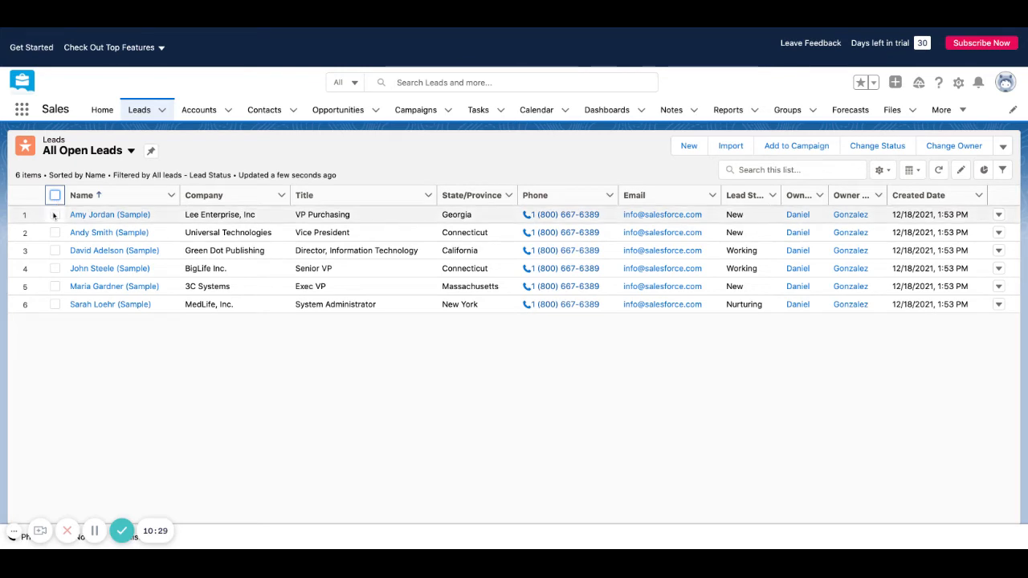
pyautogui.click(55, 216)
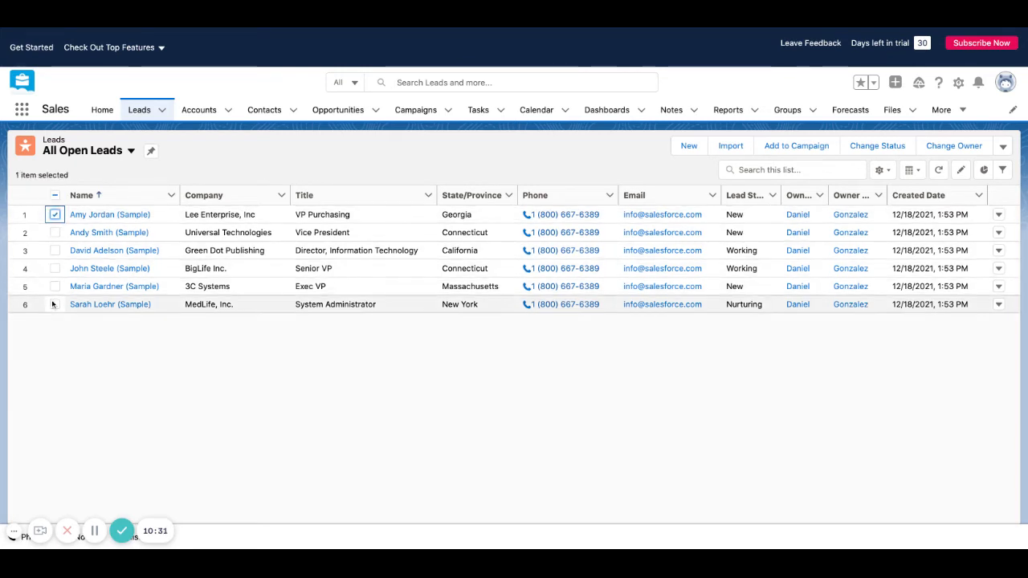
pyautogui.click(55, 195)
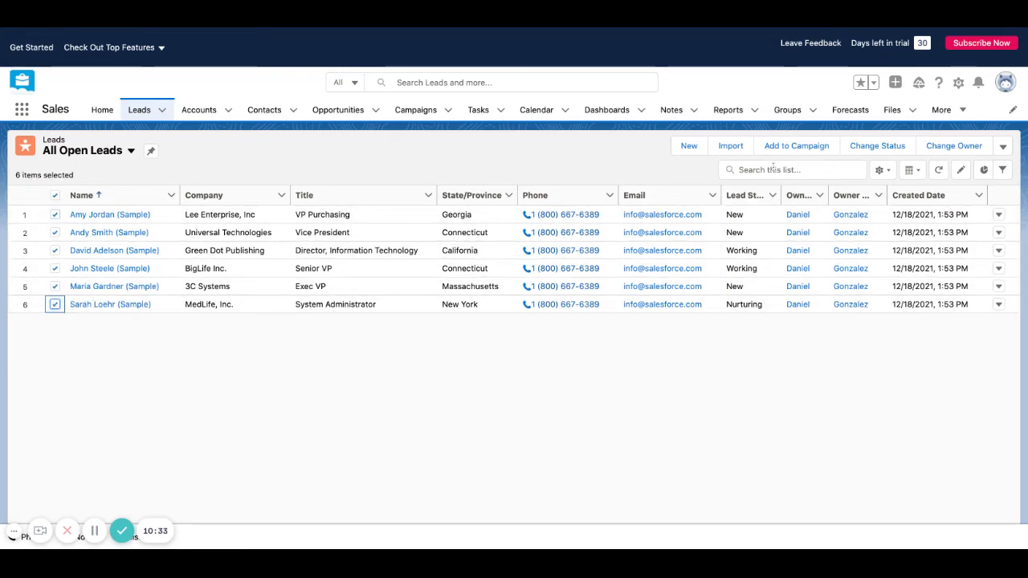
# Add the six selected leads to Test Email Campaign with Member Status Sent and submit.
pyautogui.click(797, 145)
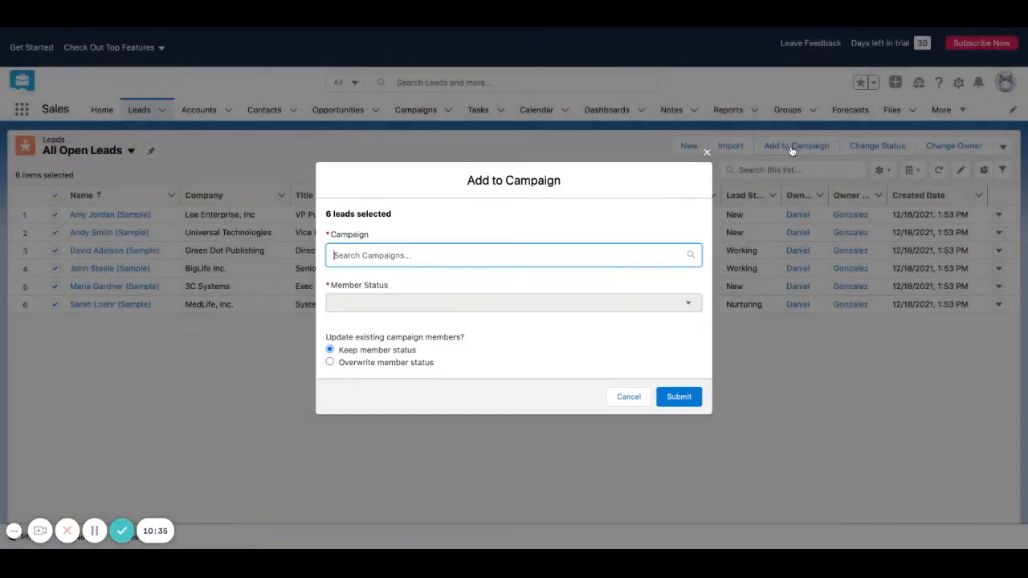
pyautogui.click(513, 253)
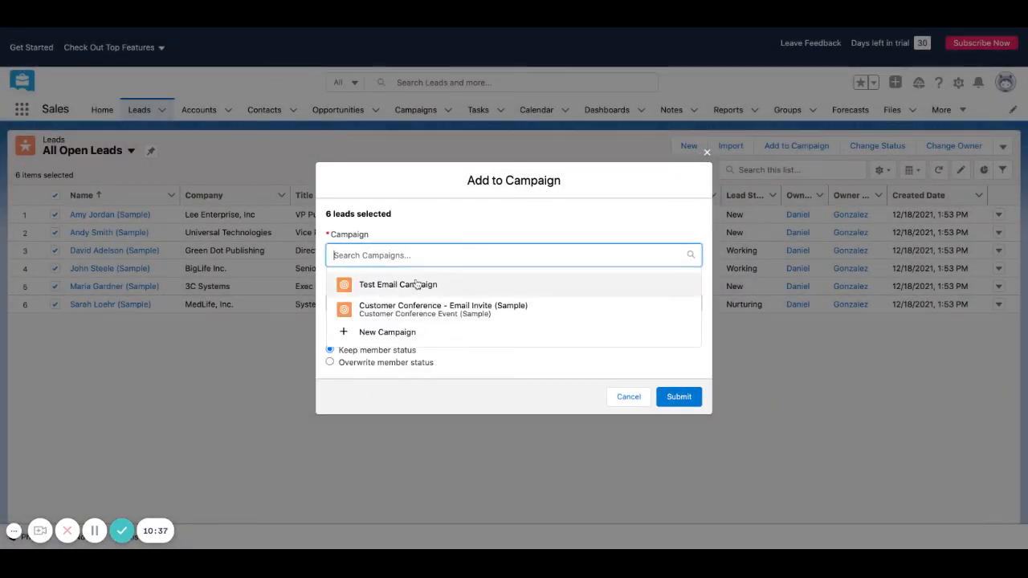
pyautogui.click(398, 284)
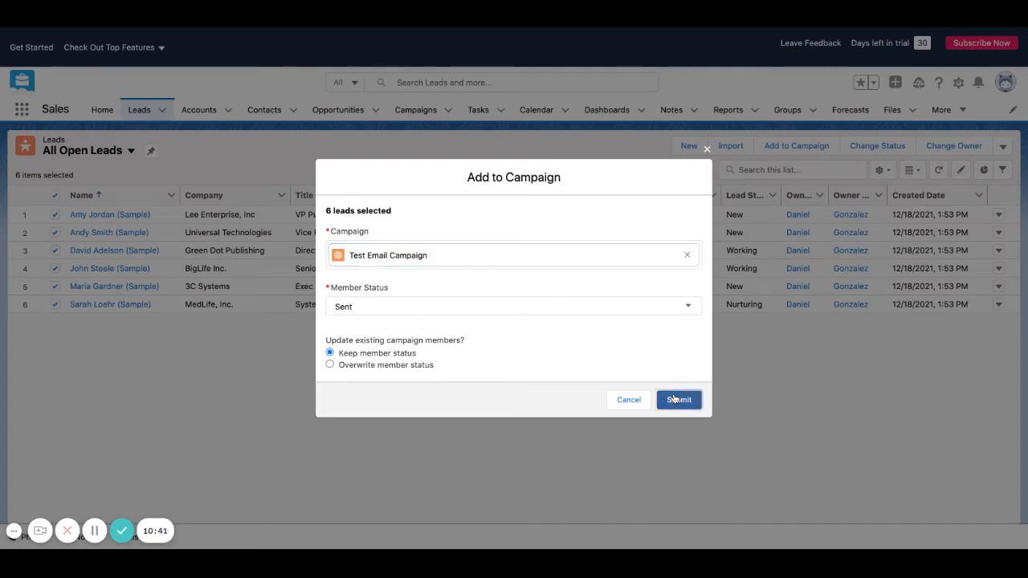
pyautogui.click(678, 398)
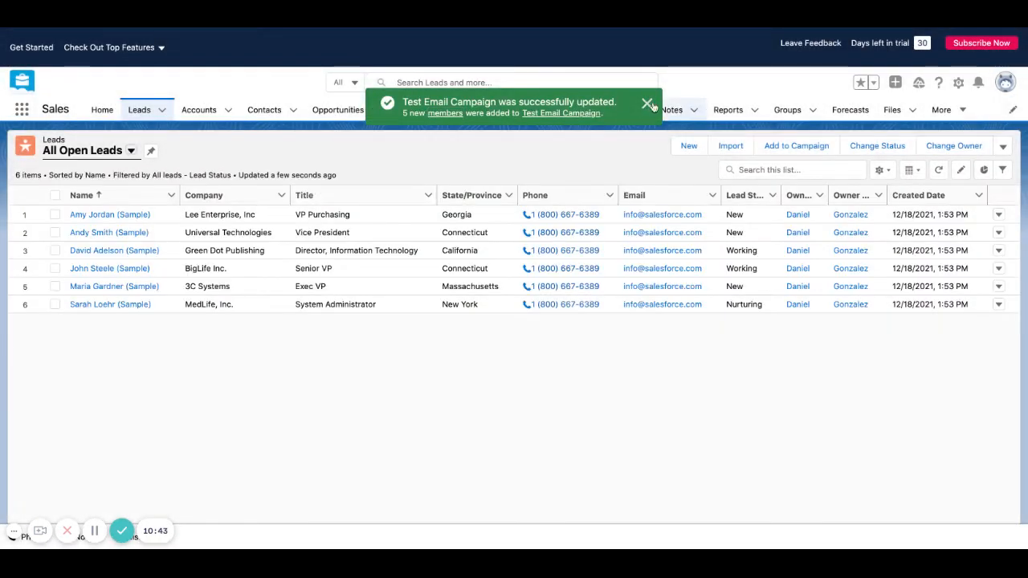
# Select all seven contacts and add them to Test Email Campaign, bringing it to 13 members.
pyautogui.click(263, 109)
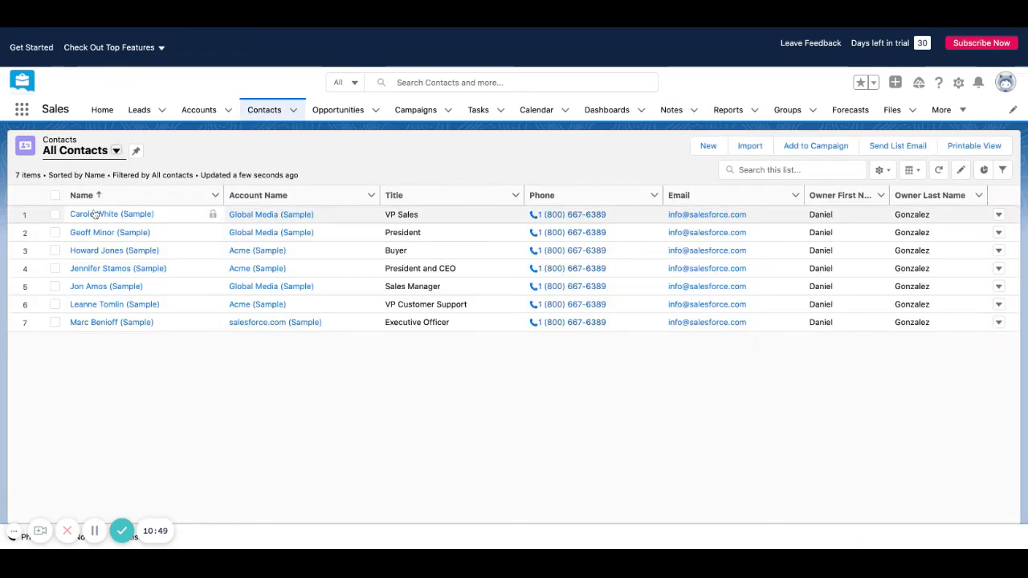
pyautogui.click(55, 196)
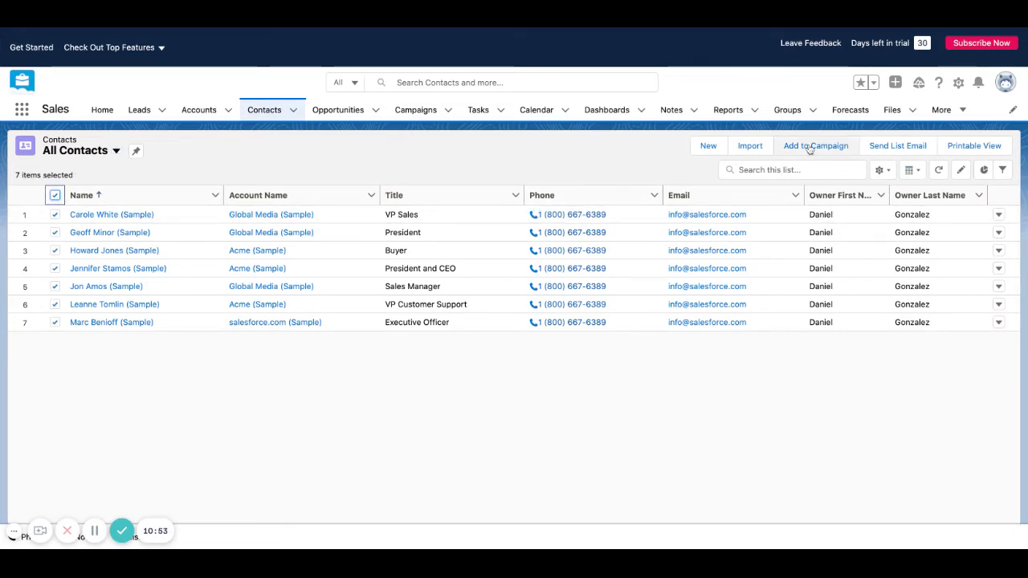
pyautogui.click(816, 145)
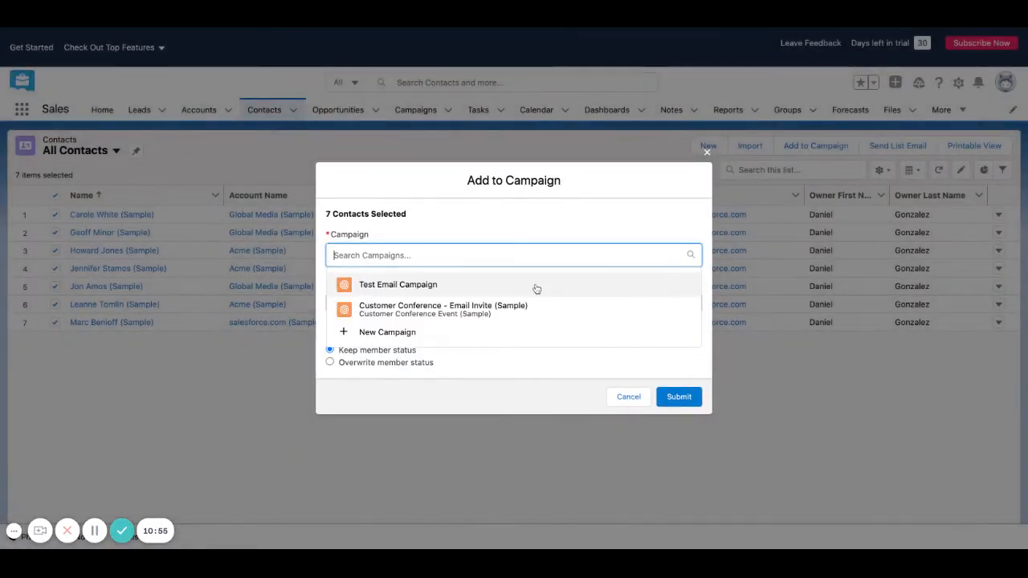
pyautogui.click(678, 396)
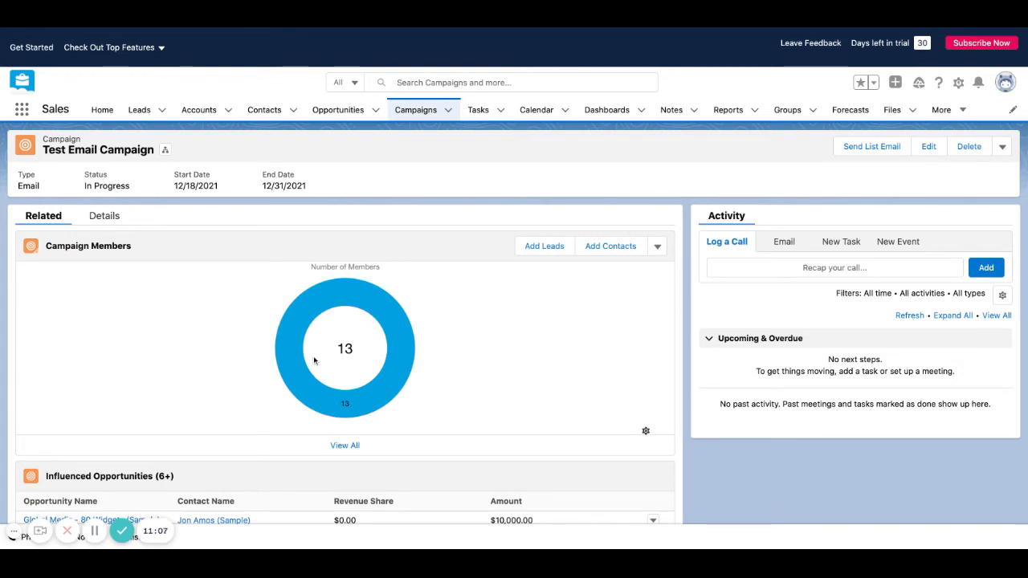
# Scroll the Test Email Campaign record down to its Influenced Opportunities list of Global Media deals.
pyautogui.scroll(-3)
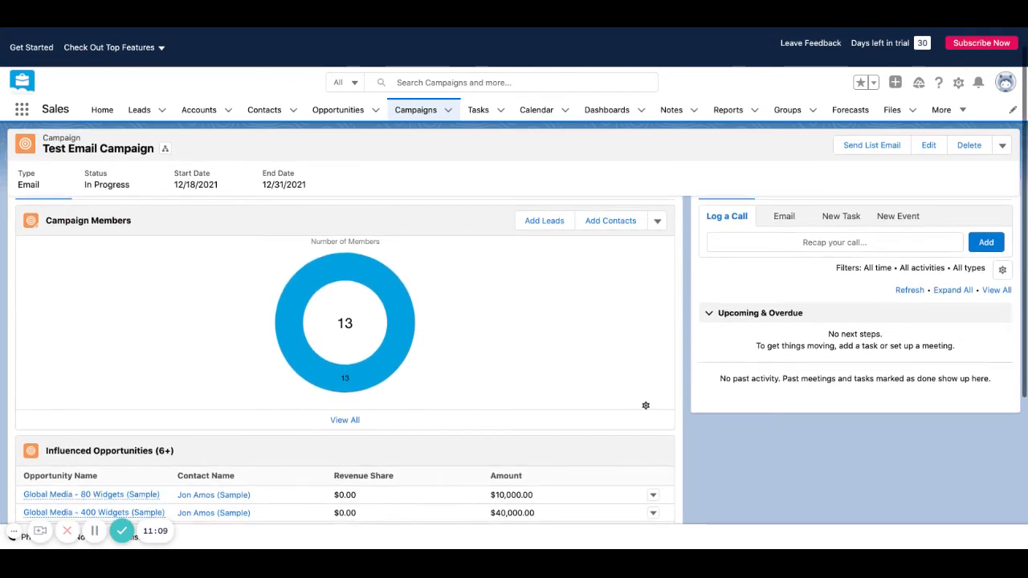
pyautogui.scroll(-3)
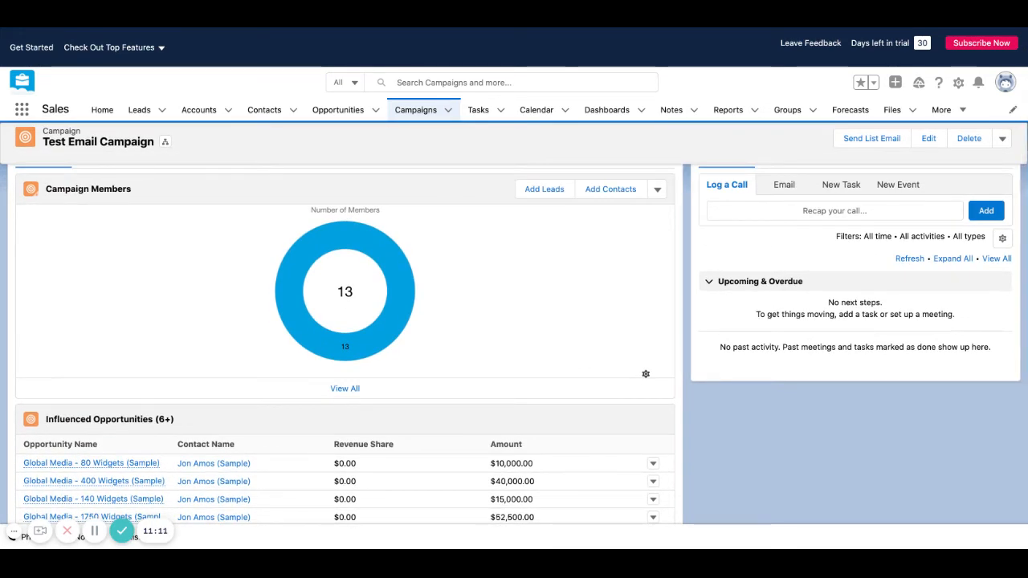
pyautogui.scroll(-3)
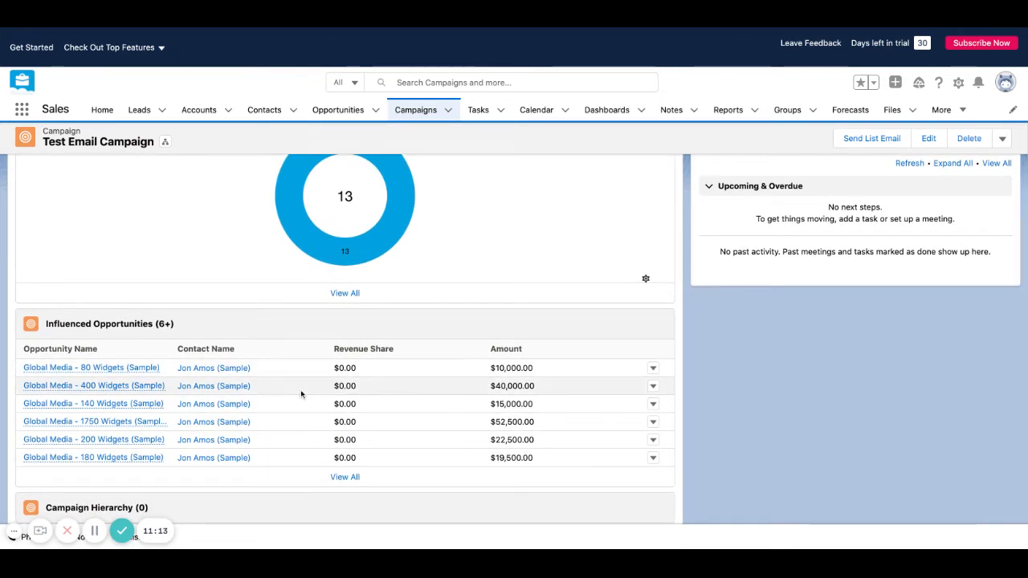
pyautogui.moveTo(214, 368)
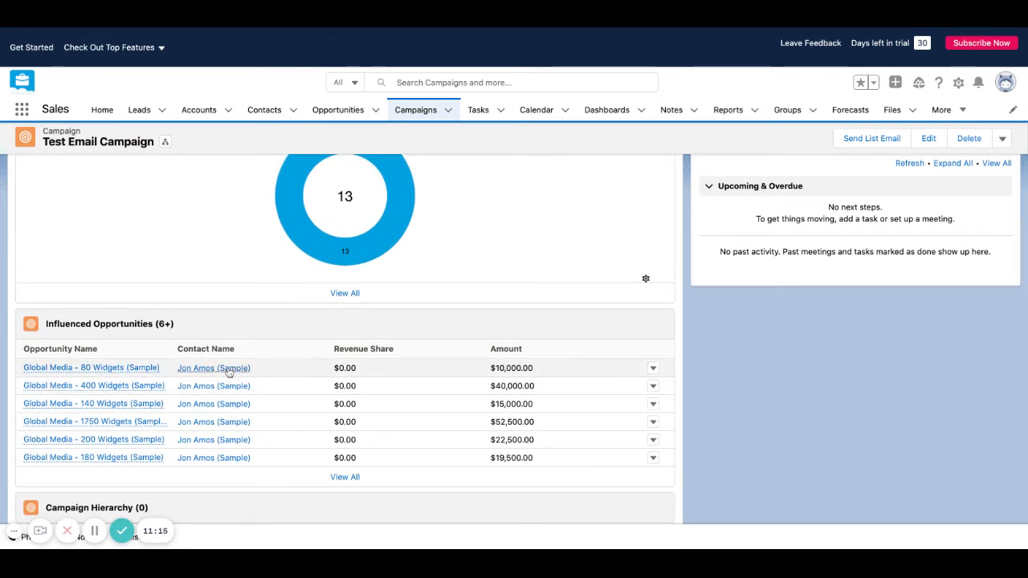
pyautogui.moveTo(250, 355)
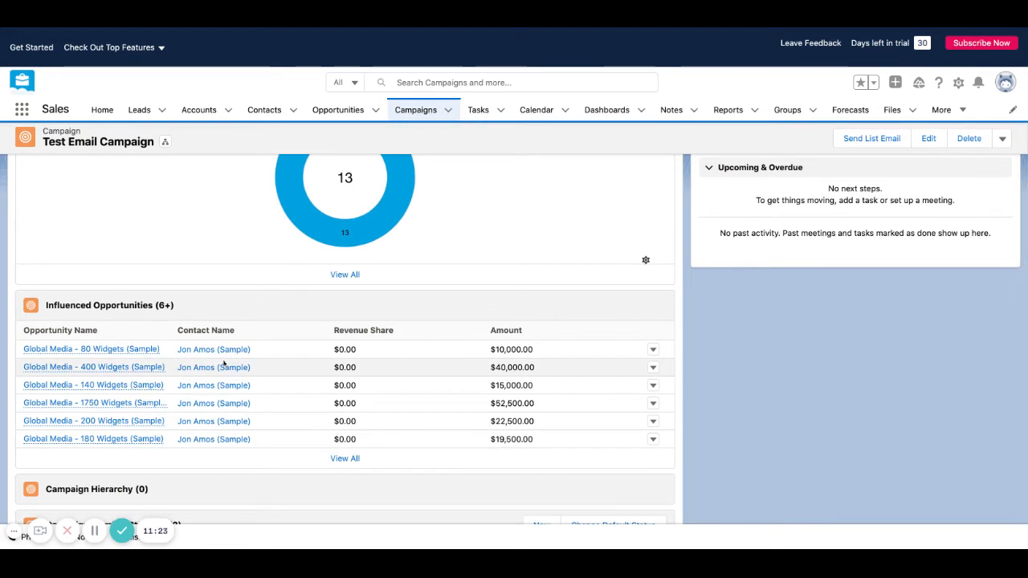
pyautogui.moveTo(157, 355)
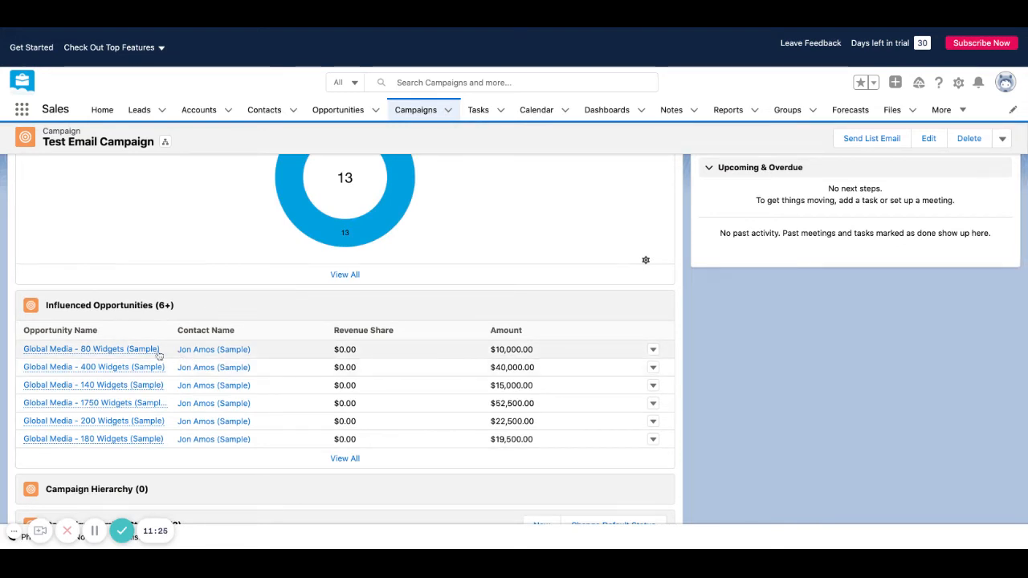
pyautogui.moveTo(91, 348)
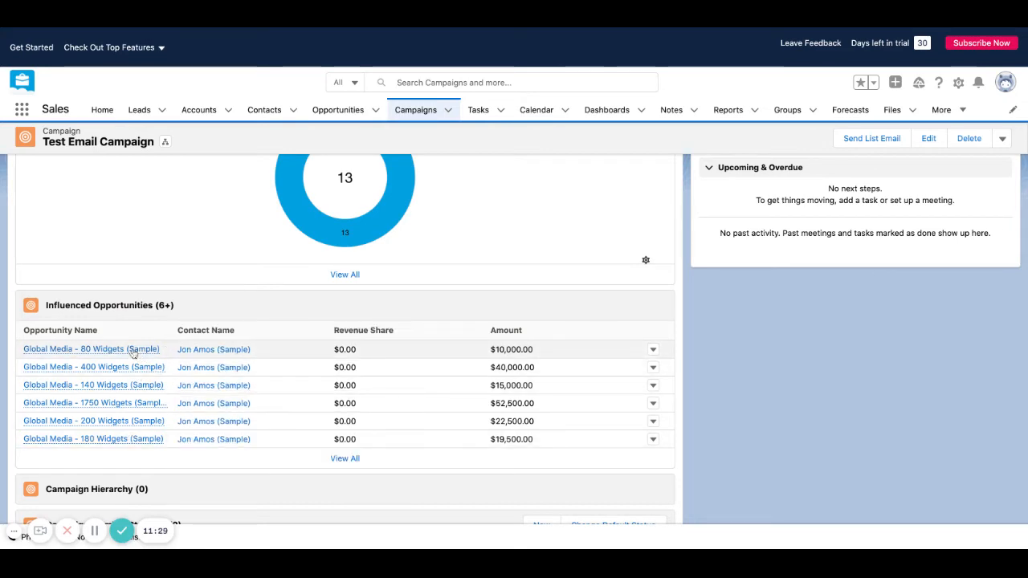
pyautogui.click(90, 348)
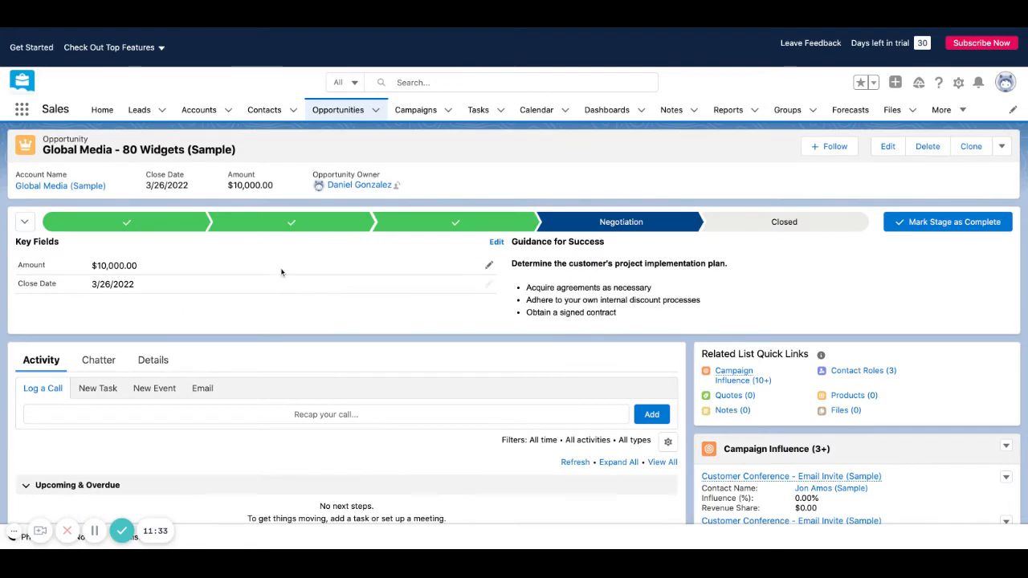
pyautogui.moveTo(334, 374)
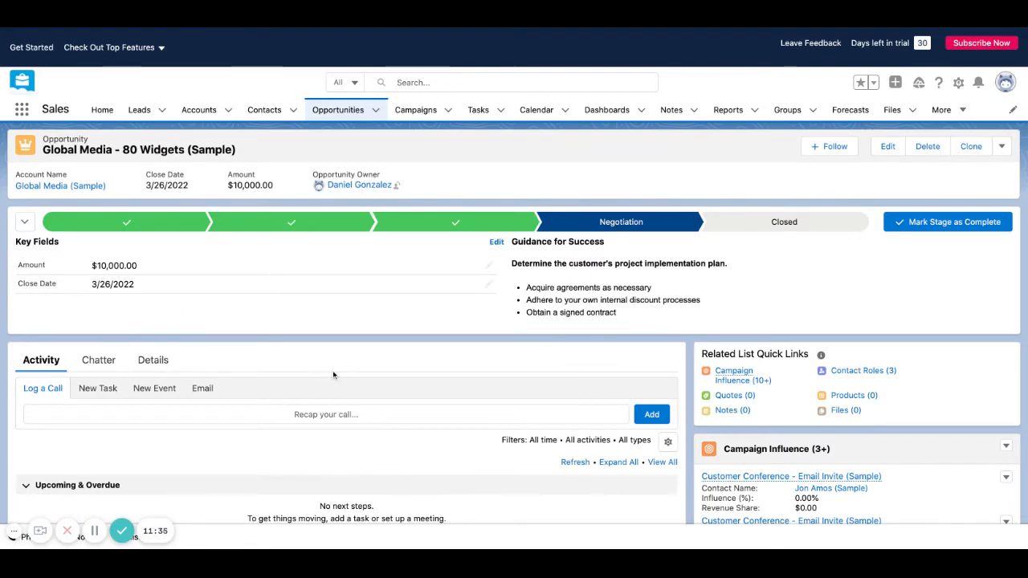
pyautogui.scroll(-3)
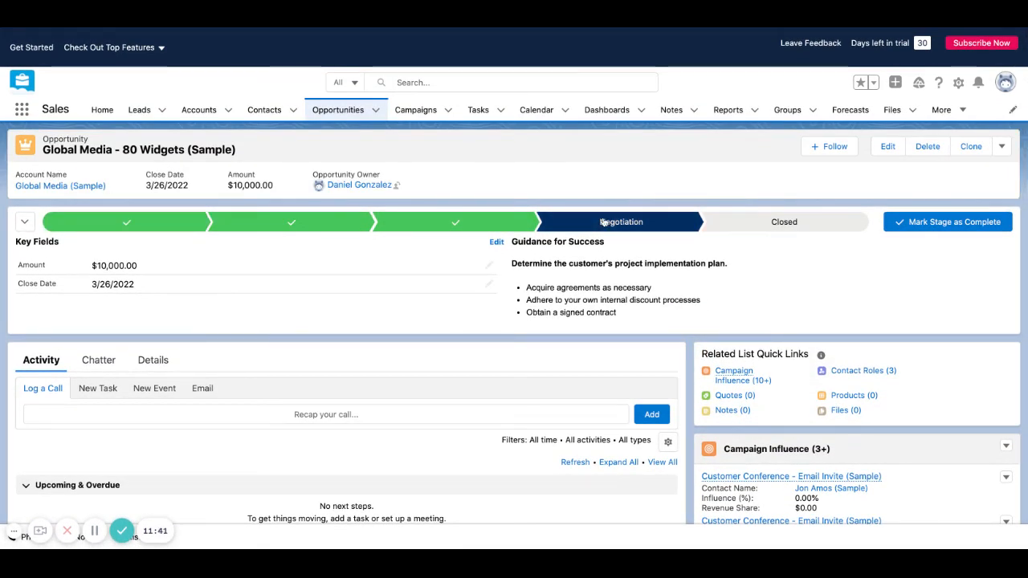
pyautogui.moveTo(619, 221)
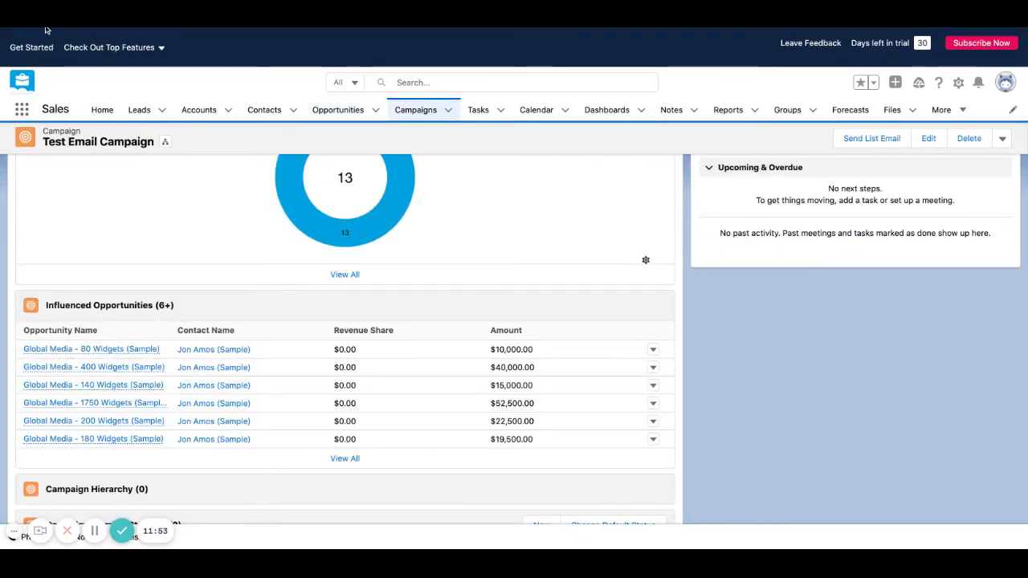
# Review the Global Media - 80 Widgets opportunity's 12 campaign influence entries, including Test Email Campaign.
pyautogui.click(90, 348)
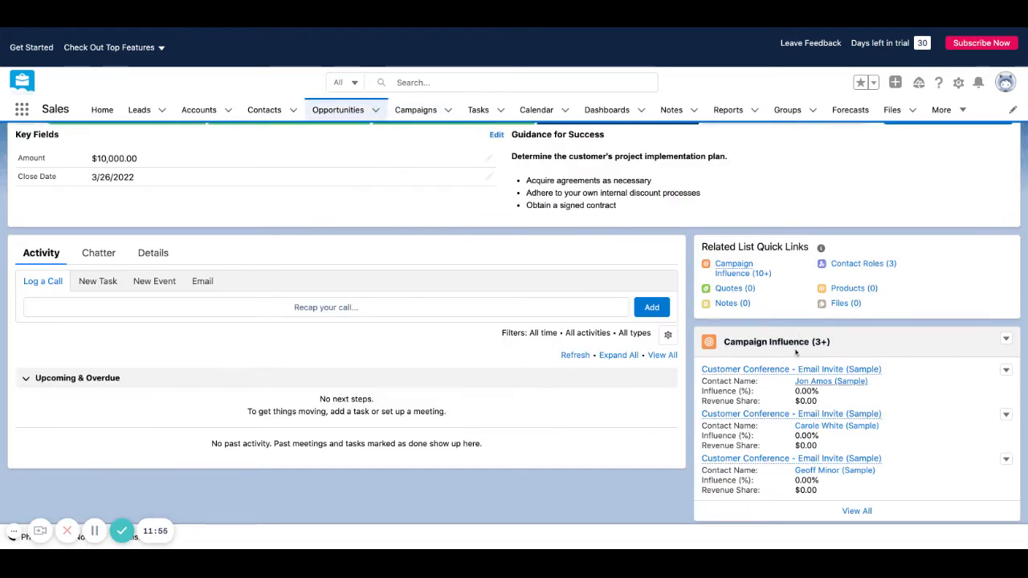
pyautogui.scroll(-3)
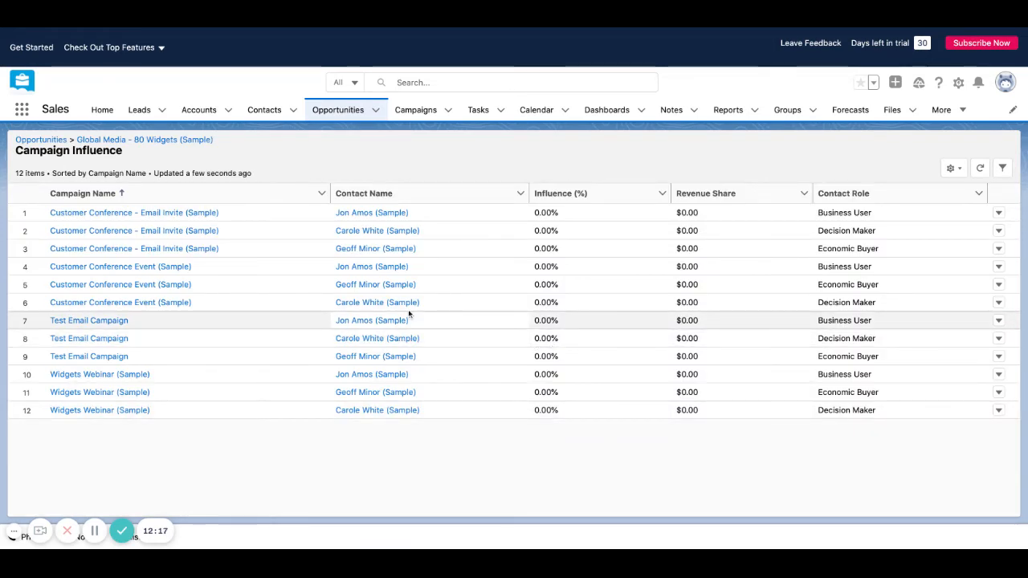
pyautogui.moveTo(125, 170)
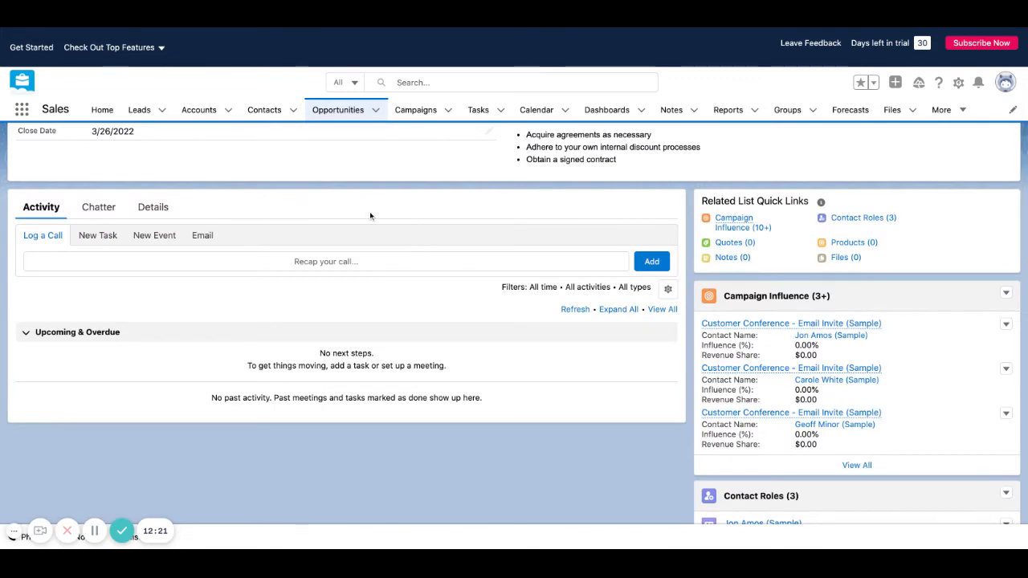
pyautogui.scroll(3)
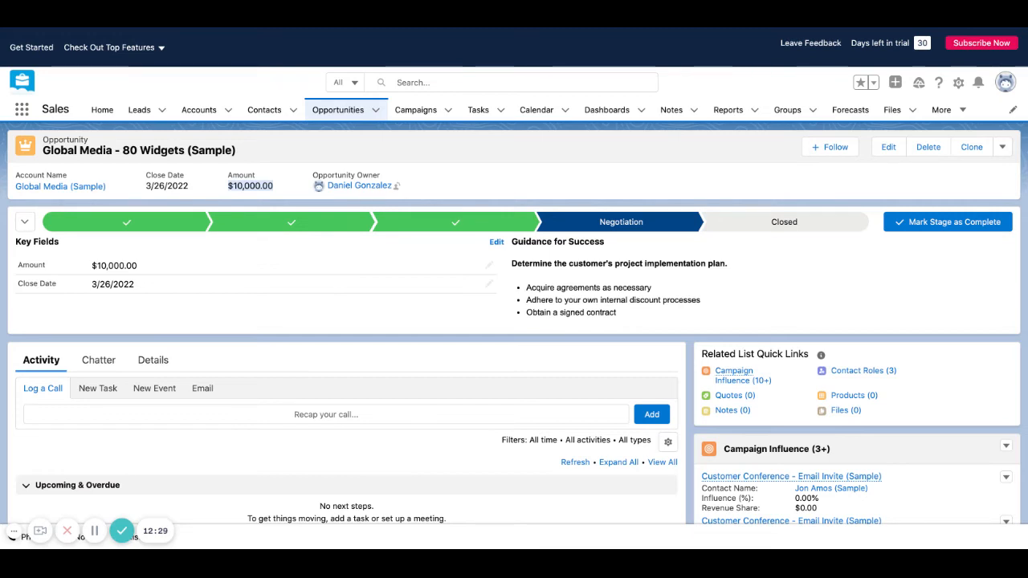
pyautogui.moveTo(792, 469)
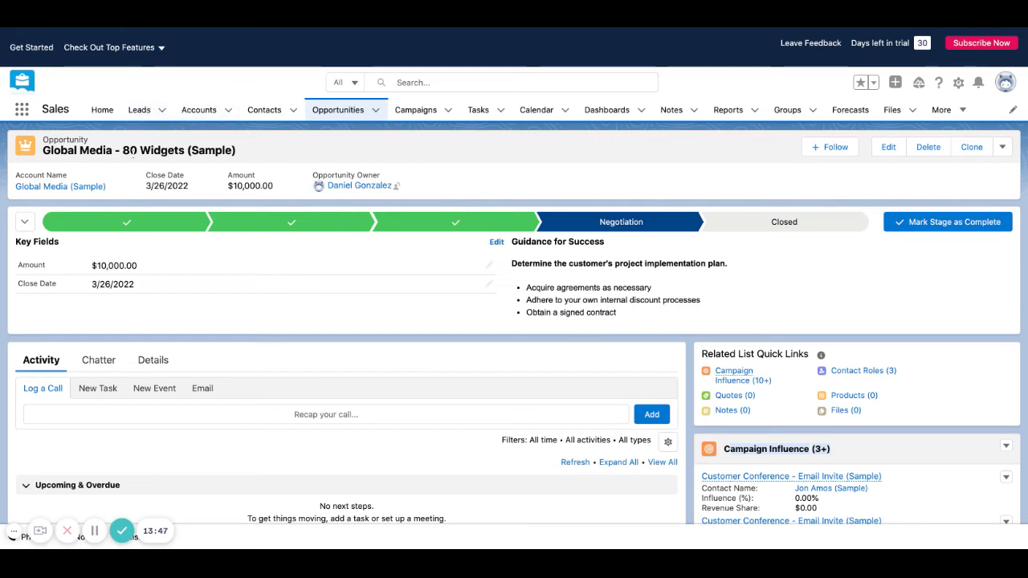
# Scroll the Test Email Campaign record to its members and influenced opportunities.
pyautogui.scroll(-3)
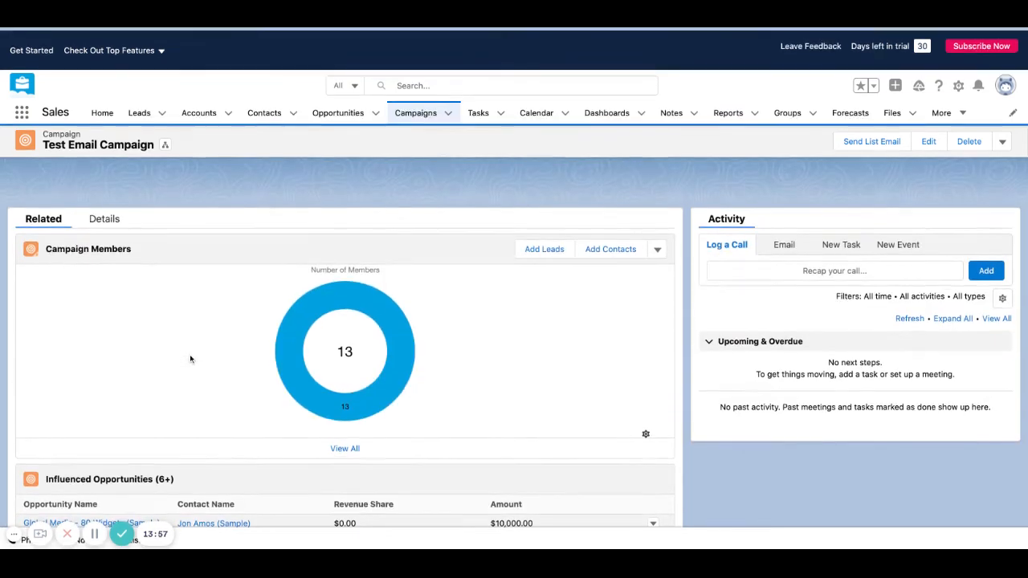
# Go to Leads and bring up the Sarah Loehr (Sample) lead from the Recently Viewed list.
pyautogui.click(138, 113)
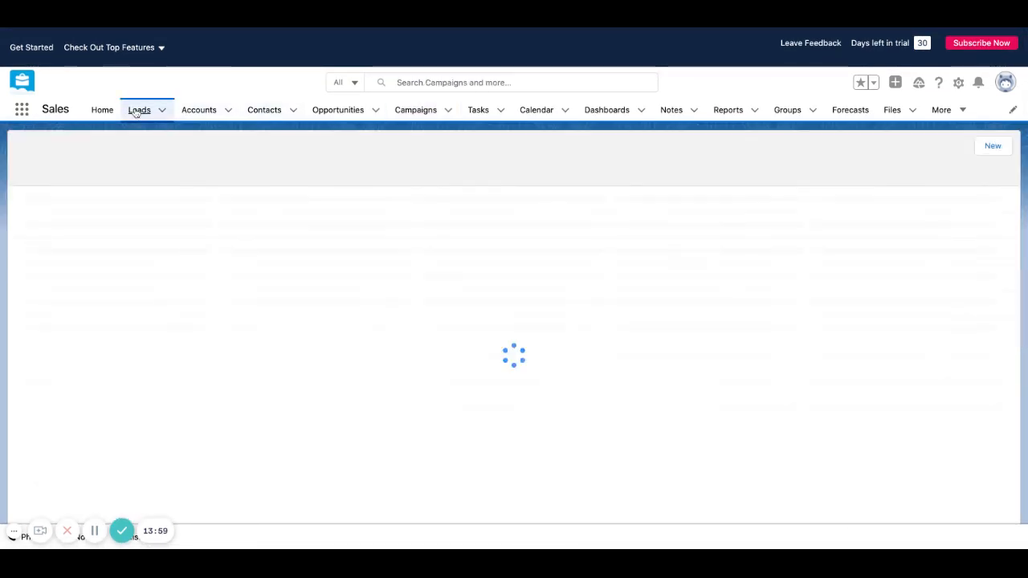
pyautogui.click(138, 110)
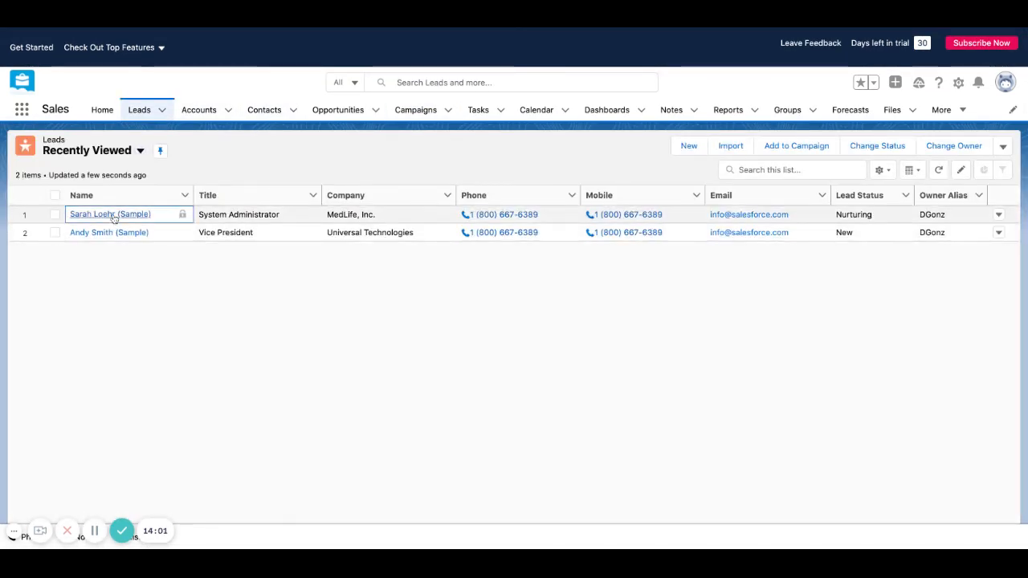
pyautogui.click(109, 216)
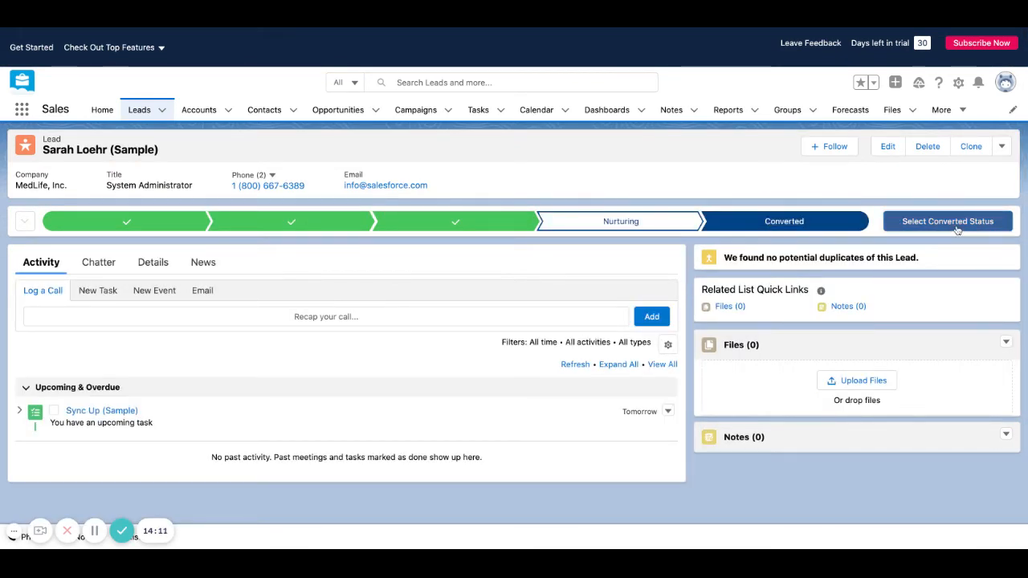
pyautogui.click(947, 221)
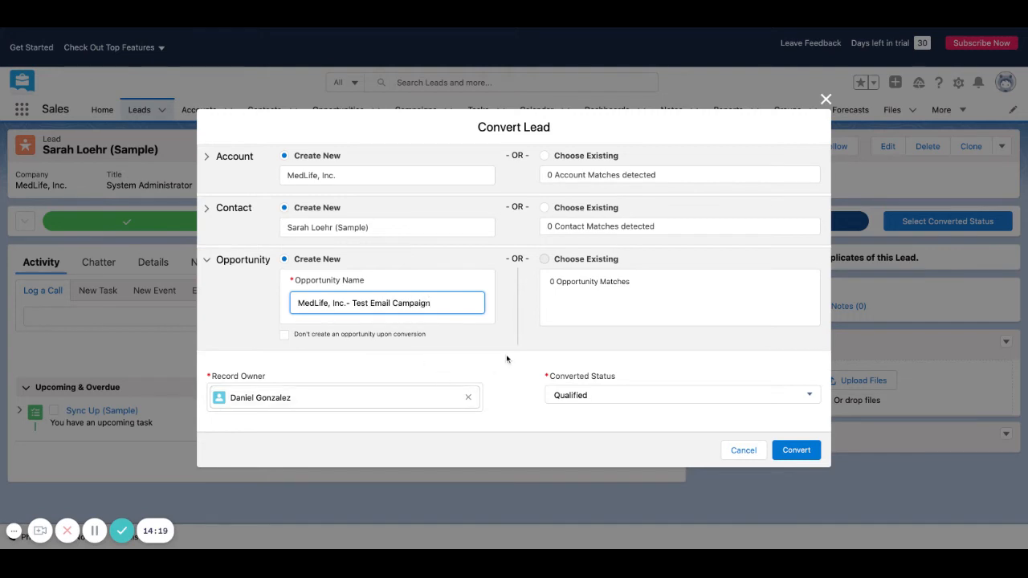
pyautogui.moveTo(797, 444)
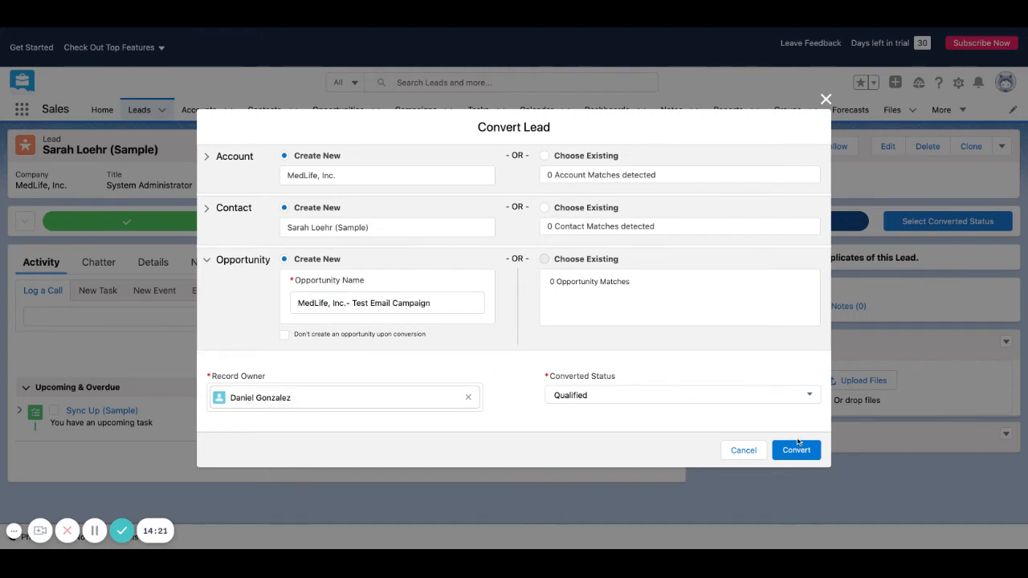
pyautogui.click(795, 450)
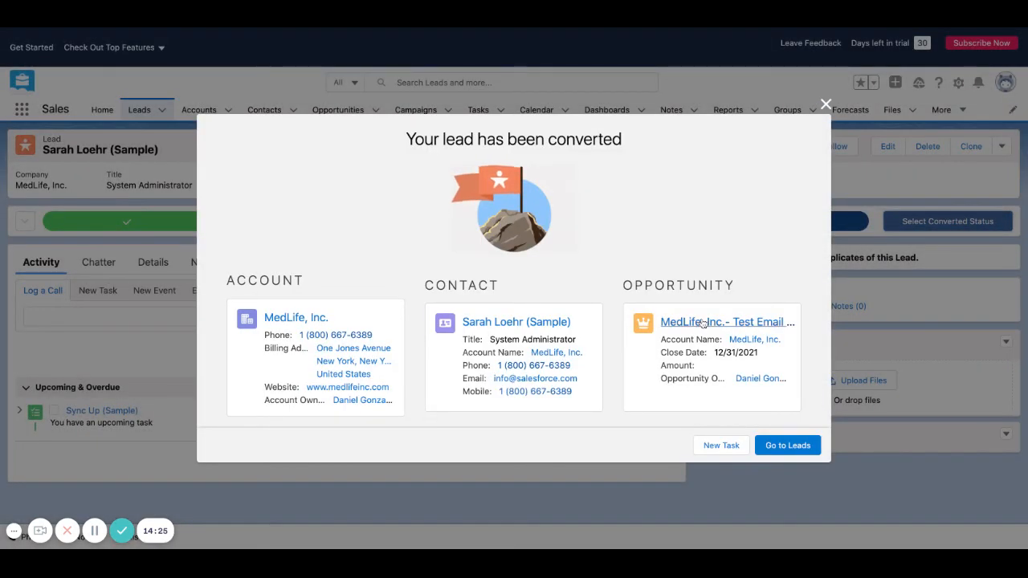
pyautogui.click(726, 321)
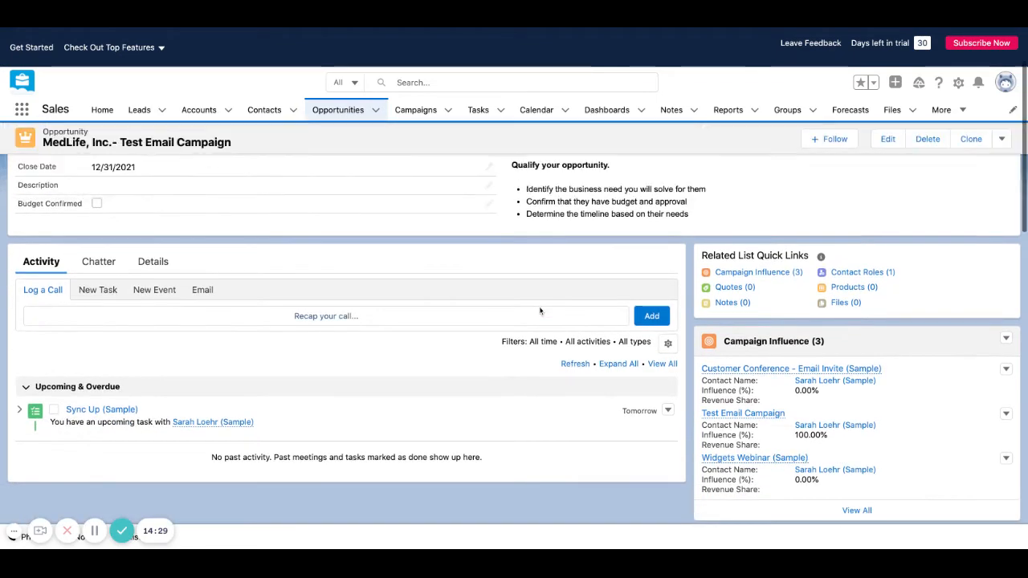
# Follow the Test Email Campaign link in the MedLife opportunity's Campaign Influence list.
pyautogui.scroll(-3)
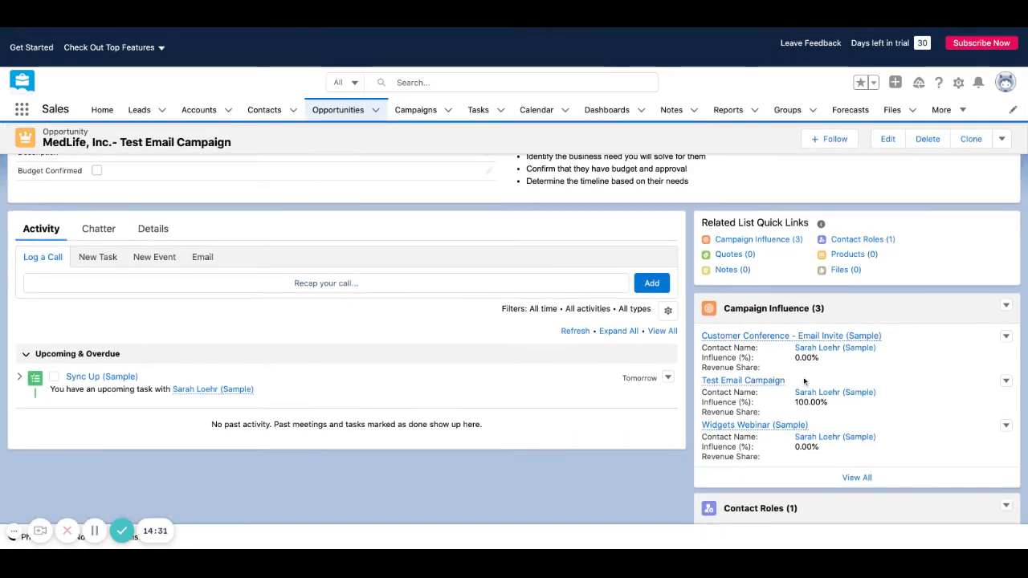
pyautogui.moveTo(742, 379)
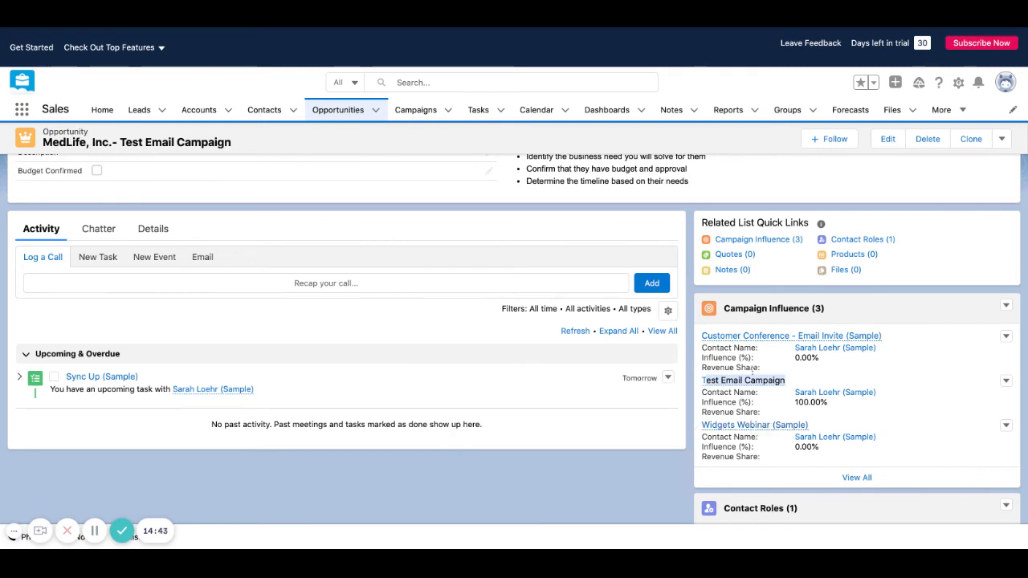
pyautogui.click(414, 109)
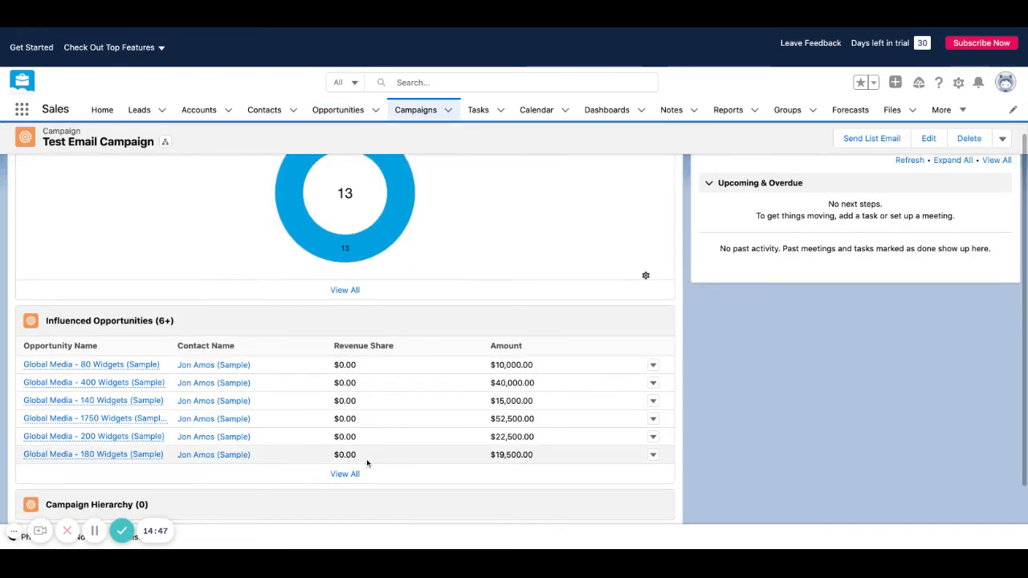
# View all 51 influenced opportunities of Test Email Campaign and find the new MedLife, Inc. entry.
pyautogui.click(344, 473)
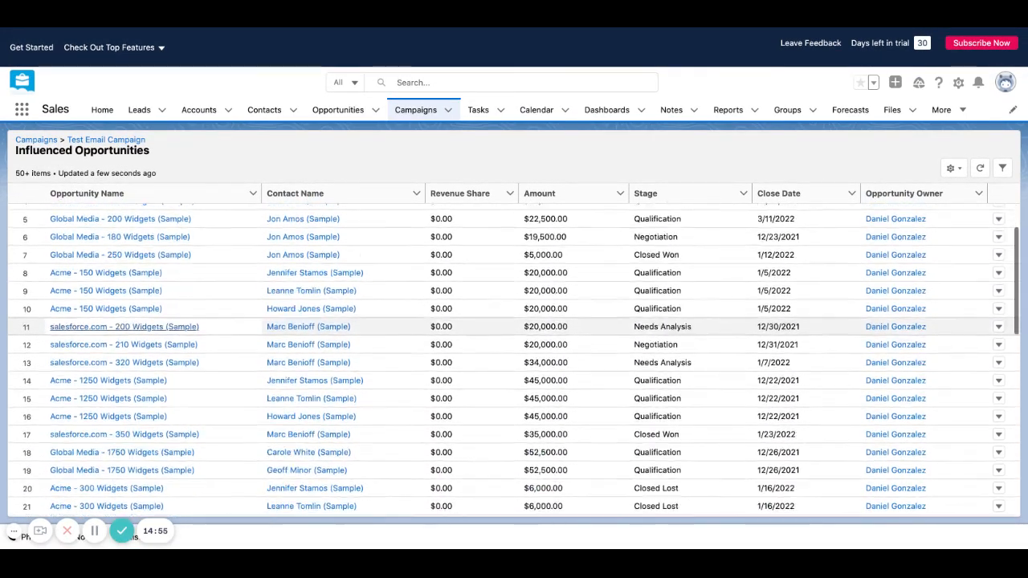
pyautogui.scroll(-3)
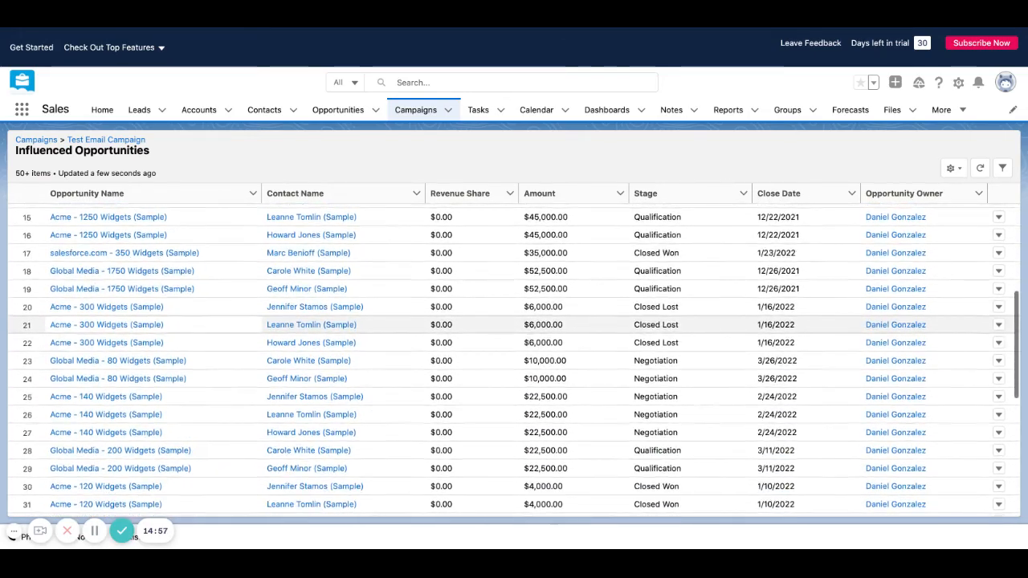
pyautogui.scroll(-3)
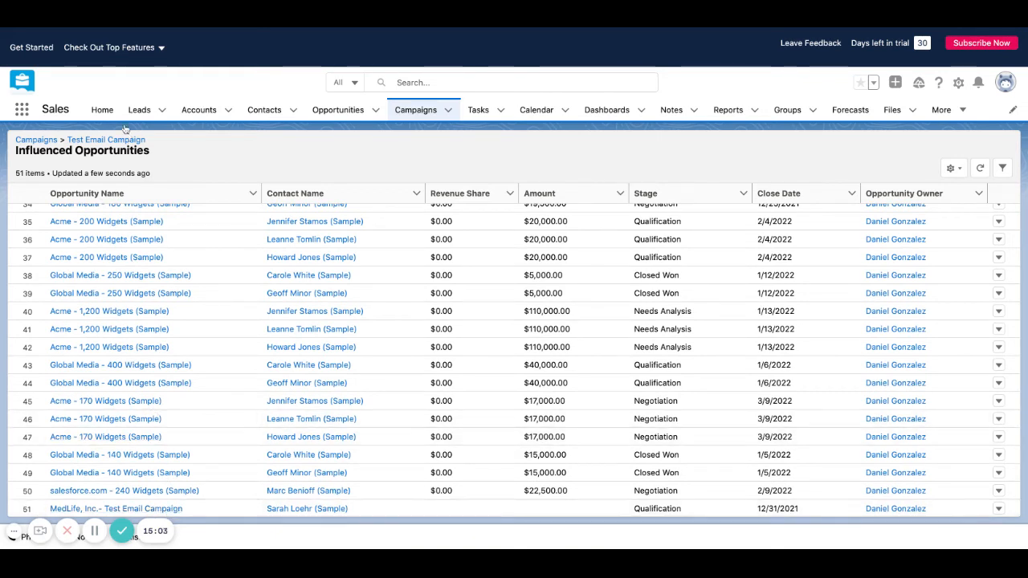
pyautogui.moveTo(127, 176)
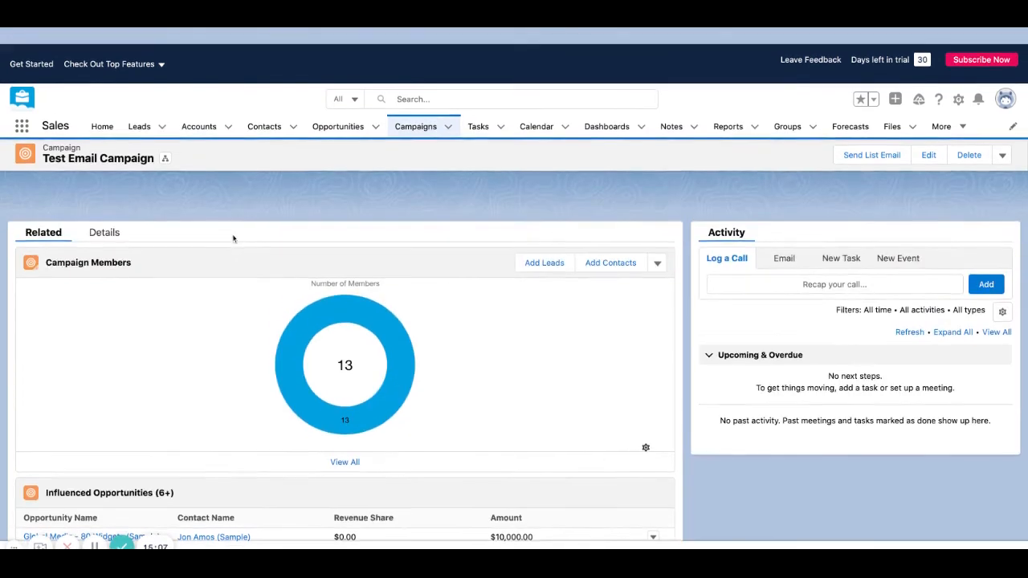
# Check the campaign statistics: 6 leads, 1 converted lead, 8 contacts, 1 opportunity, then go to recently viewed opportunities.
pyautogui.click(103, 231)
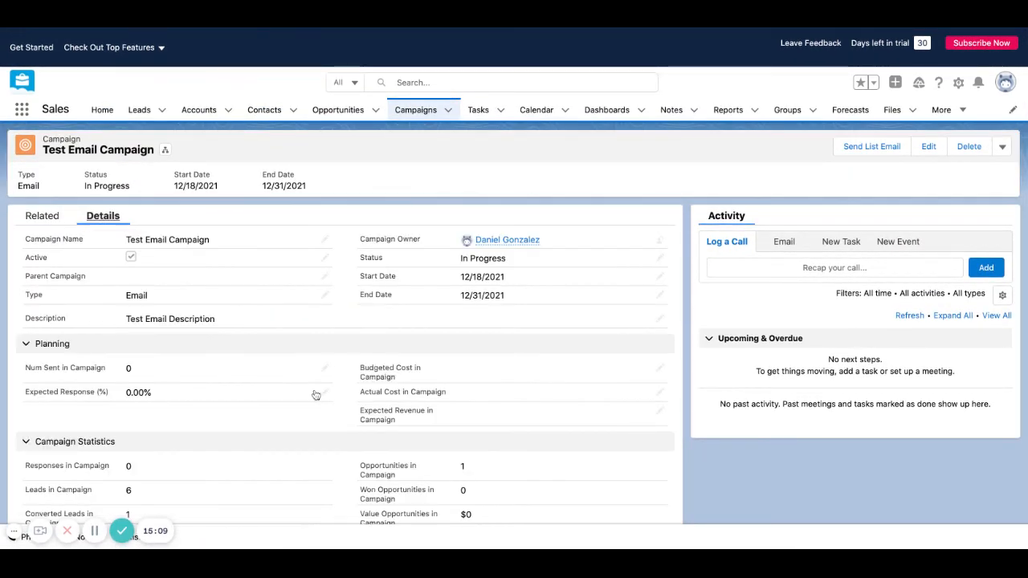
pyautogui.scroll(-3)
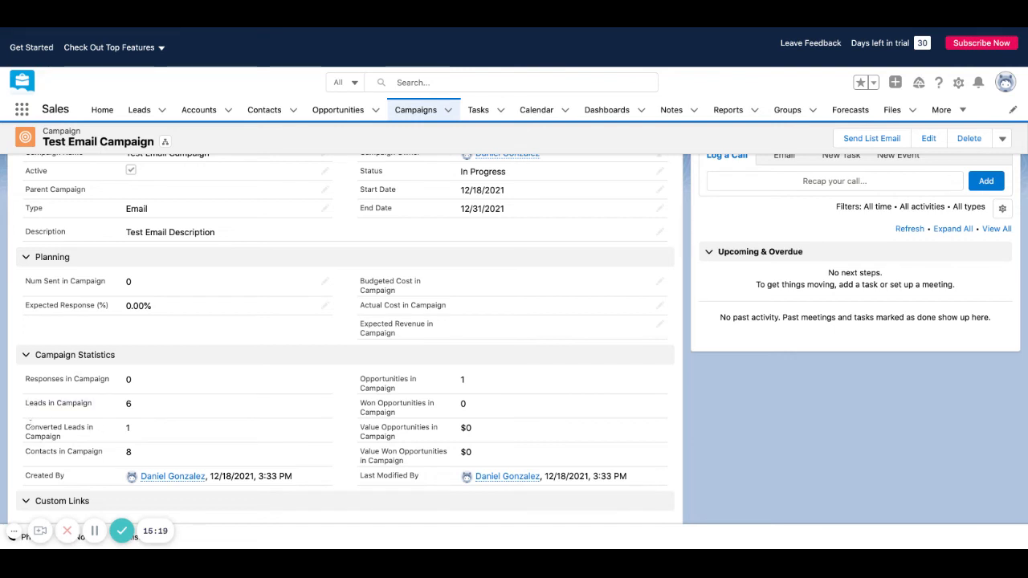
pyautogui.moveTo(125, 446)
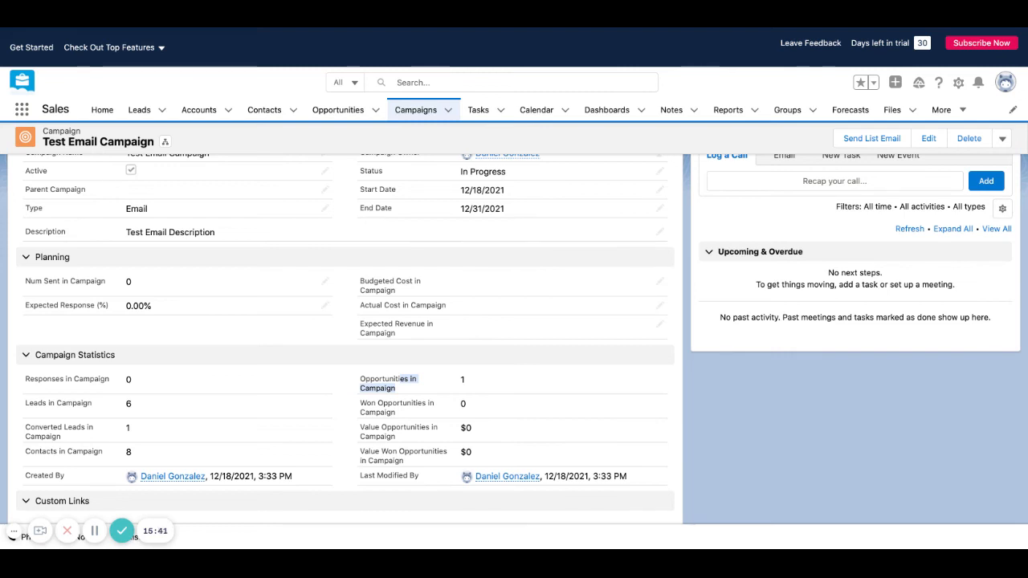
pyautogui.moveTo(459, 418)
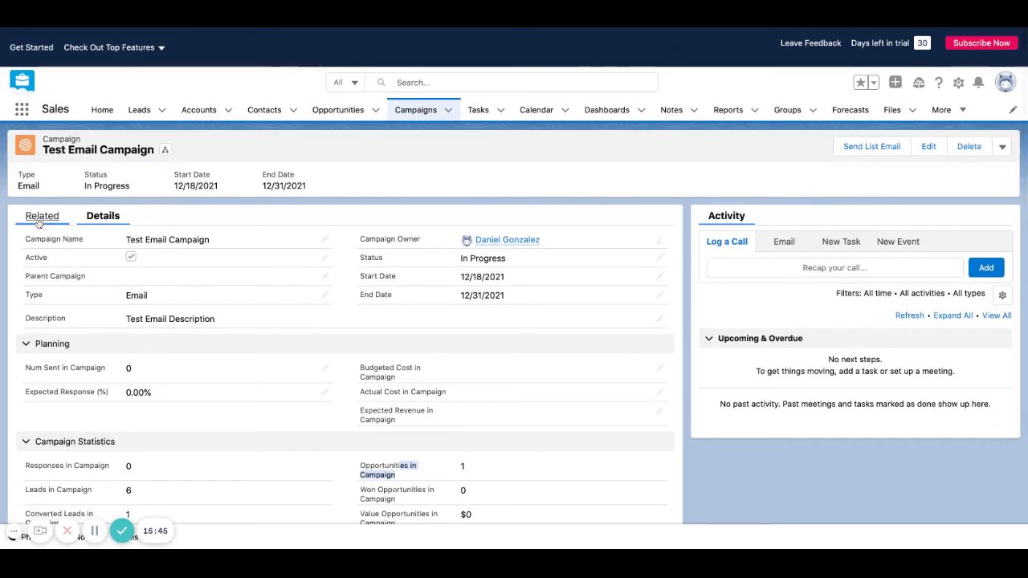
pyautogui.scroll(-3)
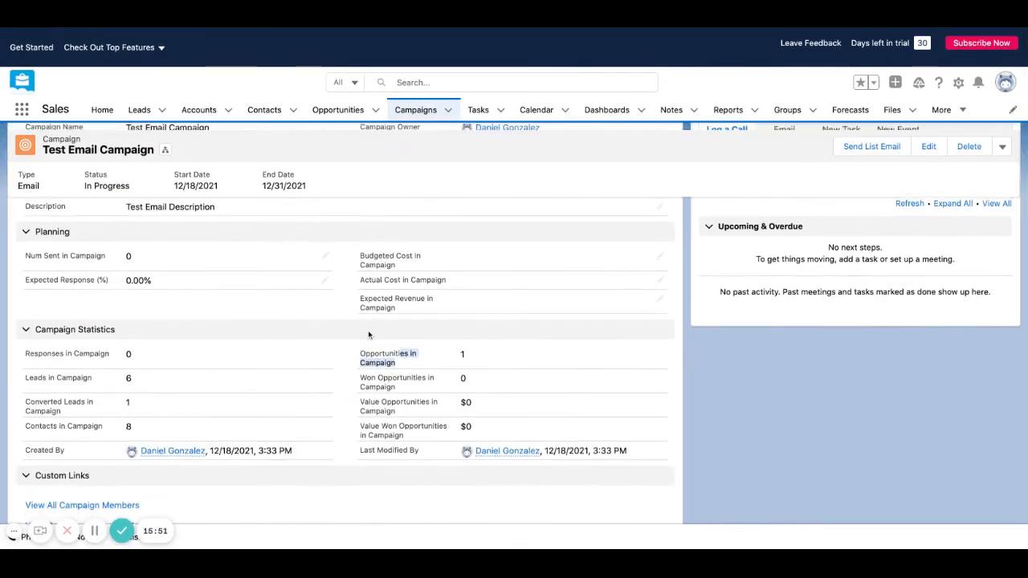
pyautogui.scroll(-3)
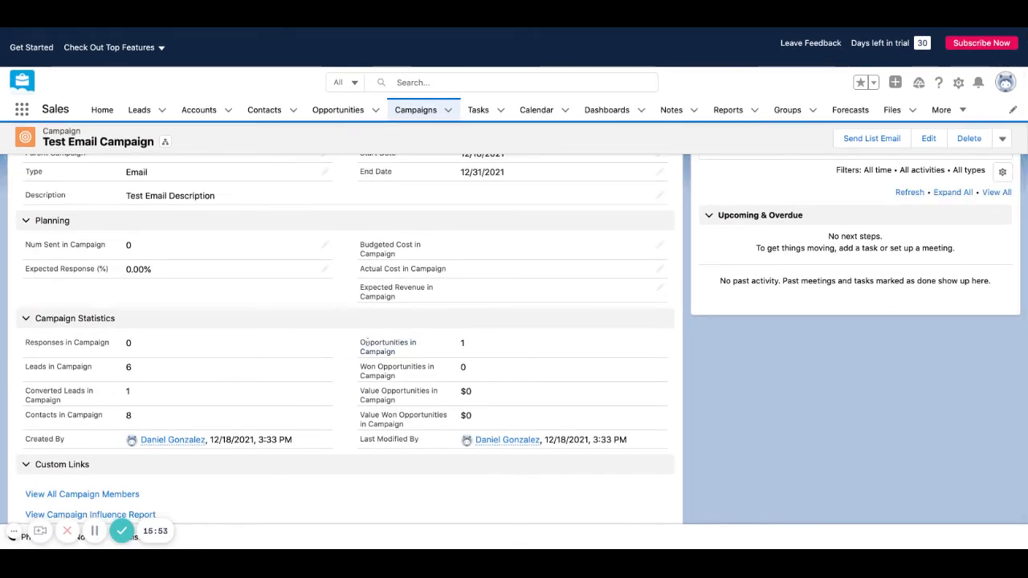
pyautogui.doubleClick(389, 342)
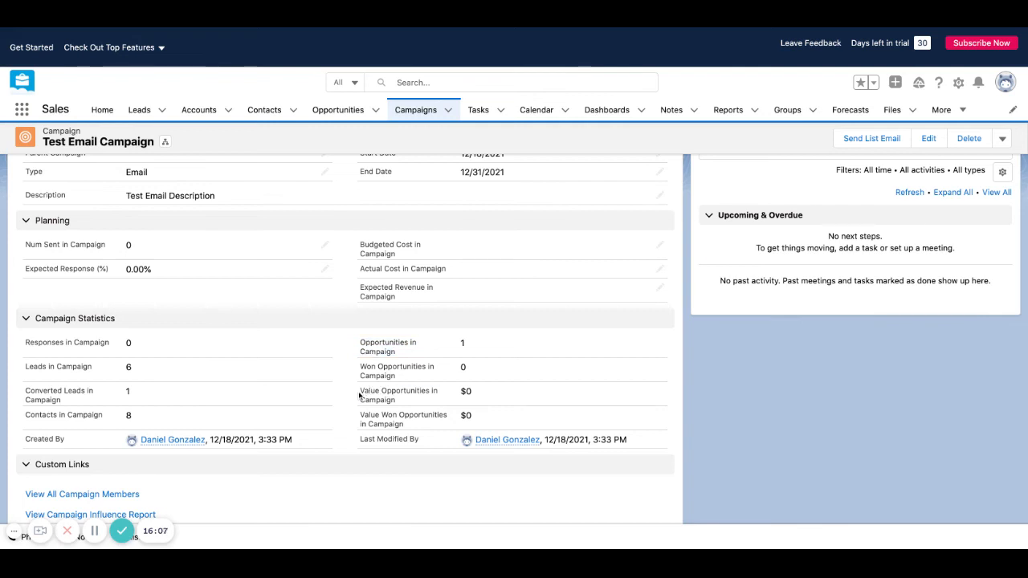
pyautogui.moveTo(417, 411)
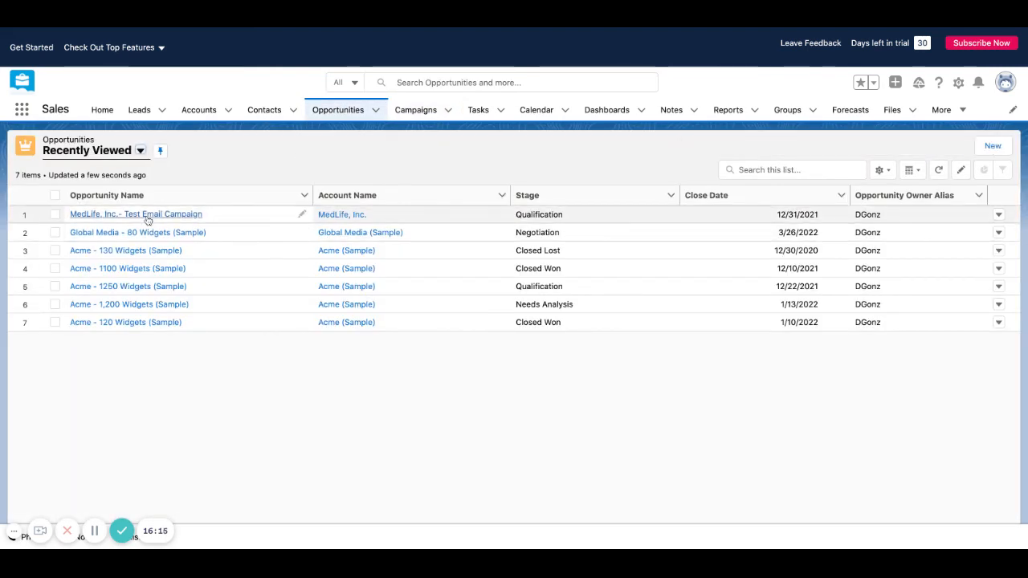
# Enter 100,000 as the Amount on the MedLife, Inc.- Test Email Campaign opportunity and save.
pyautogui.click(135, 213)
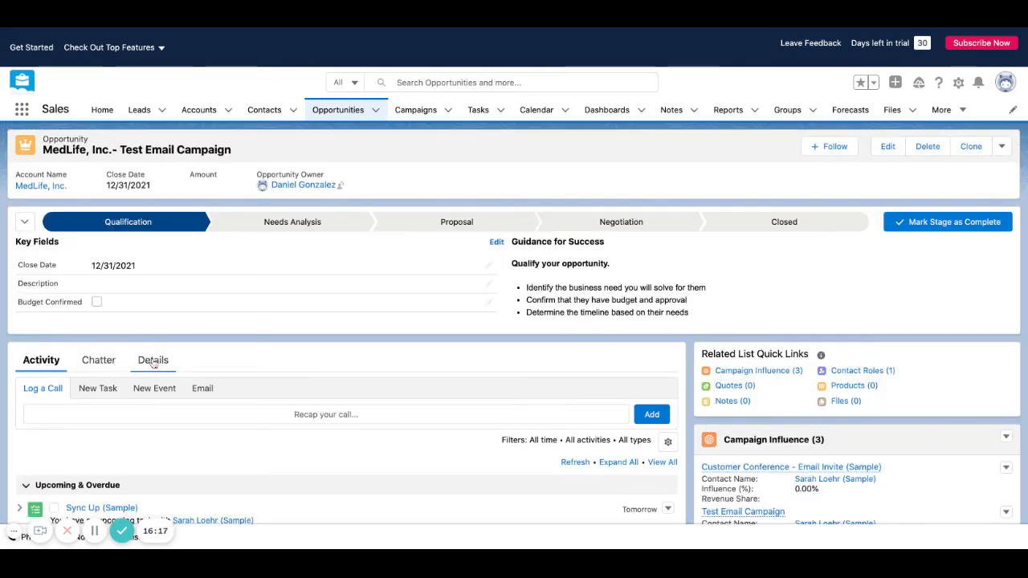
pyautogui.click(151, 360)
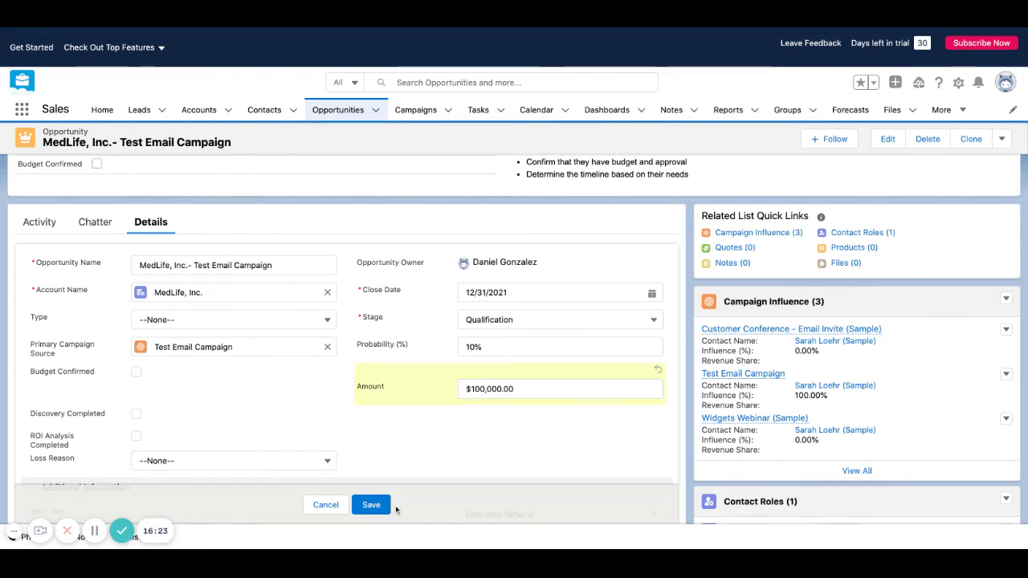
pyautogui.click(371, 505)
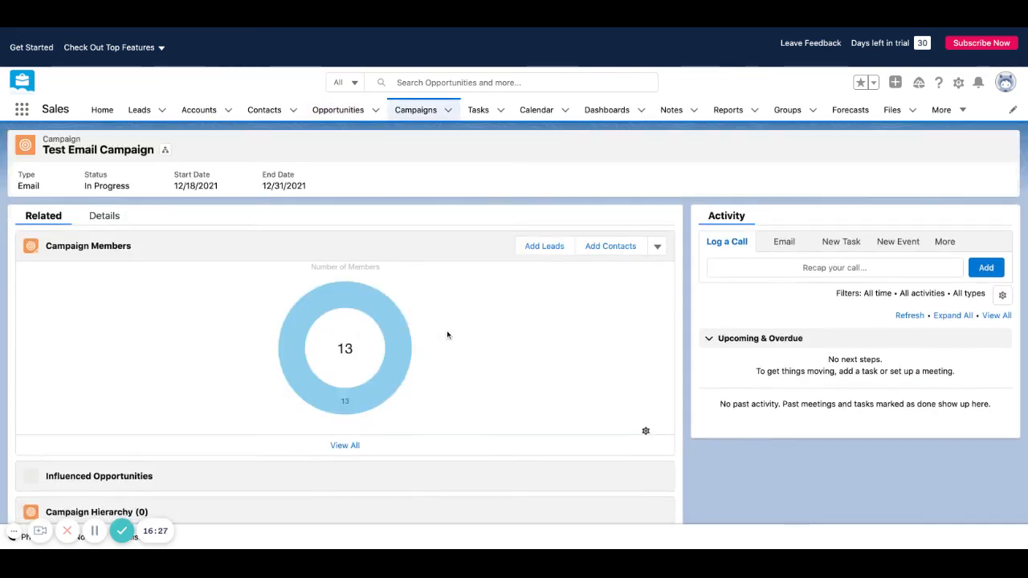
# View the campaign's Campaign Statistics, where Value Opportunities in Campaign reads $100,000.
pyautogui.click(103, 215)
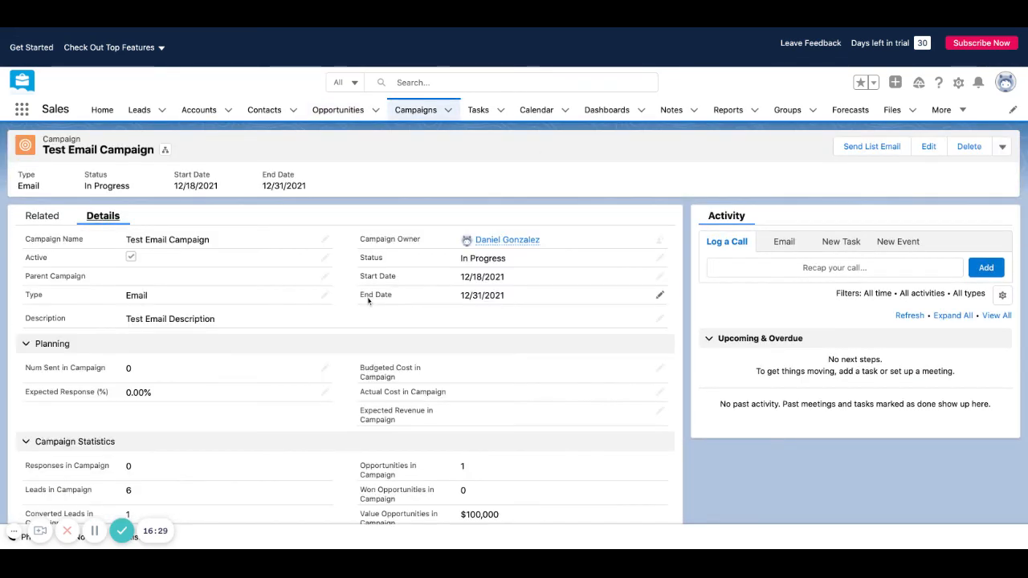
pyautogui.scroll(-3)
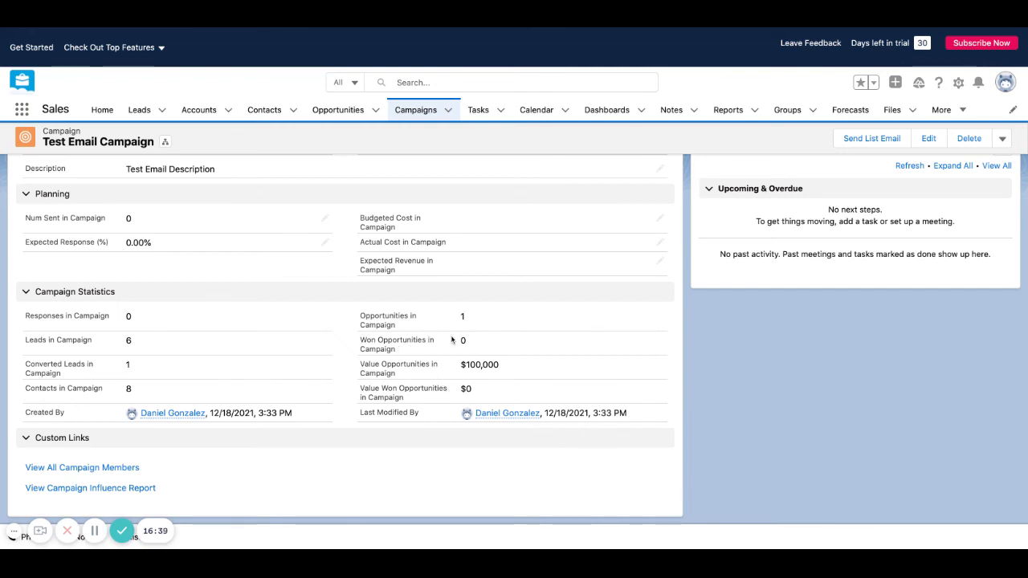
pyautogui.moveTo(444, 341)
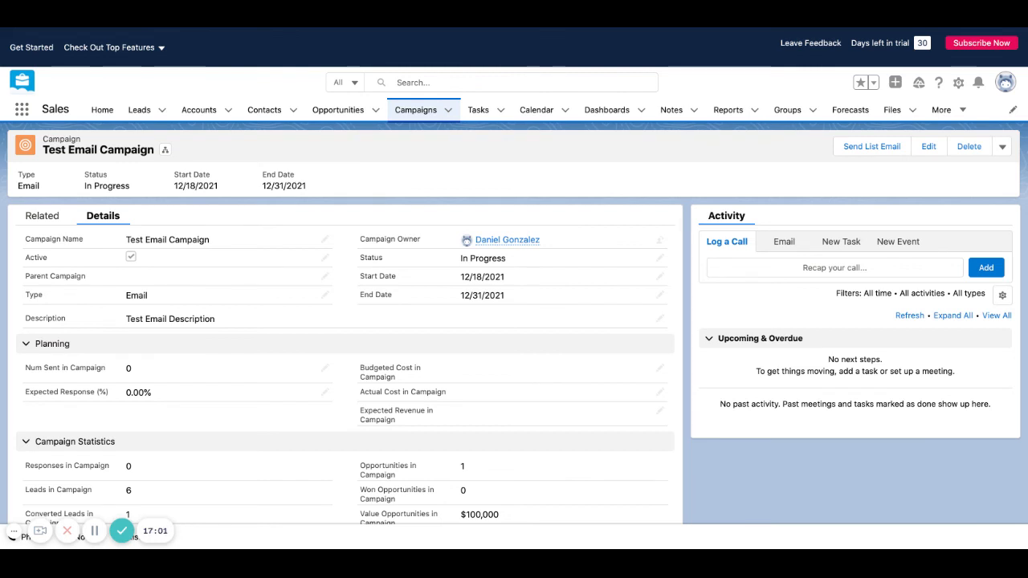
pyautogui.moveTo(584, 100)
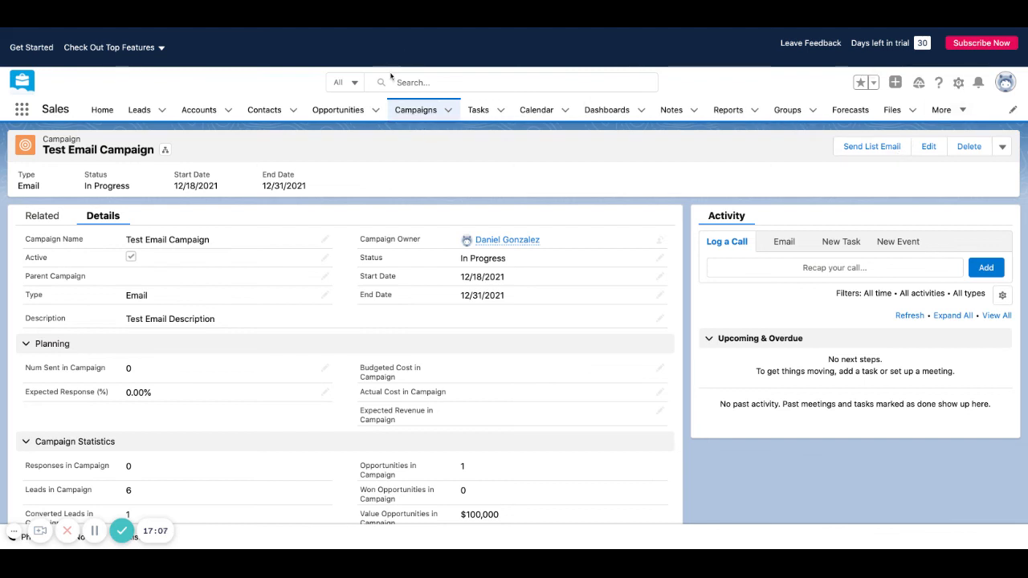
pyautogui.write('Daniel')
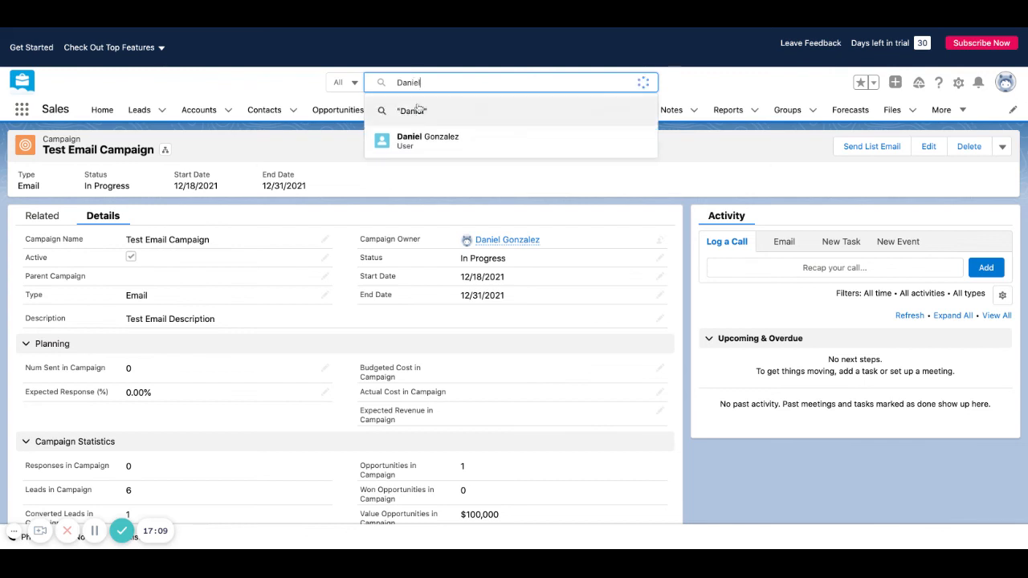
pyautogui.click(427, 140)
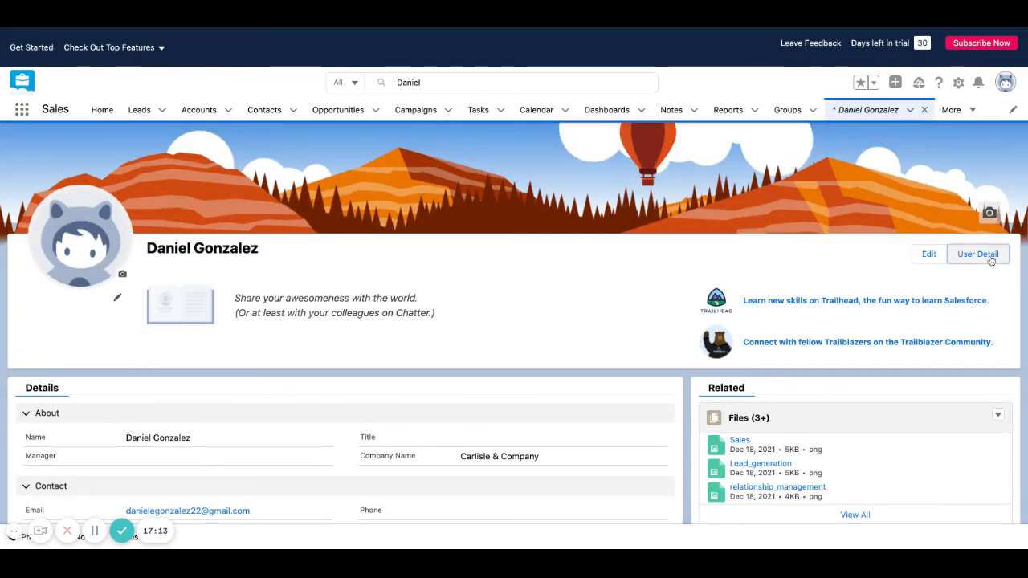
pyautogui.click(976, 254)
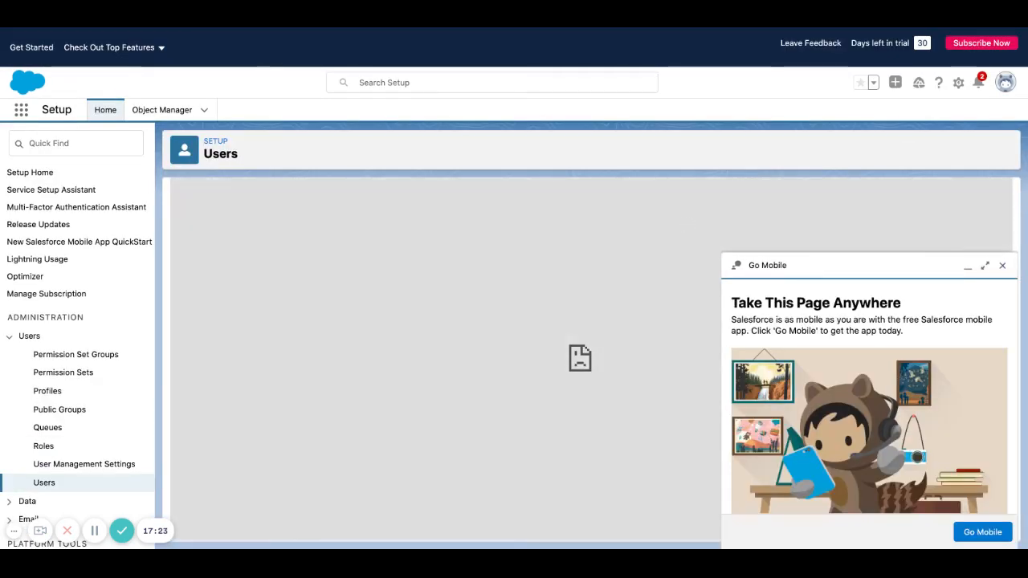
# Close the Go Mobile popup and return to the Sales app Home page.
pyautogui.click(1002, 265)
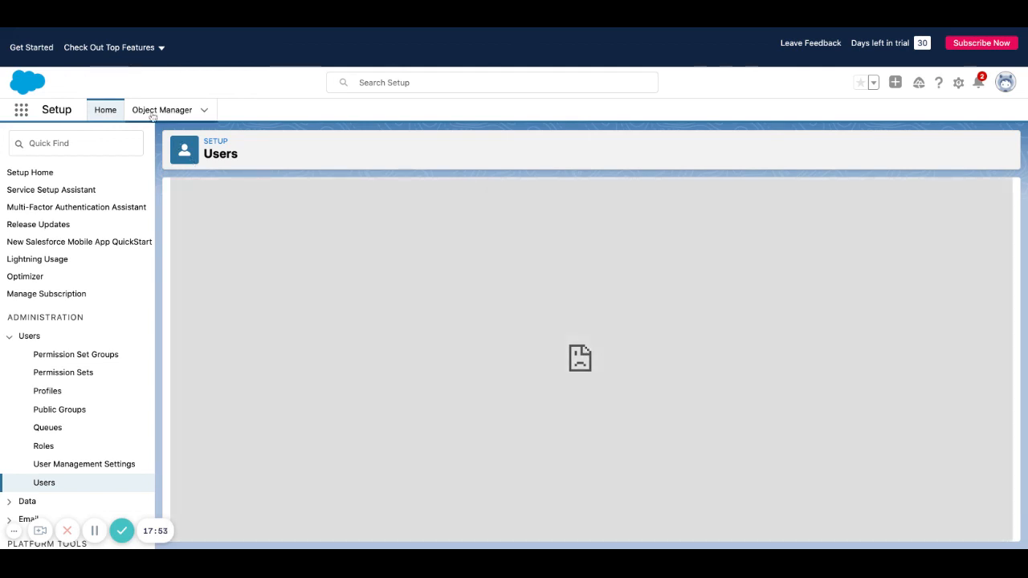
pyautogui.click(22, 109)
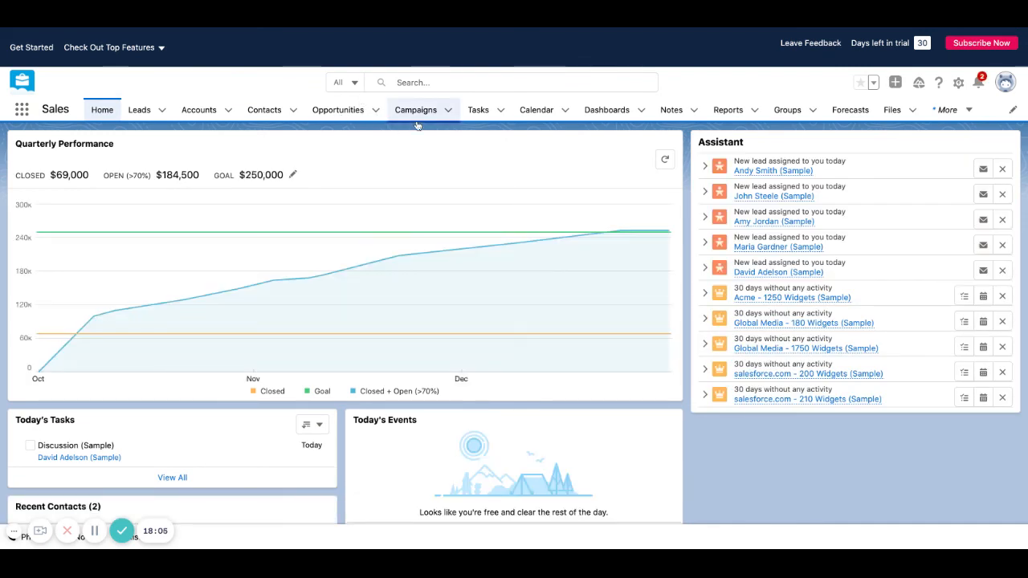
pyautogui.moveTo(427, 126)
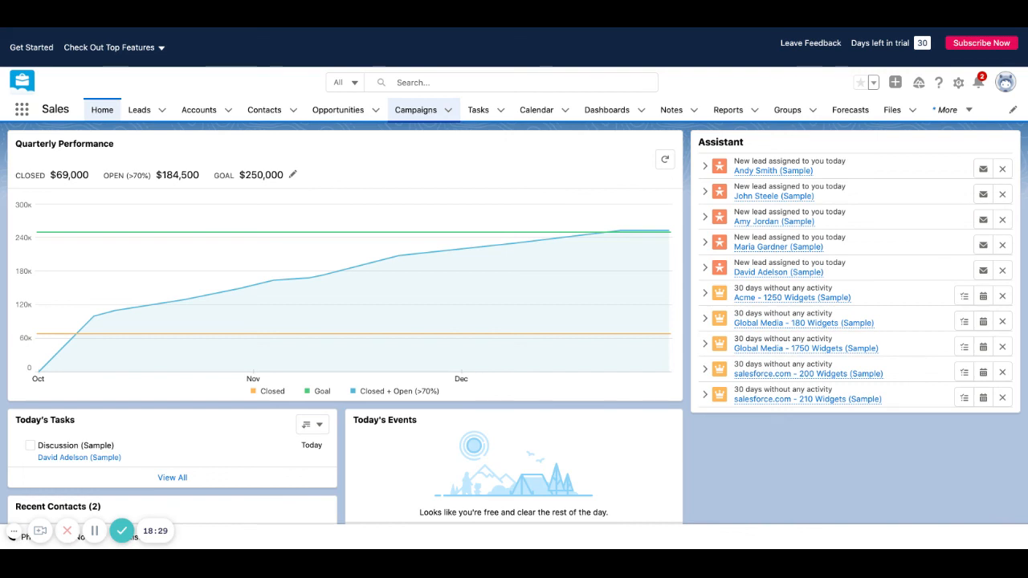
pyautogui.moveTo(426, 116)
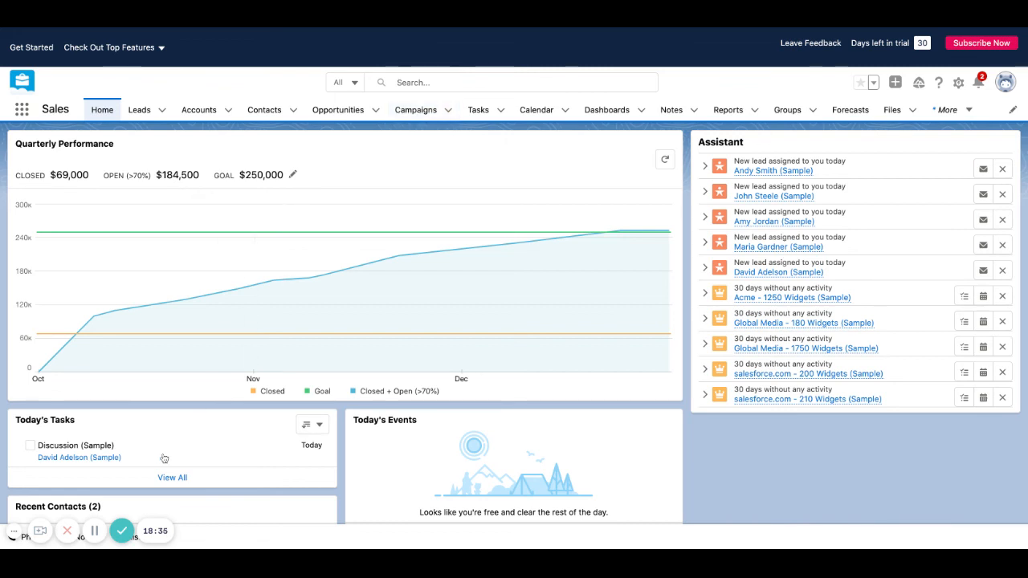
pyautogui.moveTo(324, 273)
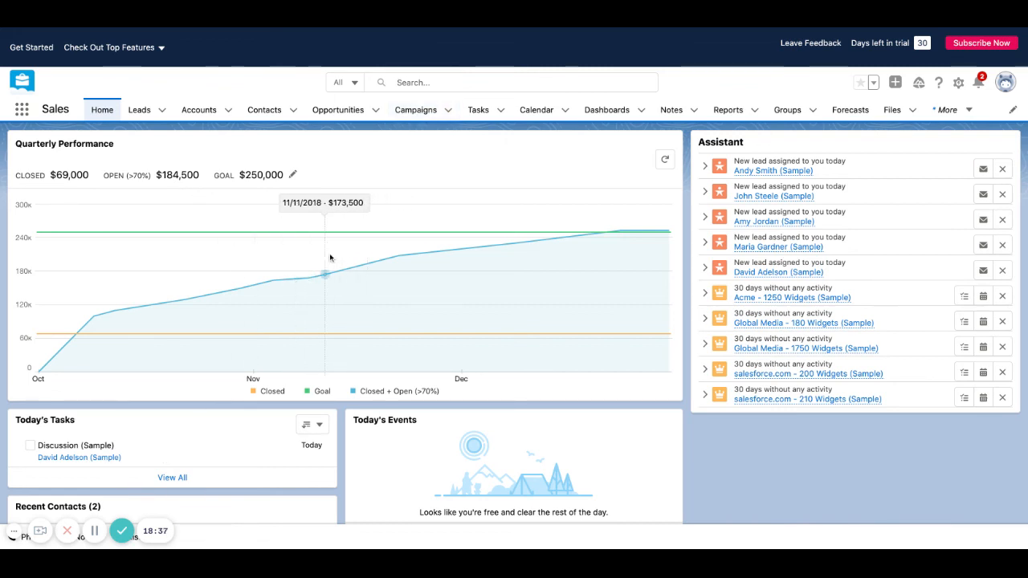
pyautogui.moveTo(341, 216)
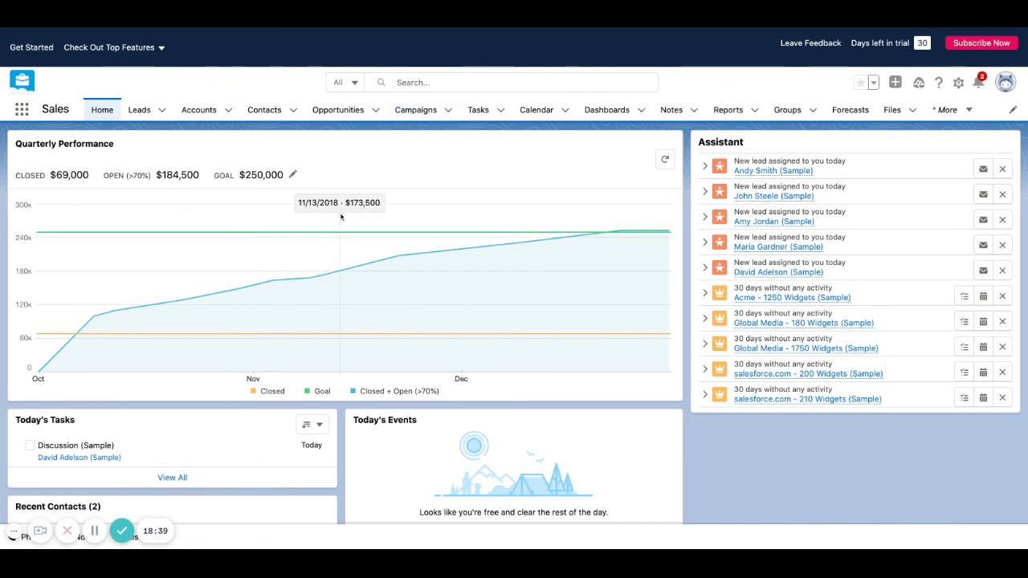